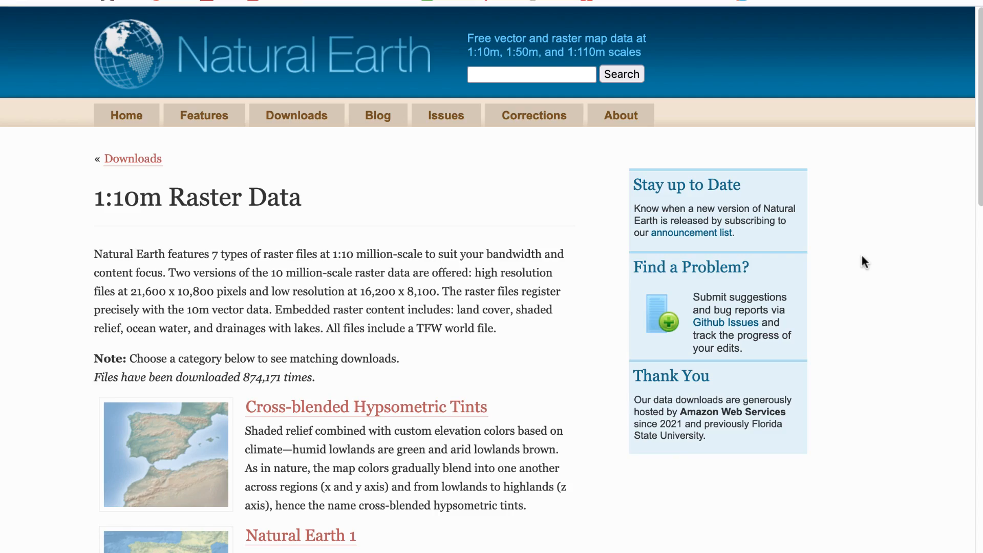
# Step: Add the NE2_LR_LC_SR_W_DR shaded-relief raster to the map and dismiss the CRS warning
pyautogui.scroll(-3)
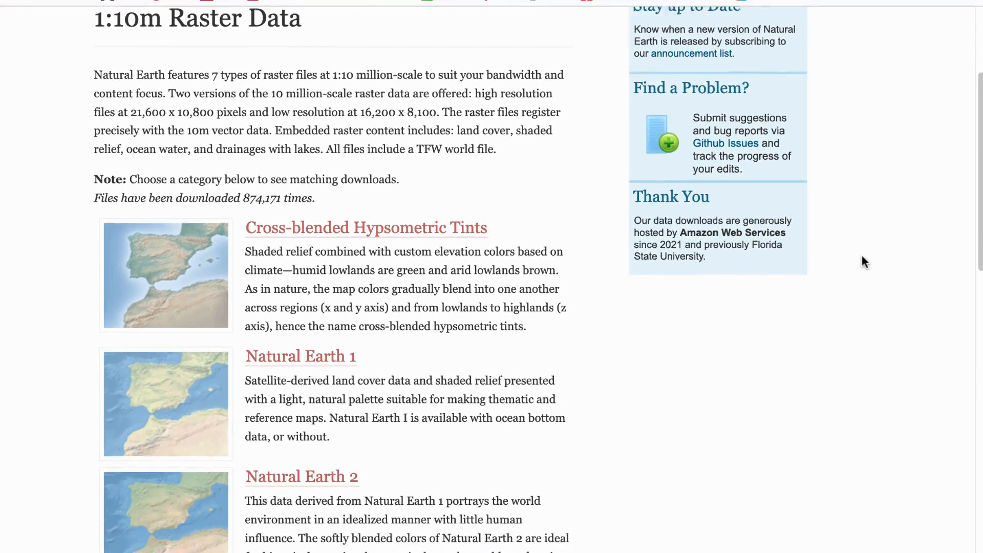
pyautogui.scroll(-3)
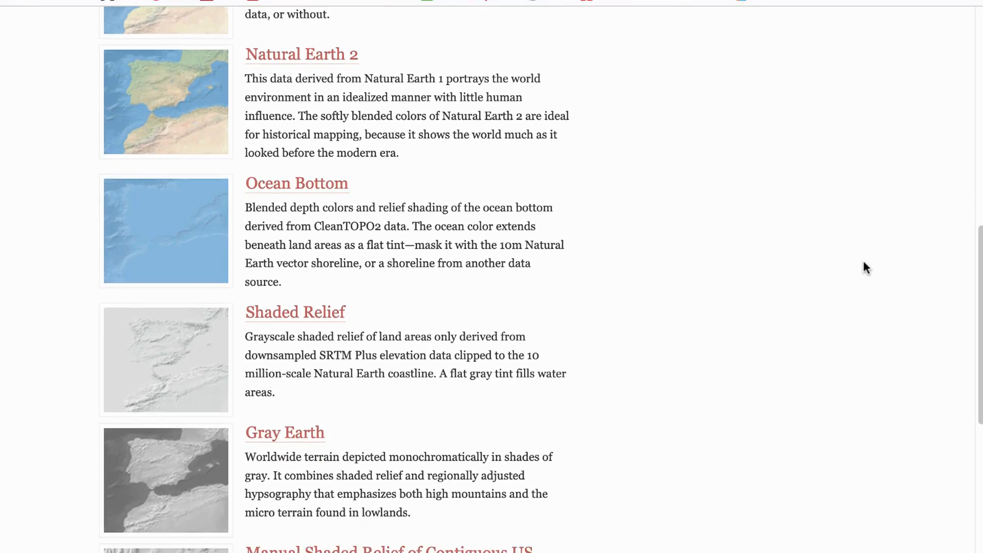
pyautogui.scroll(-3)
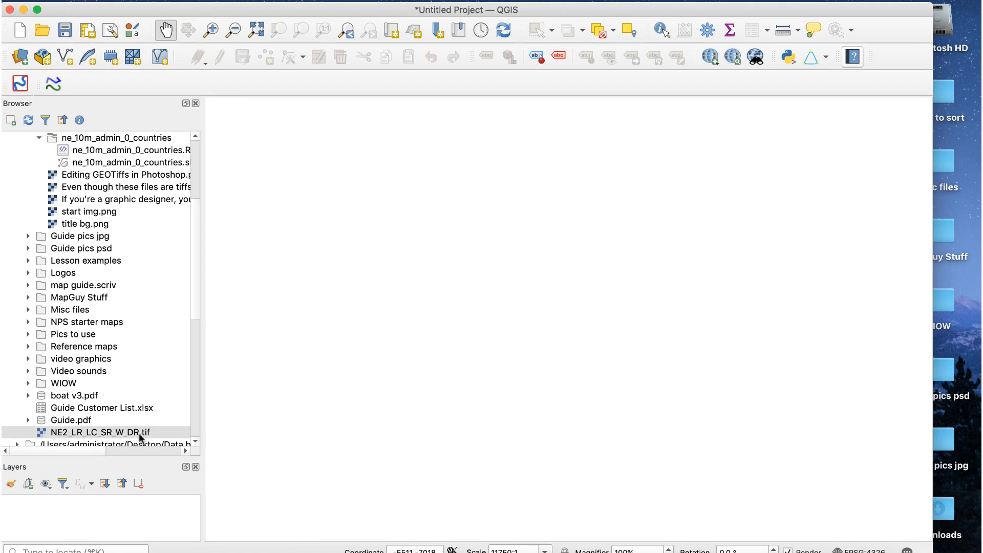
pyautogui.doubleClick(98, 432)
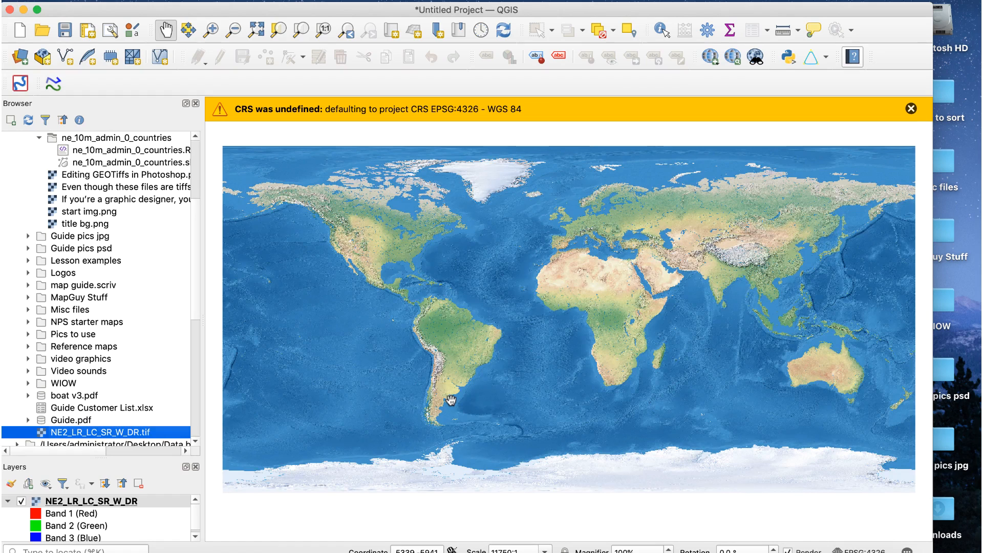
pyautogui.click(911, 108)
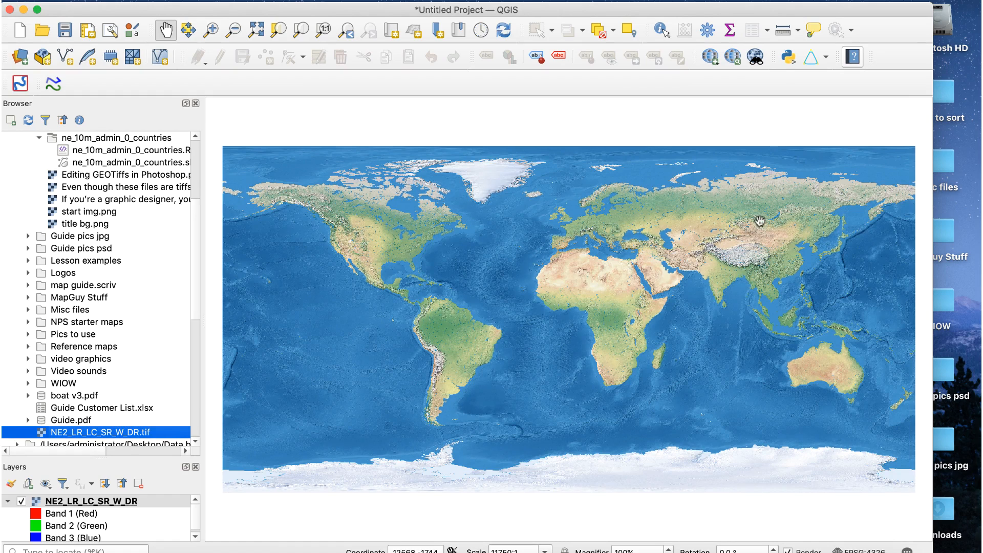
pyautogui.moveTo(136, 164)
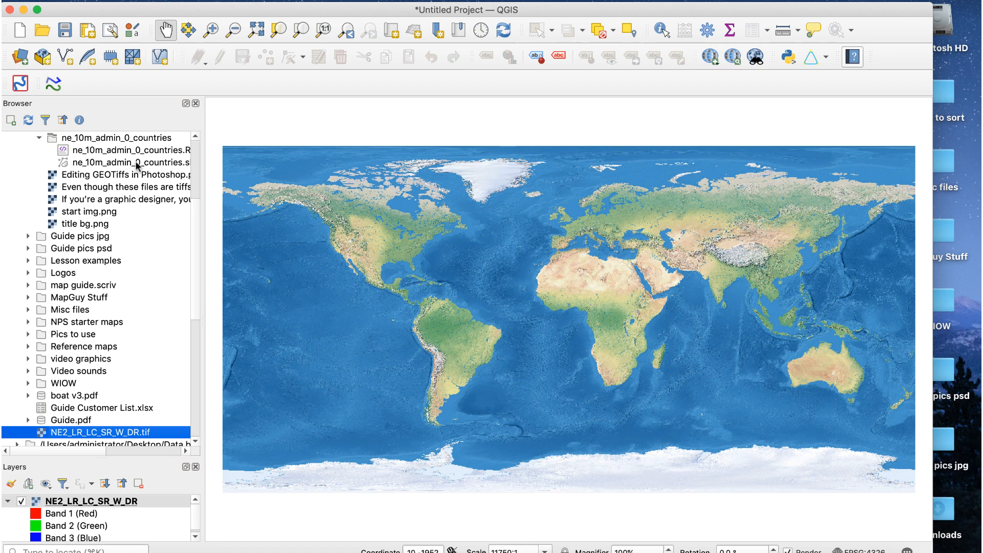
# Step: Bring the ne_10m_admin_0_countries shapefile onto the map over the relief
pyautogui.moveTo(129, 161); pyautogui.dragTo(307, 335)
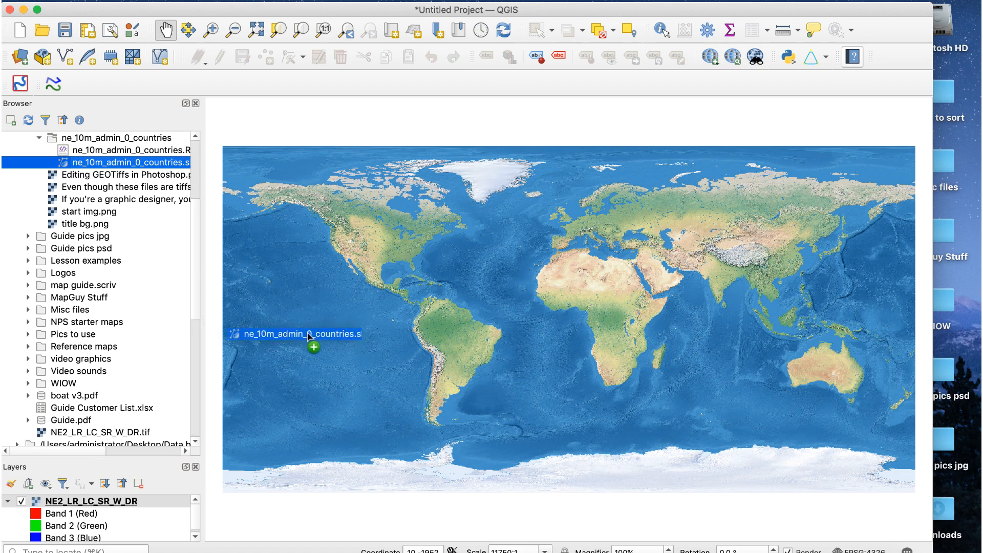
pyautogui.moveTo(130, 162); pyautogui.dragTo(307, 334)
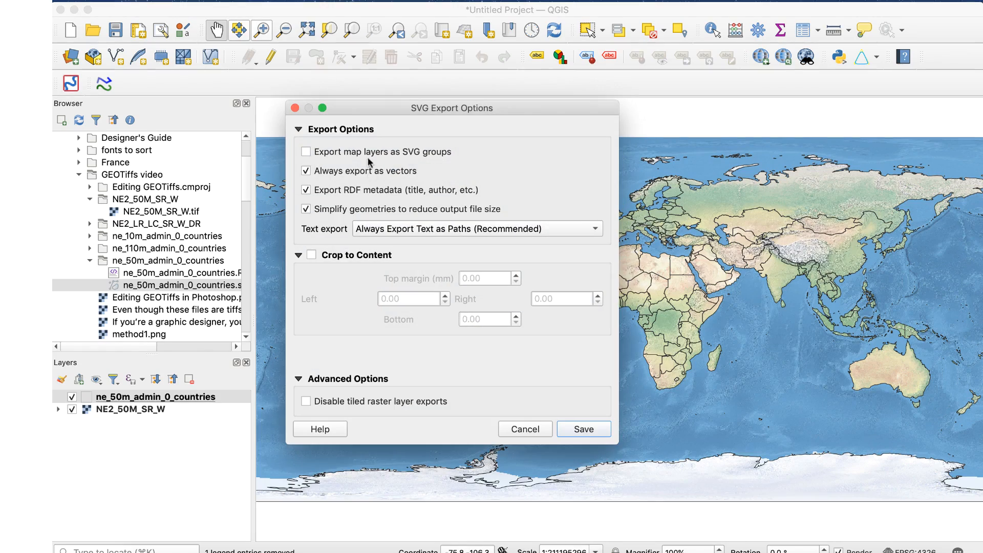
# Step: Save the map of country borders over the relief as an SVG file
pyautogui.click(582, 429)
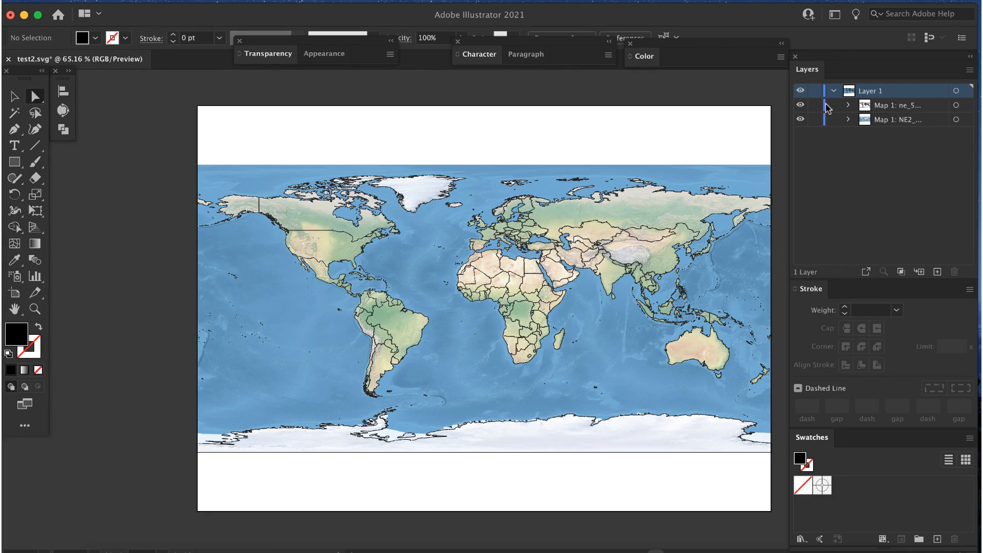
# Step: Lock the country boundaries layer and preview Dry Brush and other artistic effects on the relief
pyautogui.click(815, 106)
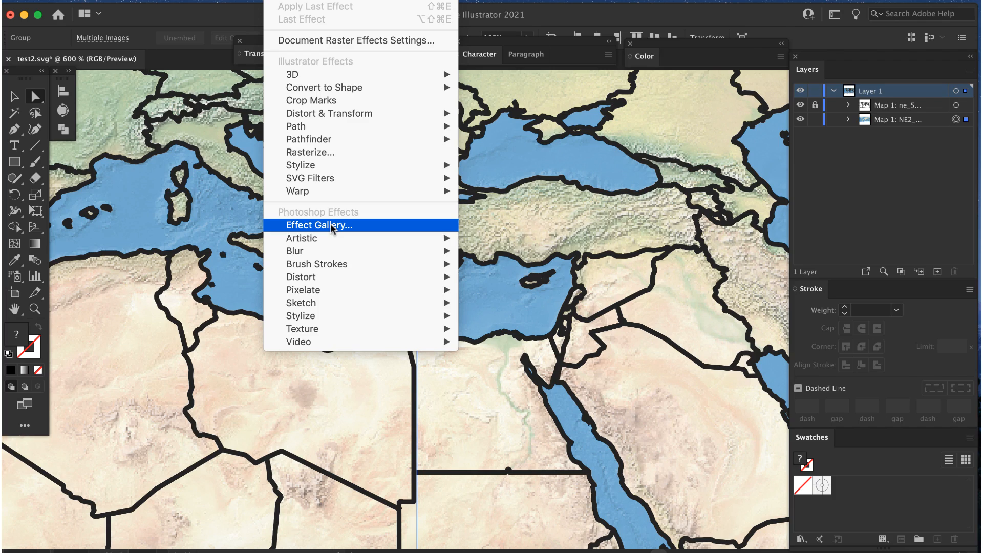
pyautogui.click(320, 225)
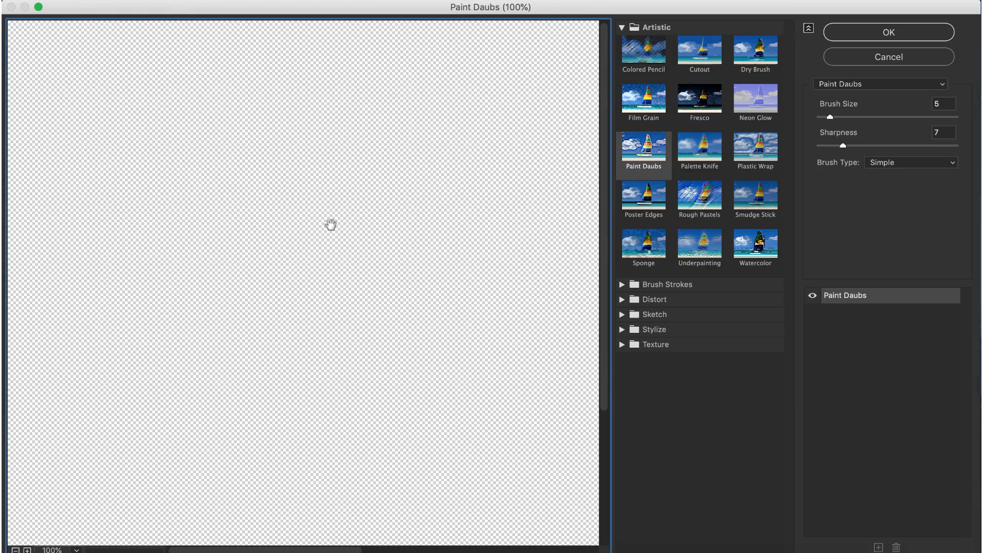
pyautogui.click(754, 49)
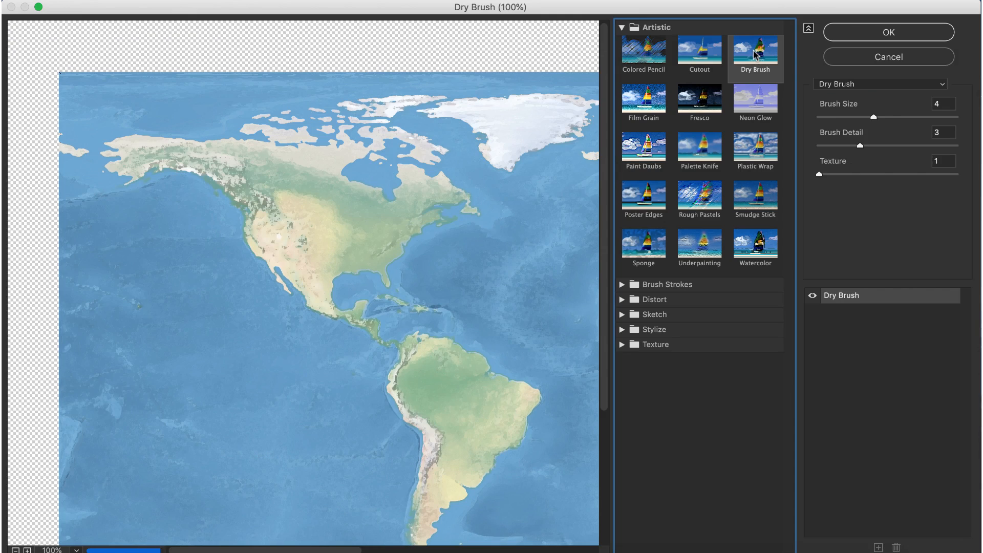
pyautogui.moveTo(682, 123)
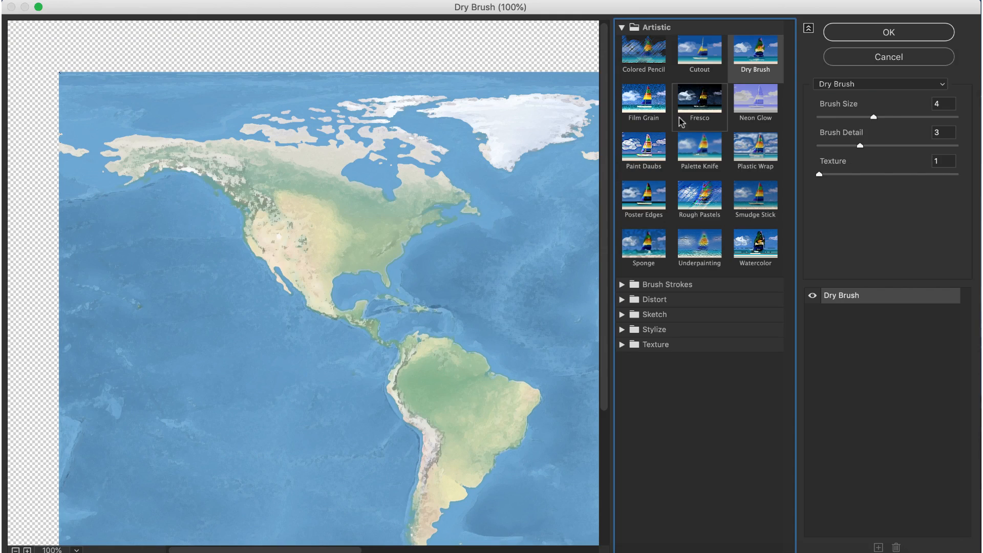
pyautogui.click(888, 32)
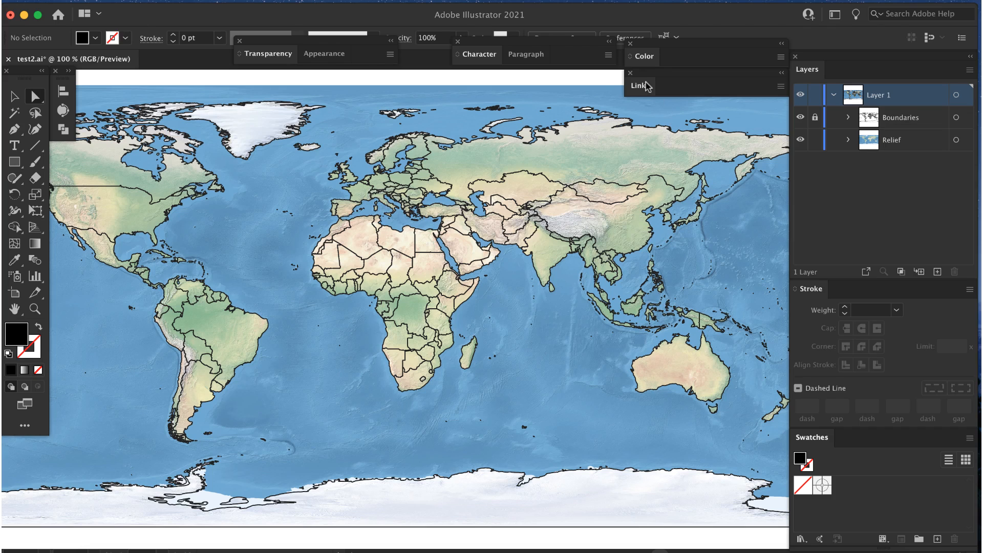
# Step: From the Links panel, unembed the first relief image as right side.psd
pyautogui.click(639, 85)
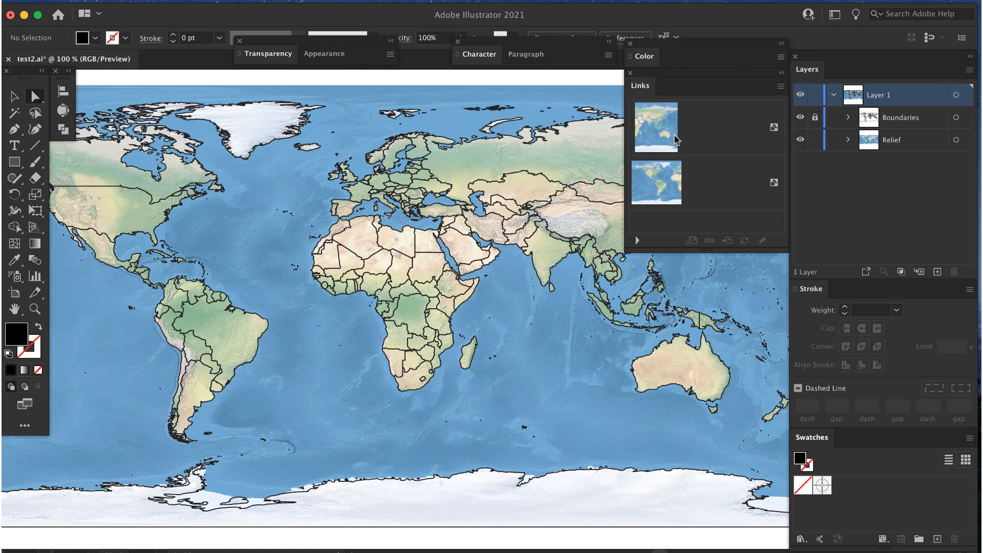
pyautogui.moveTo(670, 136)
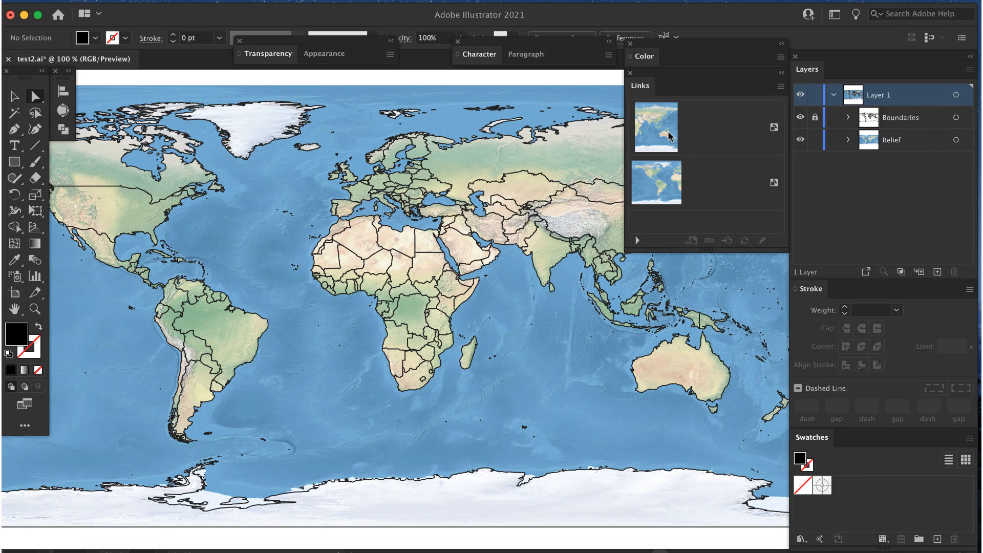
pyautogui.click(781, 86)
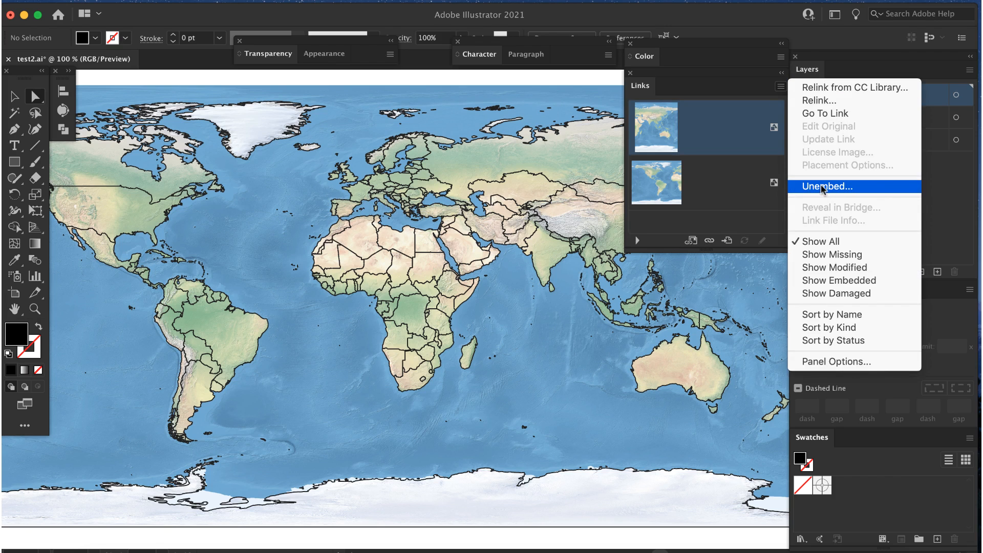
pyautogui.click(829, 186)
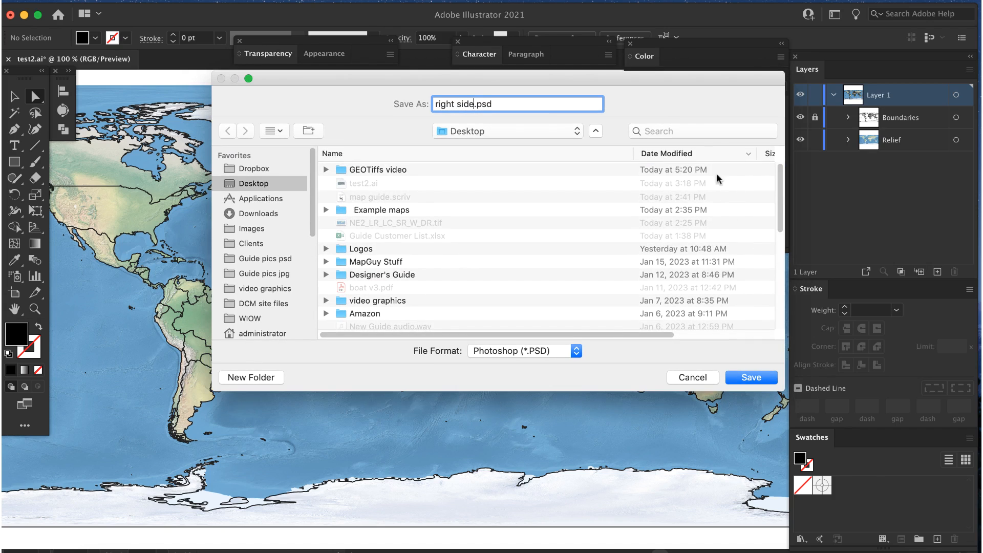
pyautogui.click(749, 378)
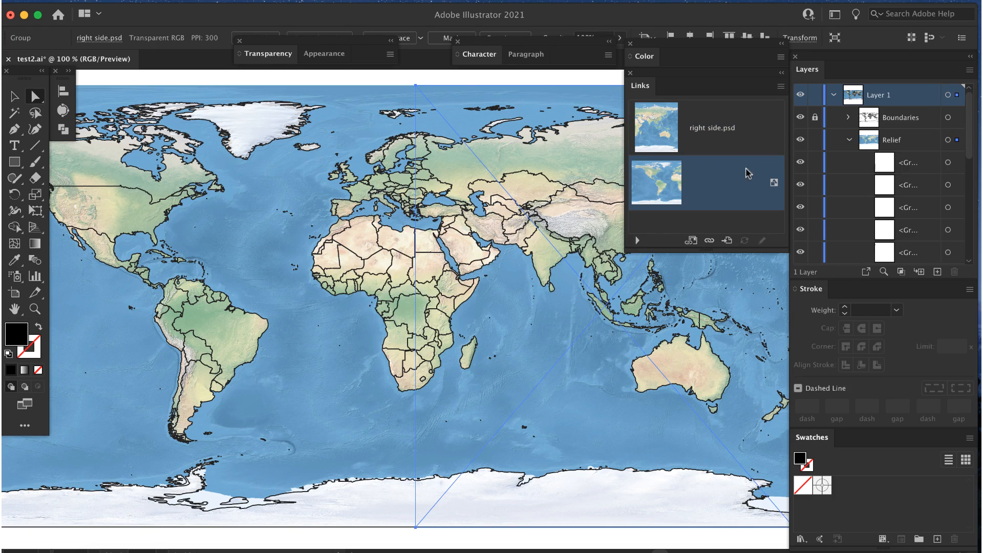
# Step: Unembed the second relief image as left side.psd
pyautogui.click(780, 86)
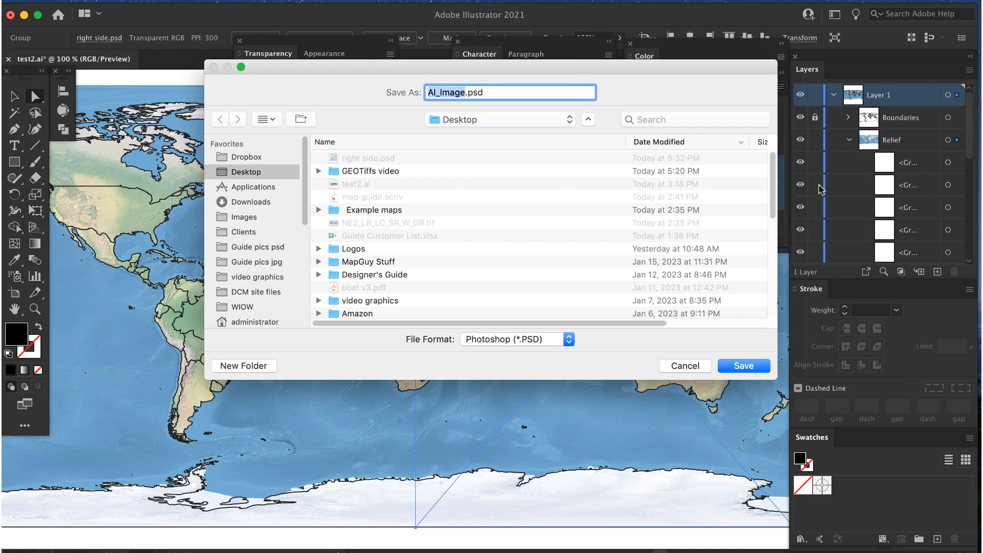
pyautogui.write('left sid.psd')
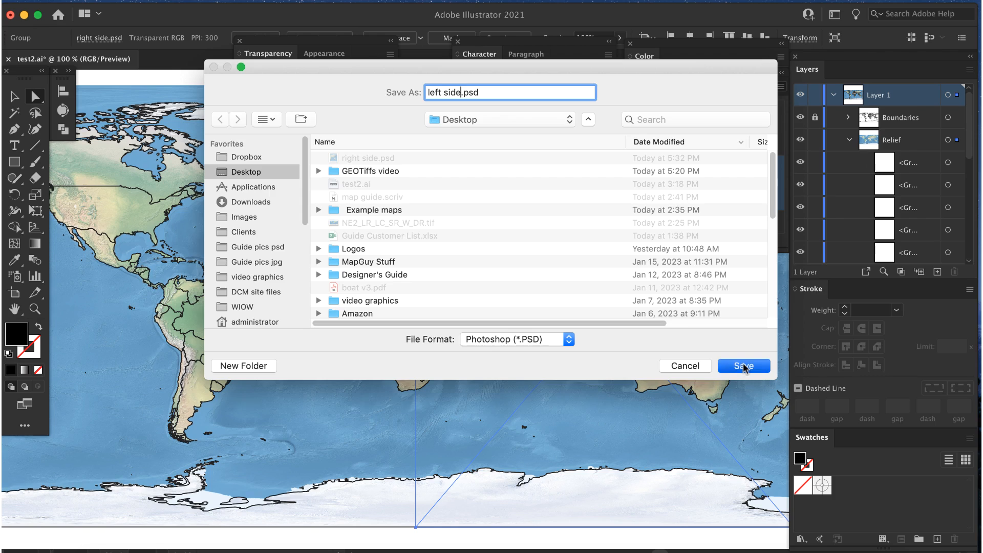
pyautogui.click(744, 365)
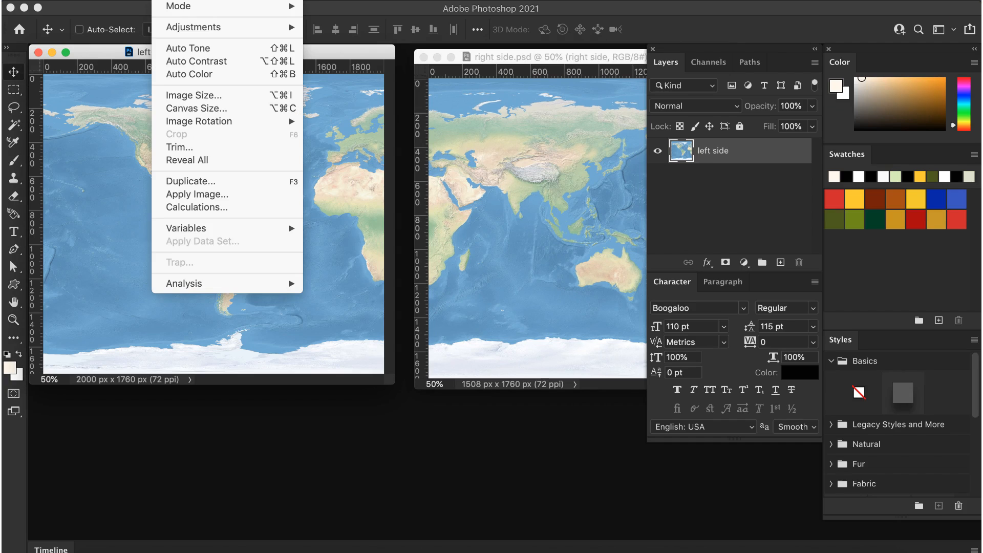
pyautogui.moveTo(194, 109)
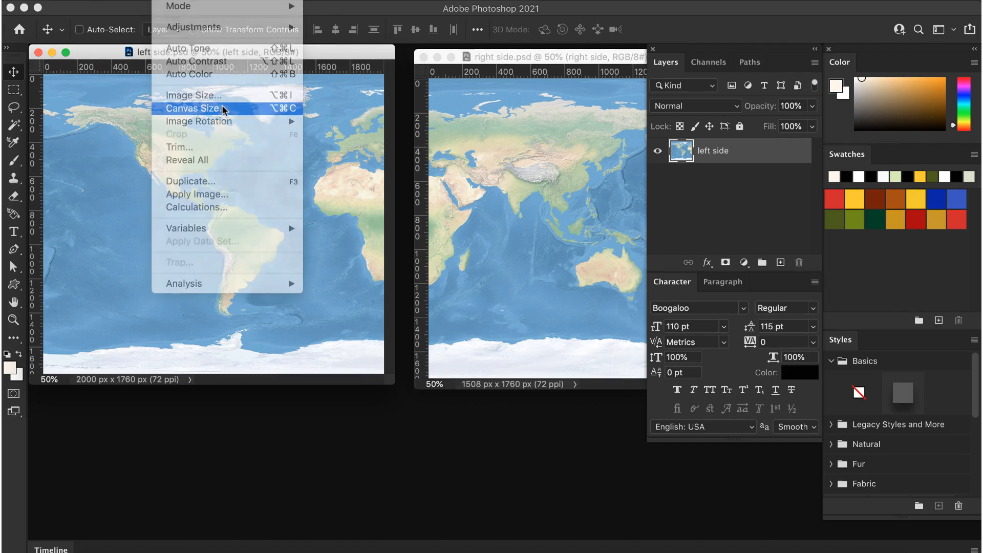
# Step: Check the canvas dimensions of both relief halves via Canvas Size
pyautogui.click(195, 108)
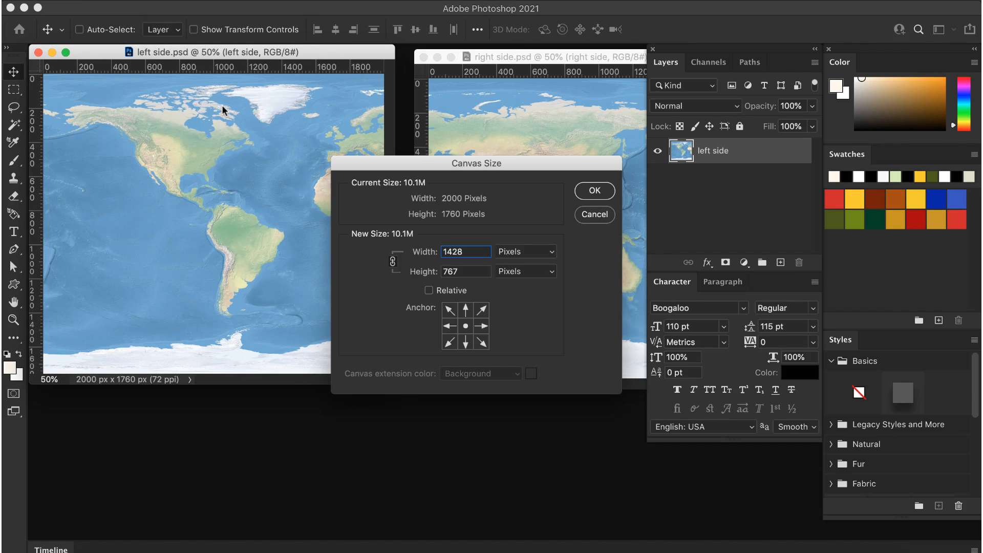
pyautogui.moveTo(401, 60)
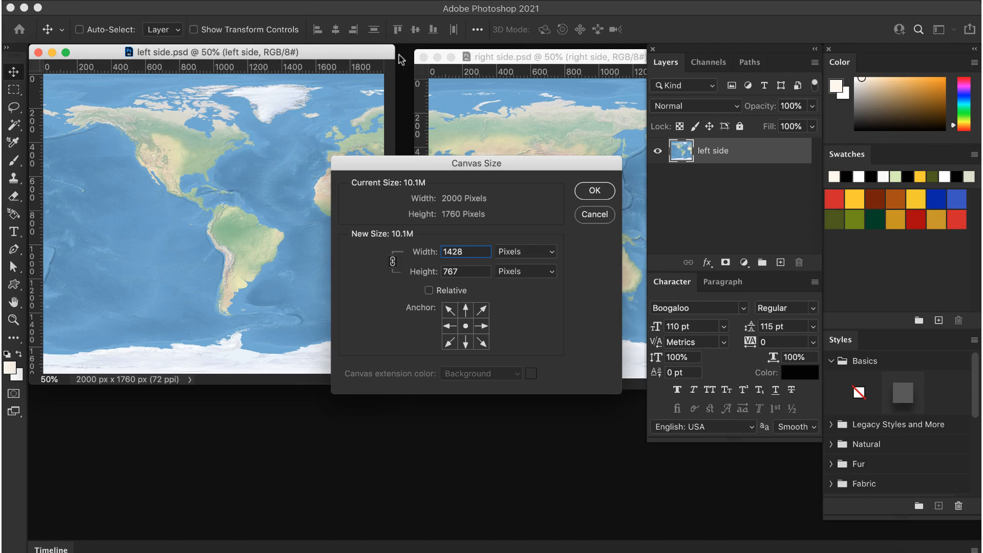
pyautogui.click(593, 191)
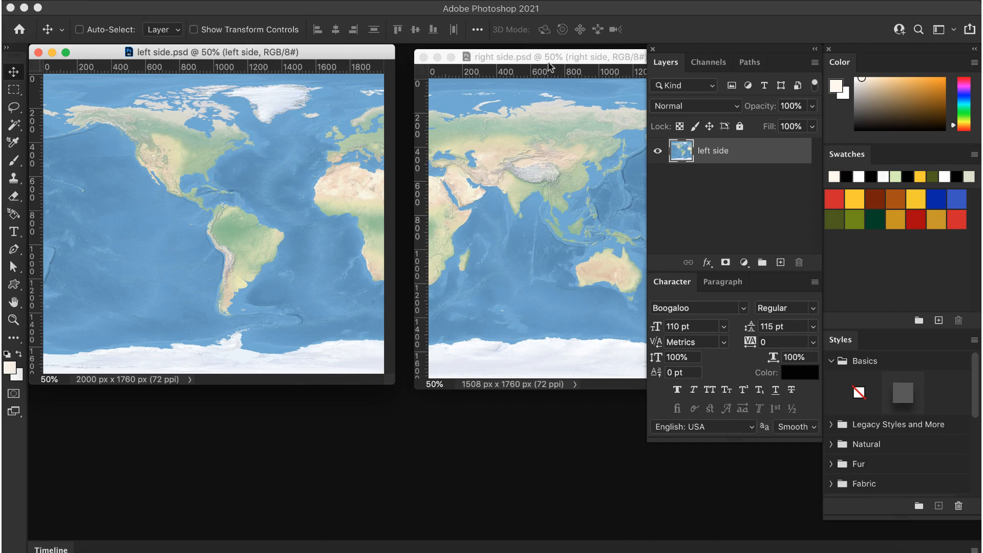
pyautogui.click(530, 58)
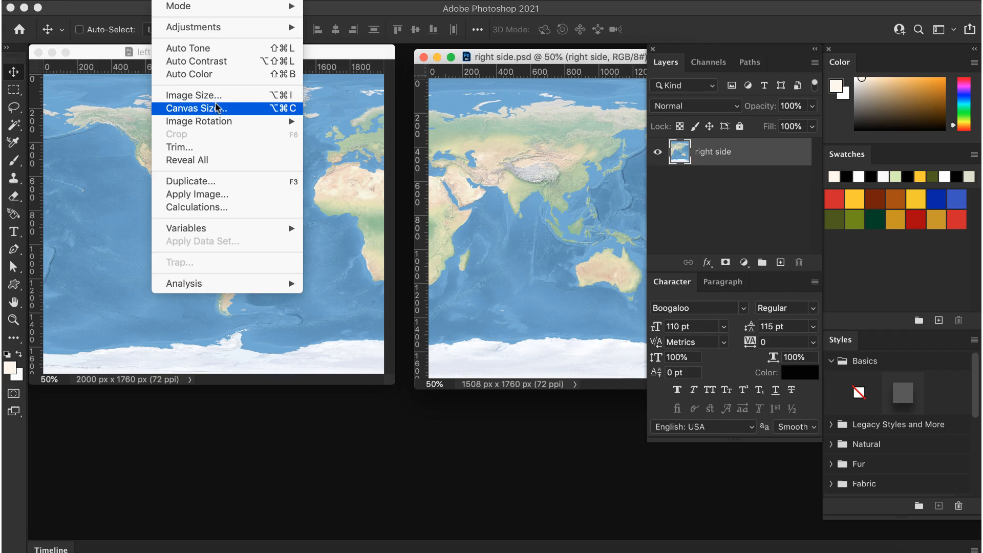
pyautogui.click(195, 108)
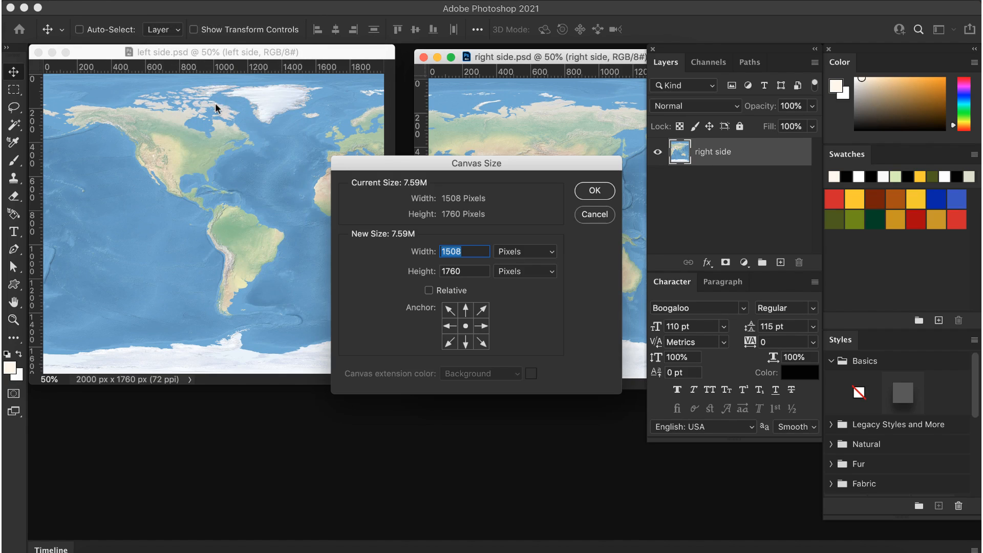
pyautogui.moveTo(588, 222)
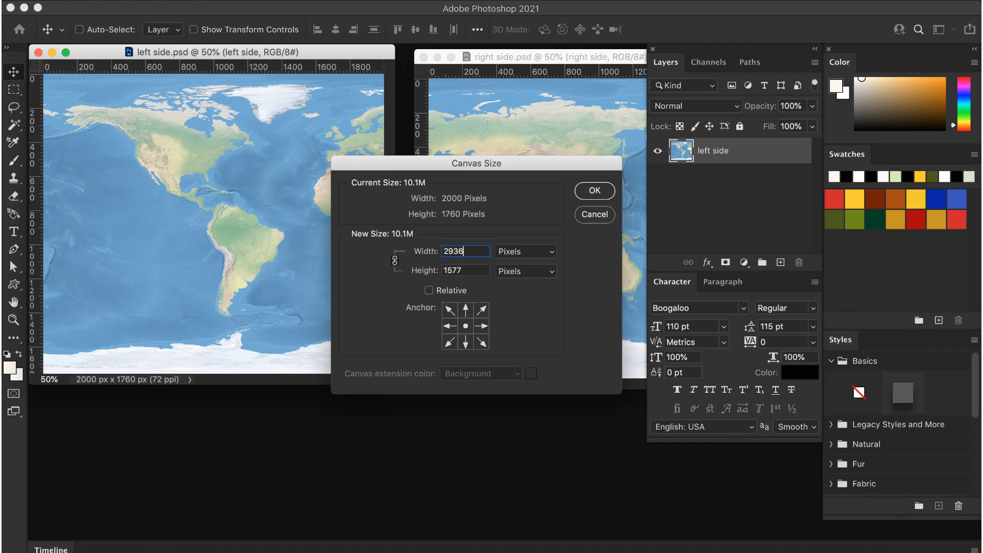
# Step: Widen the left side canvas to 3508 px, anchored left so space is added on the right
pyautogui.click(465, 326)
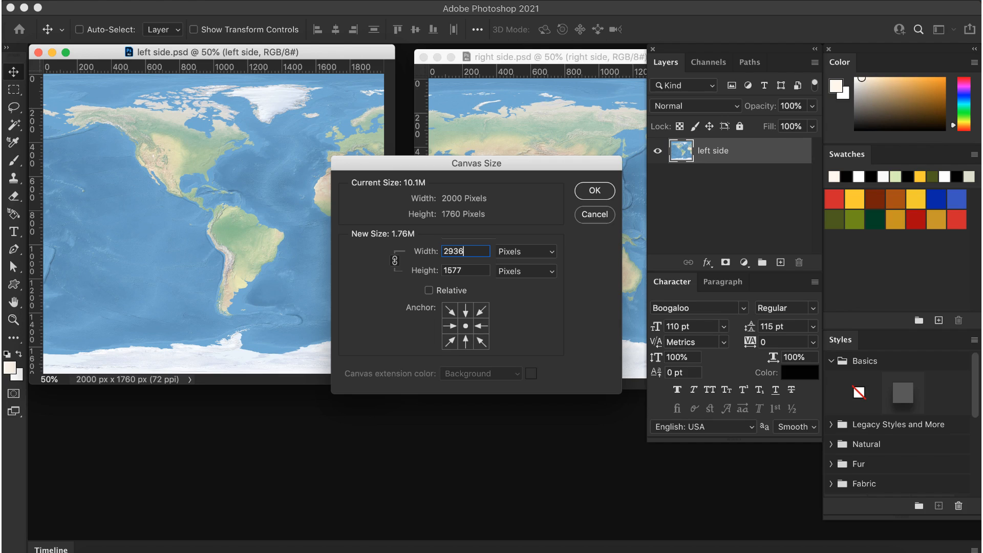
pyautogui.click(449, 310)
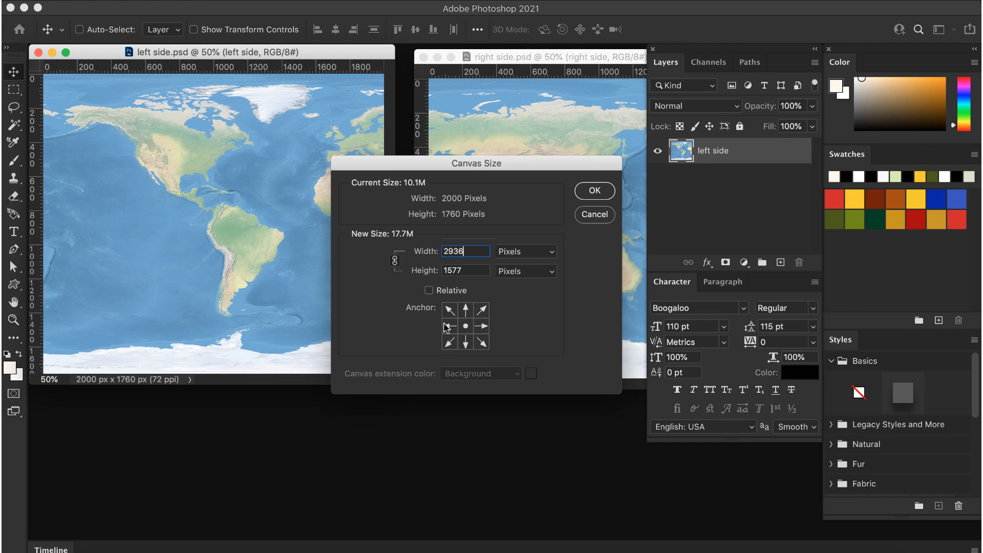
pyautogui.click(448, 309)
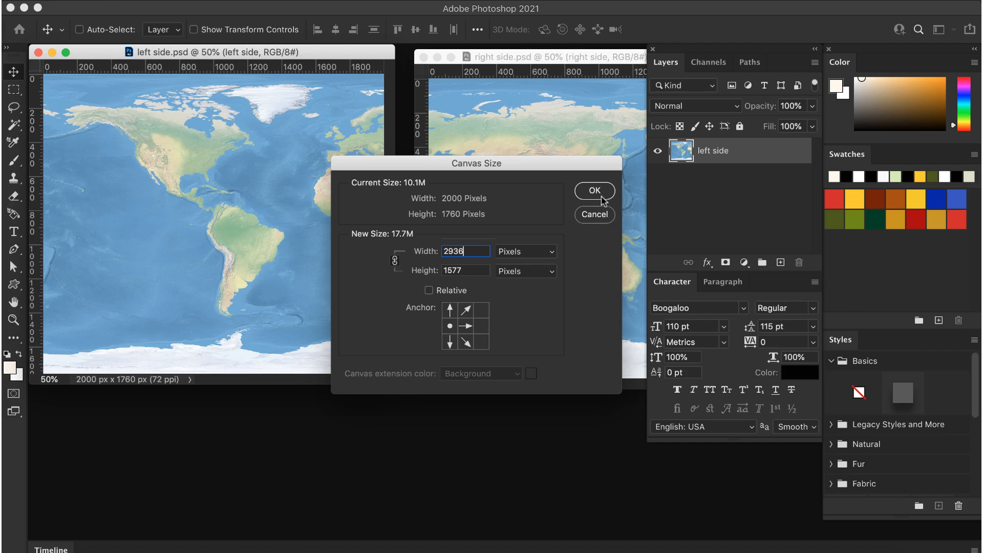
pyautogui.click(593, 190)
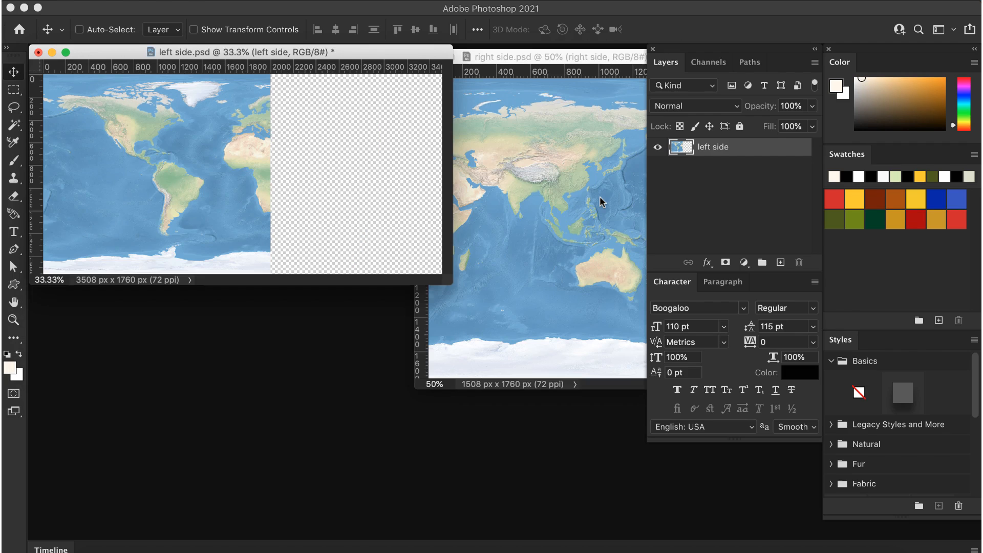
# Step: Bring the right side map into left side.psd and flatten both halves into one background
pyautogui.click(552, 56)
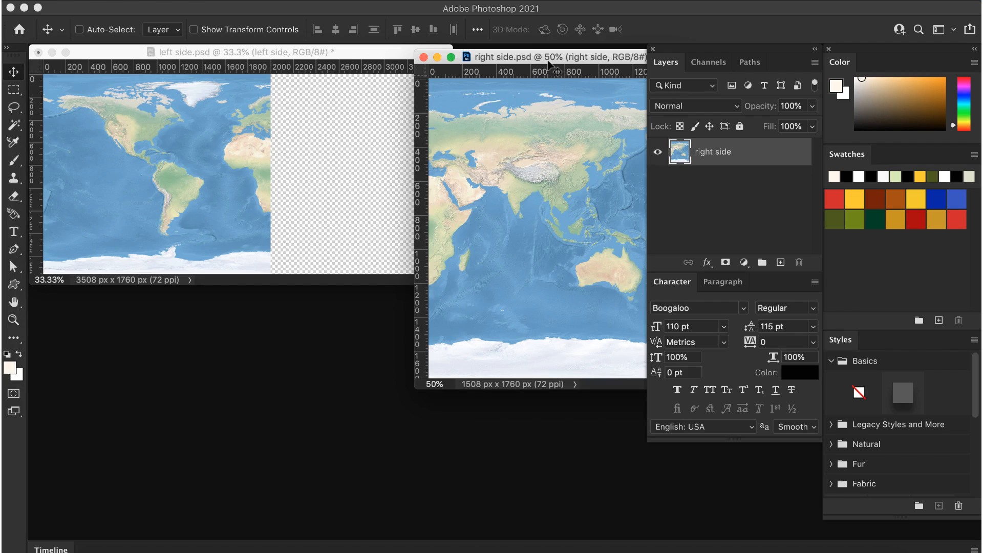
pyautogui.moveTo(517, 182)
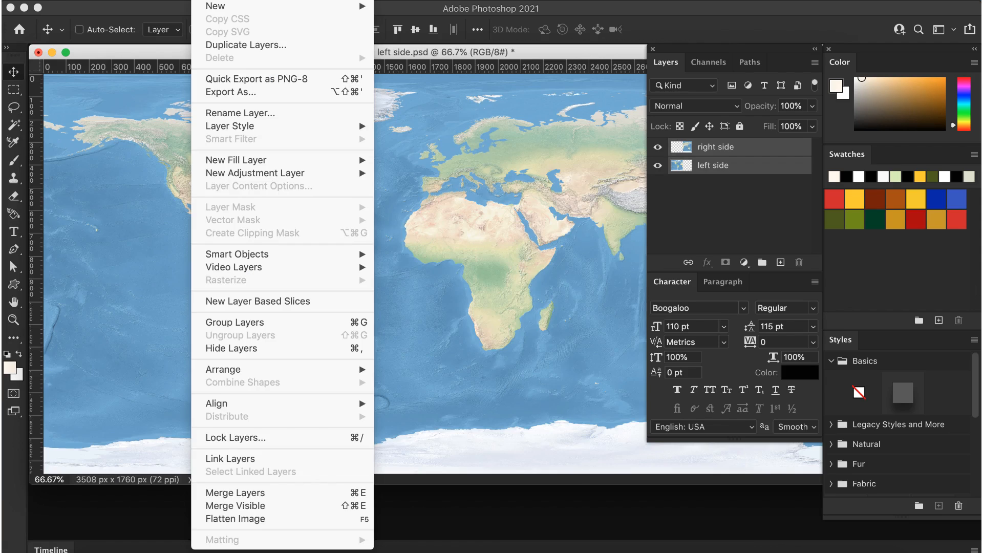
pyautogui.moveTo(234, 518)
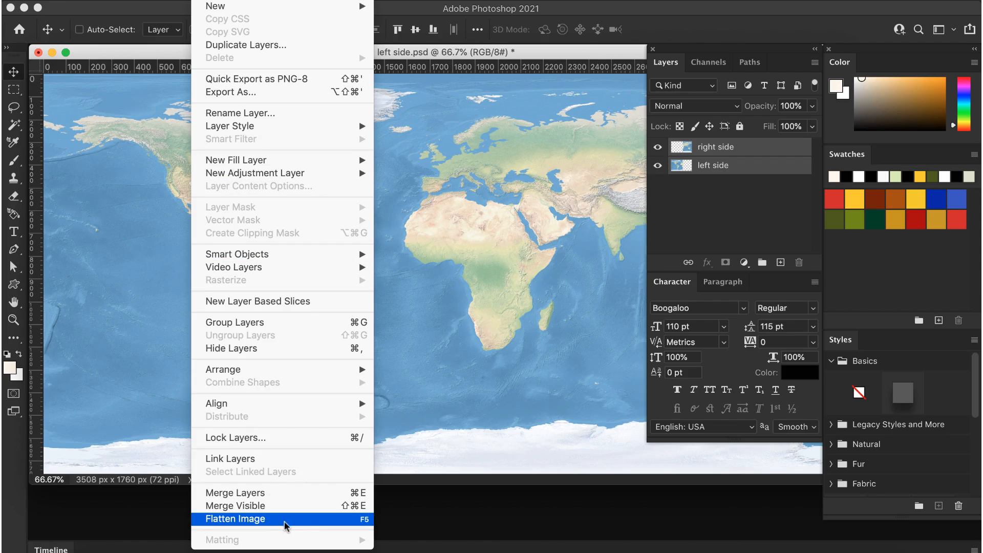
pyautogui.click(234, 518)
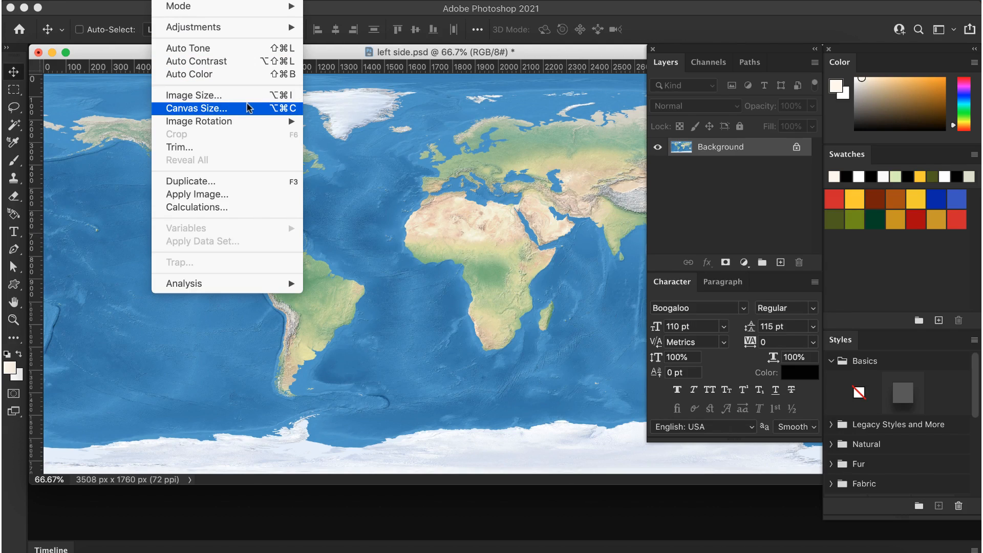
# Step: Set the image resolution to 300 ppi without resampling, keeping 3508 × 1760 px
pyautogui.click(193, 94)
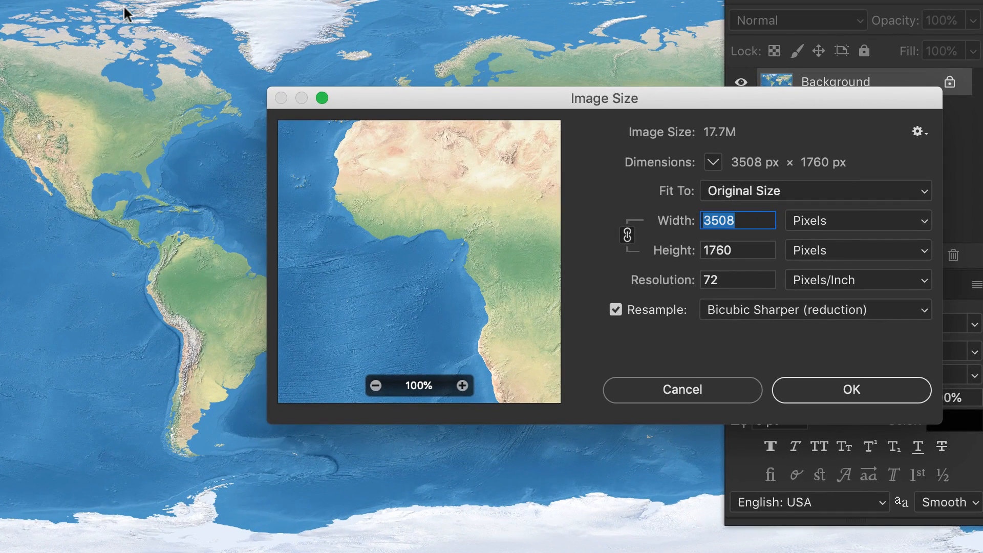
pyautogui.moveTo(575, 324)
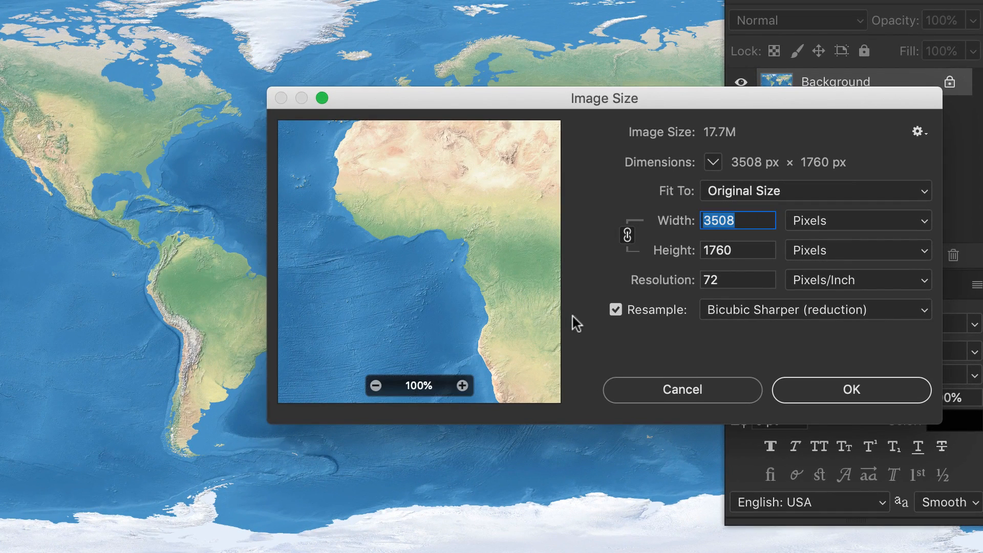
pyautogui.click(616, 310)
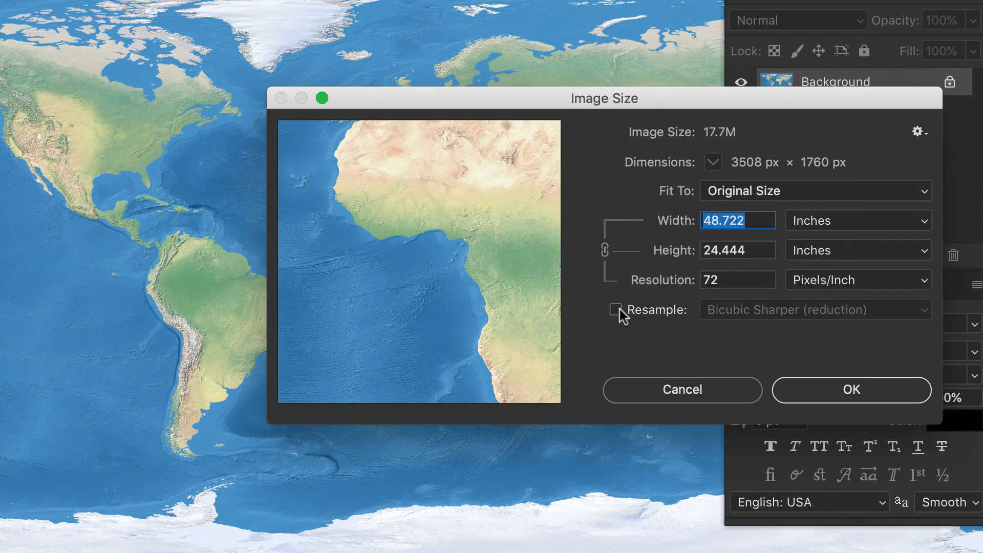
pyautogui.click(738, 280)
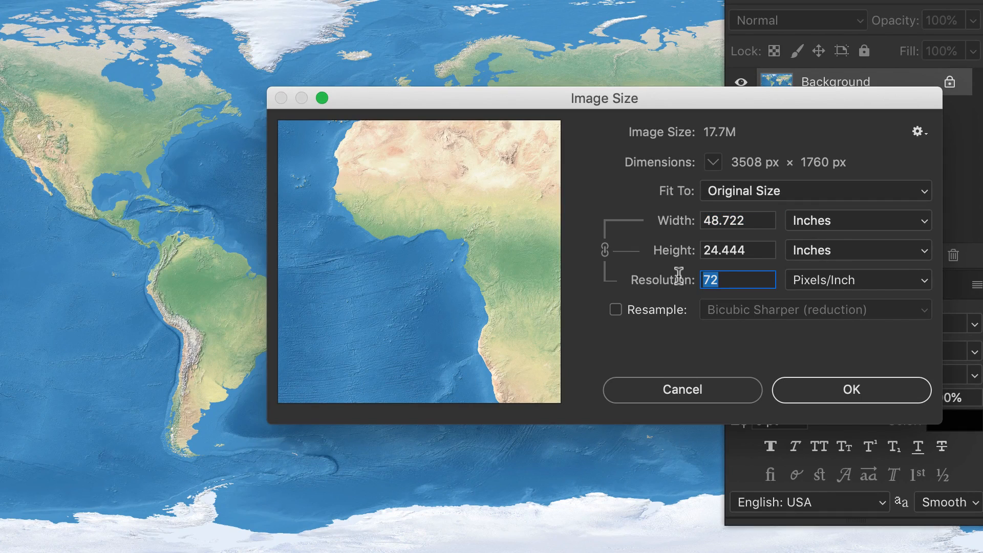
pyautogui.write('300')
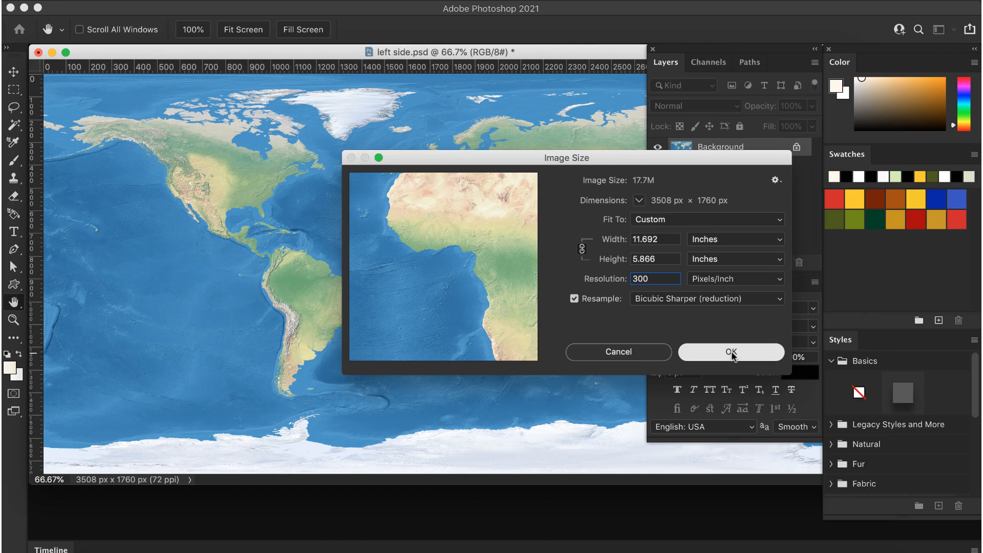
pyautogui.click(730, 351)
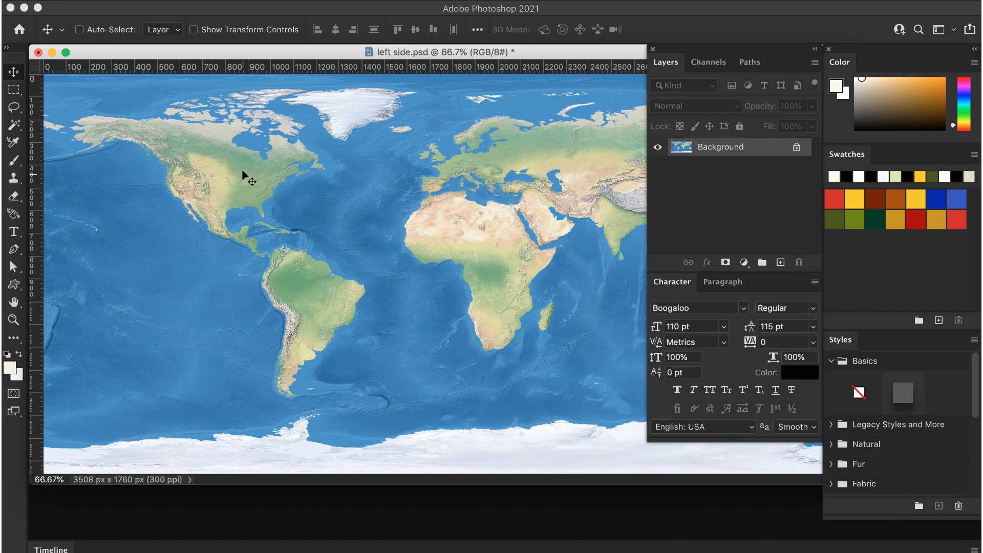
pyautogui.moveTo(96, 23)
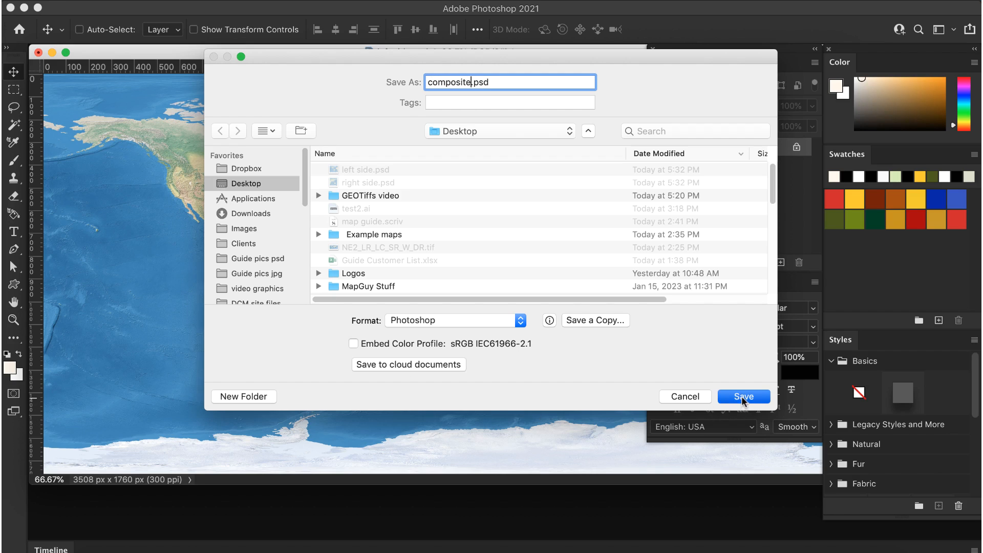
# Step: Save the combined world map as composite.psd on the Desktop
pyautogui.click(744, 396)
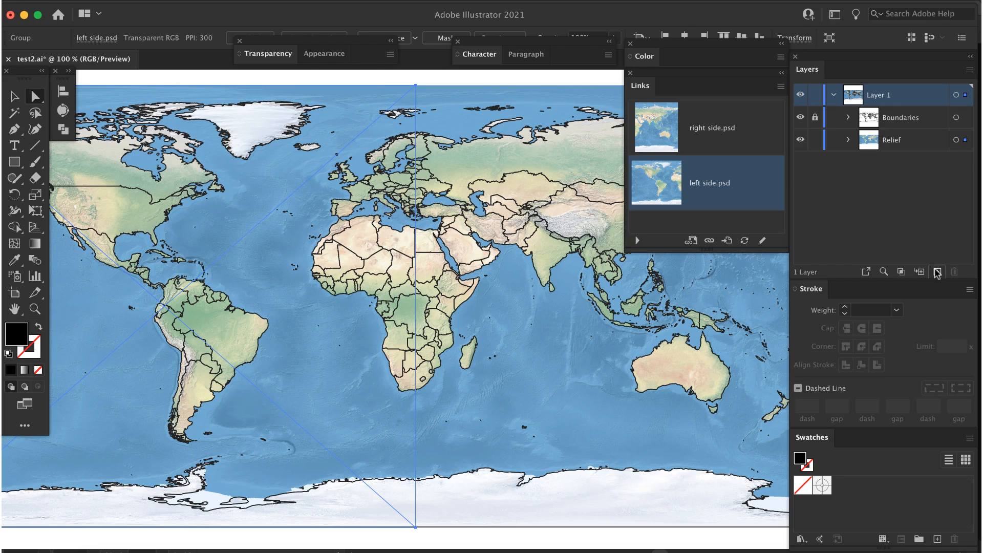
# Step: Add a New relief layer and place composite.psd into it as a linked image
pyautogui.click(937, 270)
pyautogui.write('New relief')
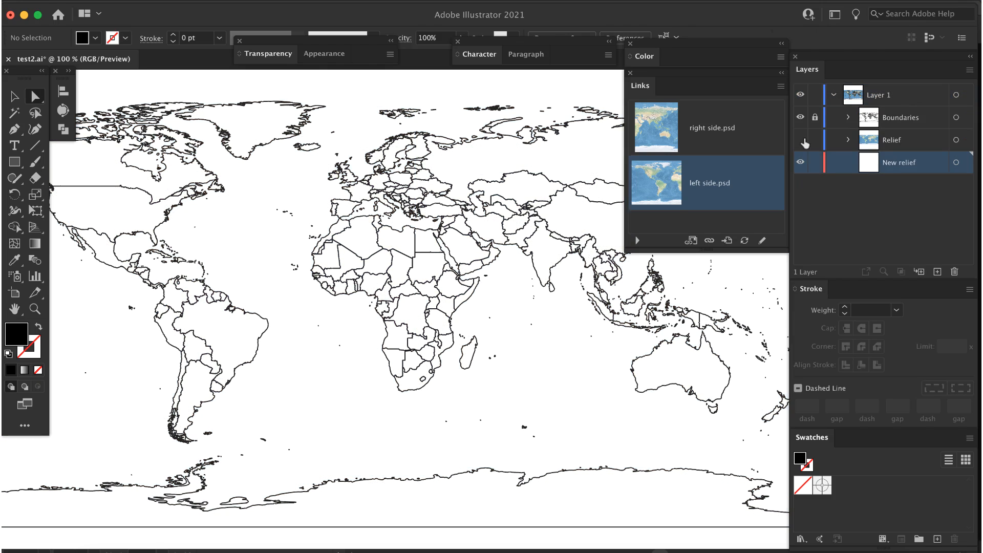
pyautogui.click(101, 6)
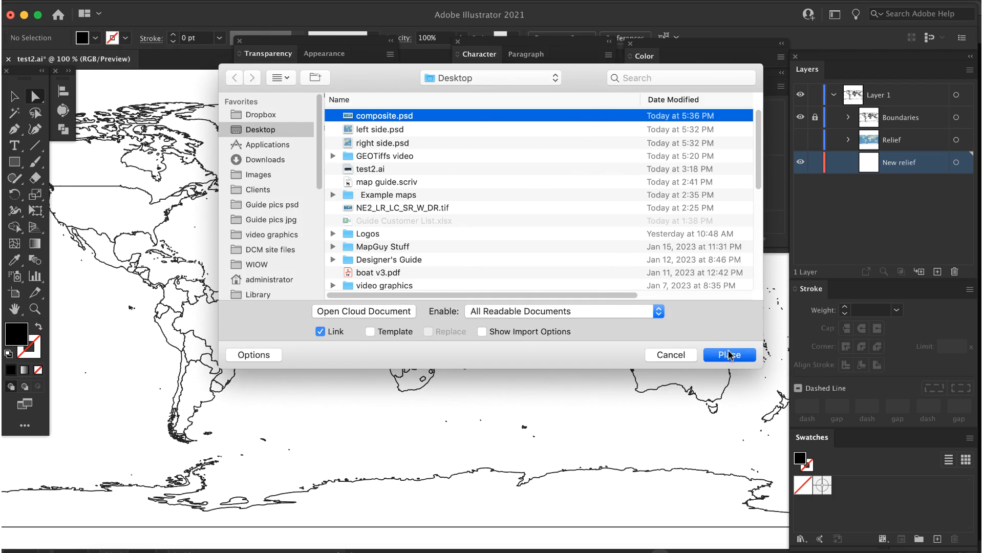
pyautogui.click(729, 356)
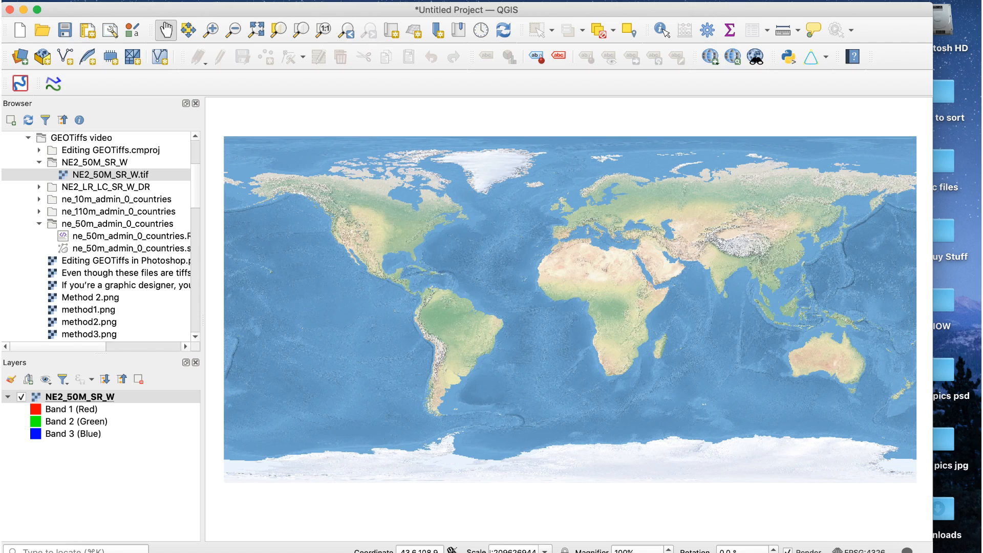
# Step: Launch GDAL Translate (convert format) from the Processing Toolbox's raster conversion tools
pyautogui.click(730, 30)
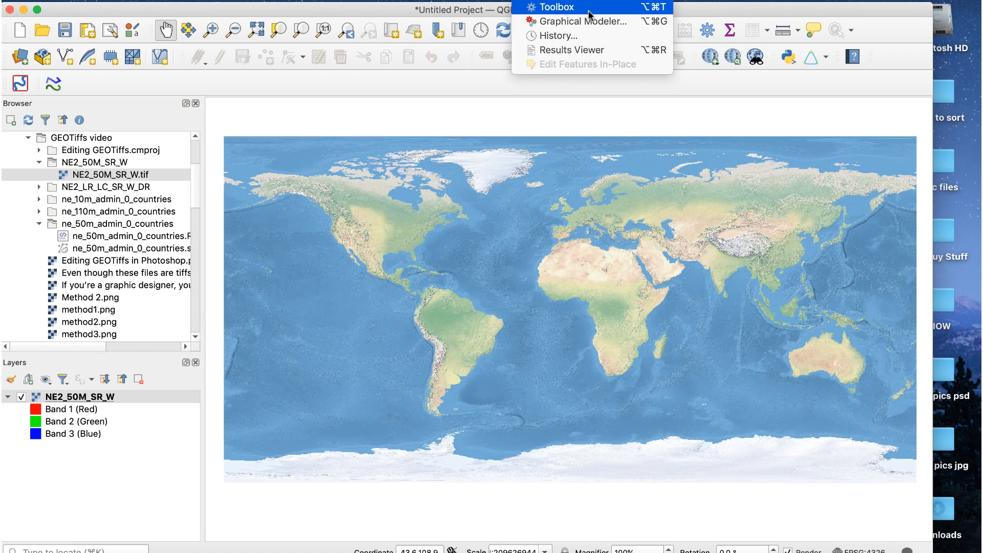
pyautogui.click(556, 7)
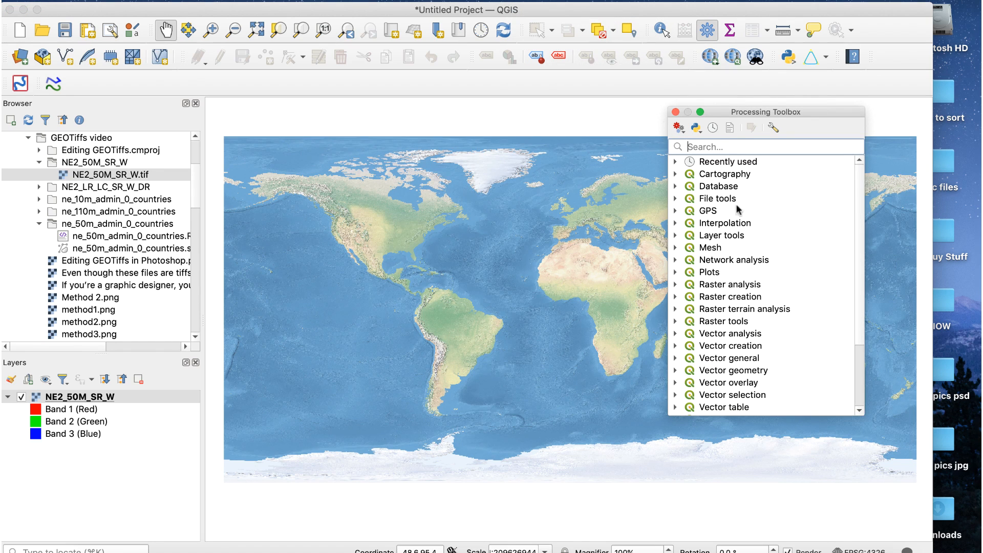
pyautogui.scroll(-3)
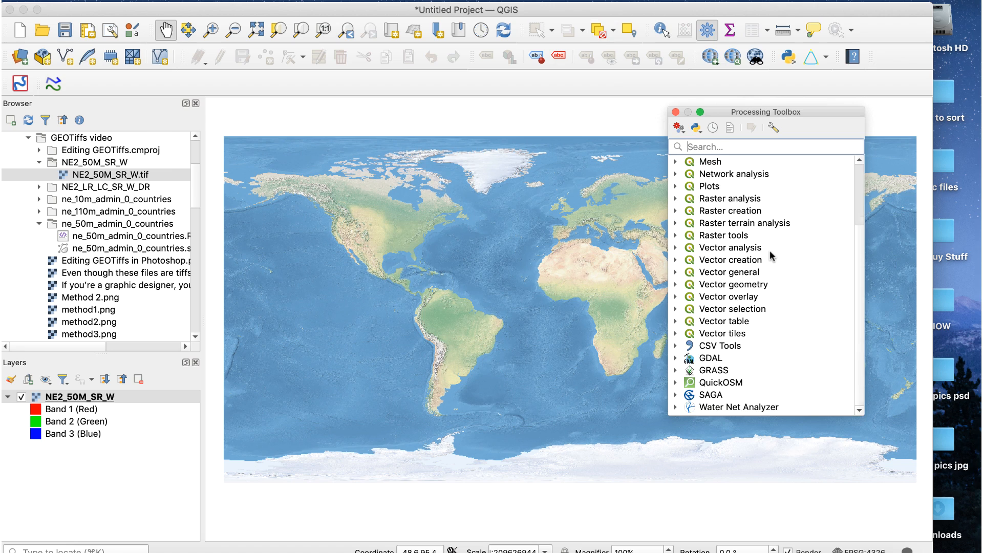
pyautogui.moveTo(671, 362)
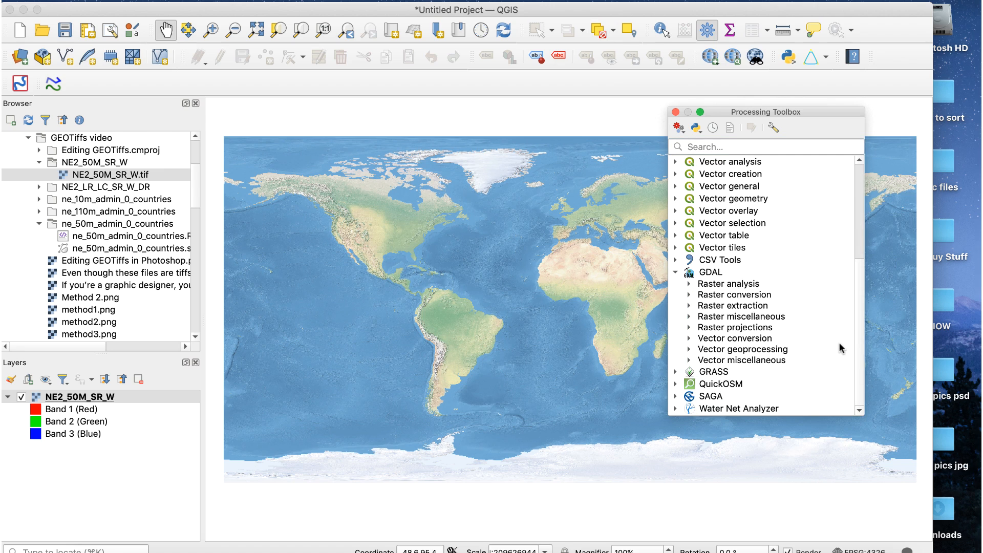
pyautogui.click(689, 295)
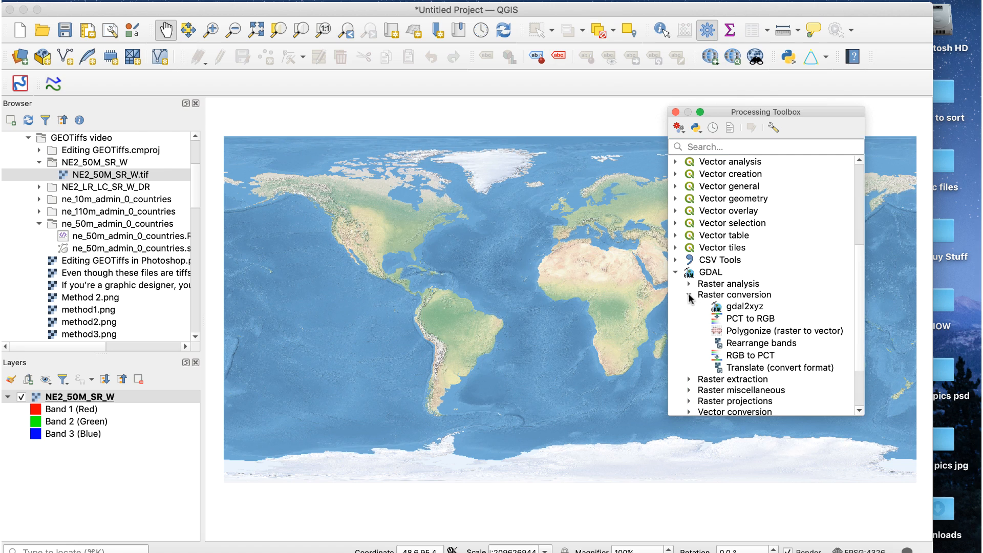
pyautogui.scroll(-3)
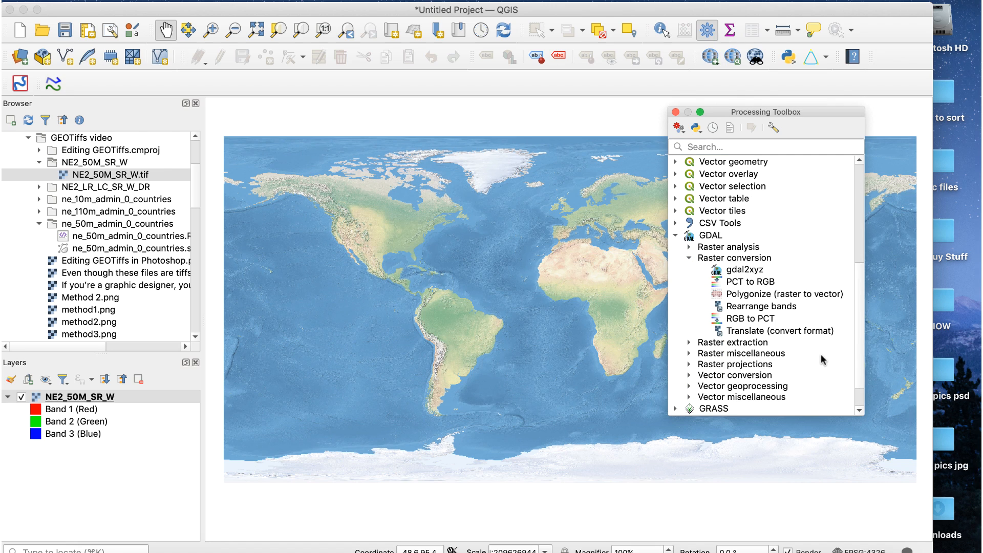
pyautogui.moveTo(778, 330)
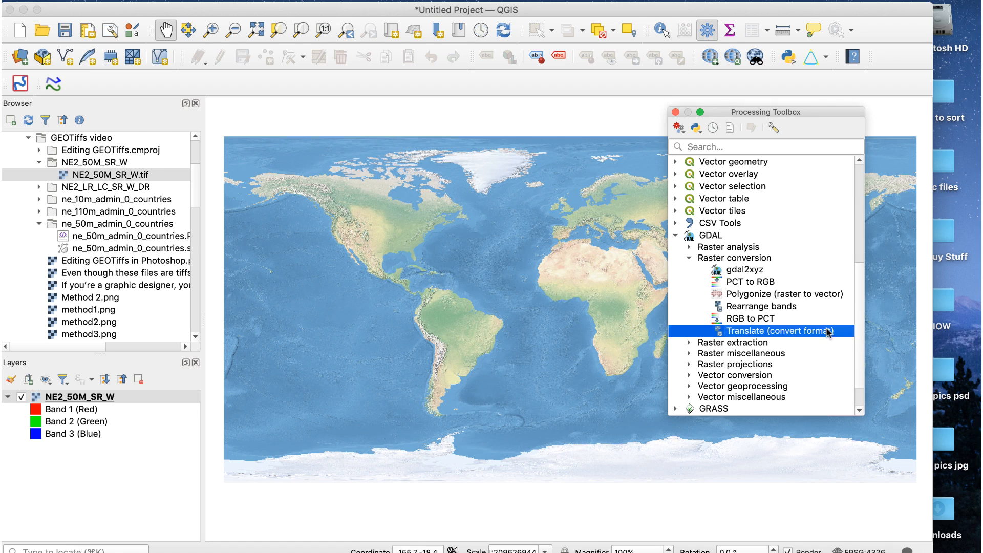
pyautogui.doubleClick(779, 331)
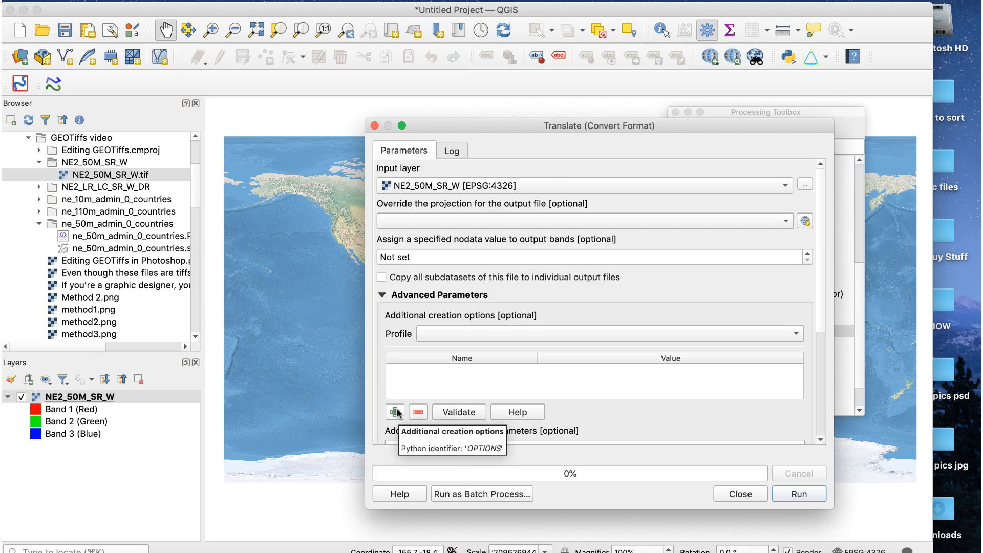
# Step: Add the creation option tfw = yes to the Translate (Convert Format) settings
pyautogui.click(394, 412)
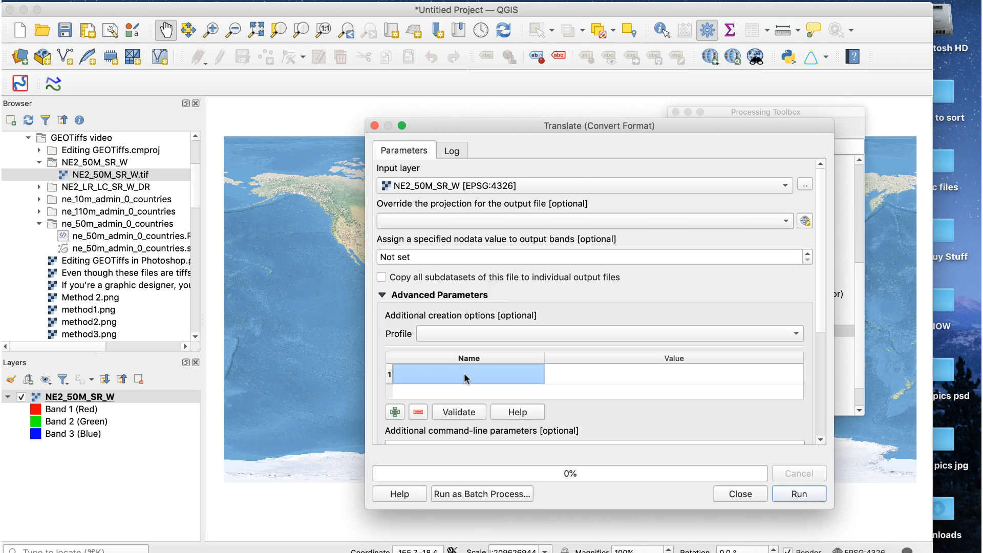
pyautogui.write('tf')
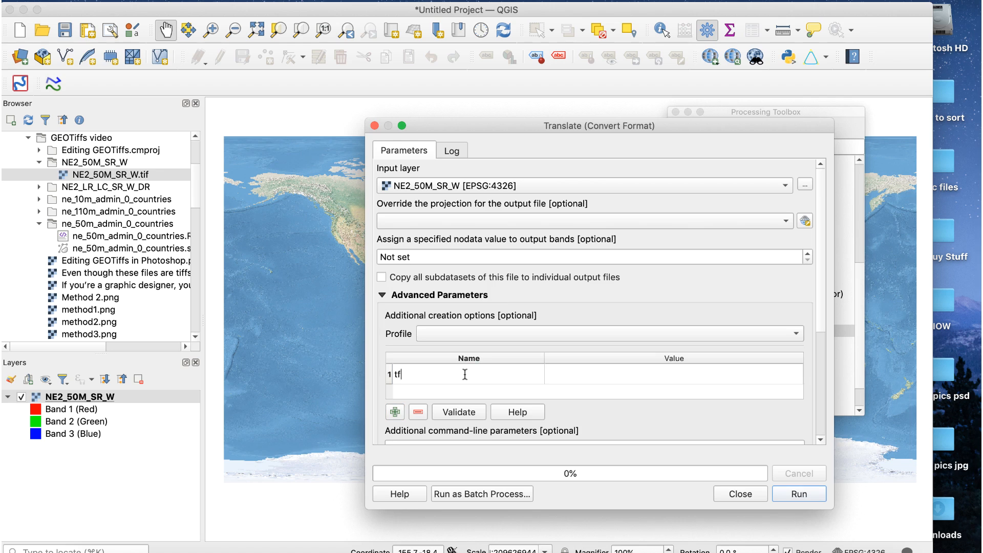
pyautogui.write('w')
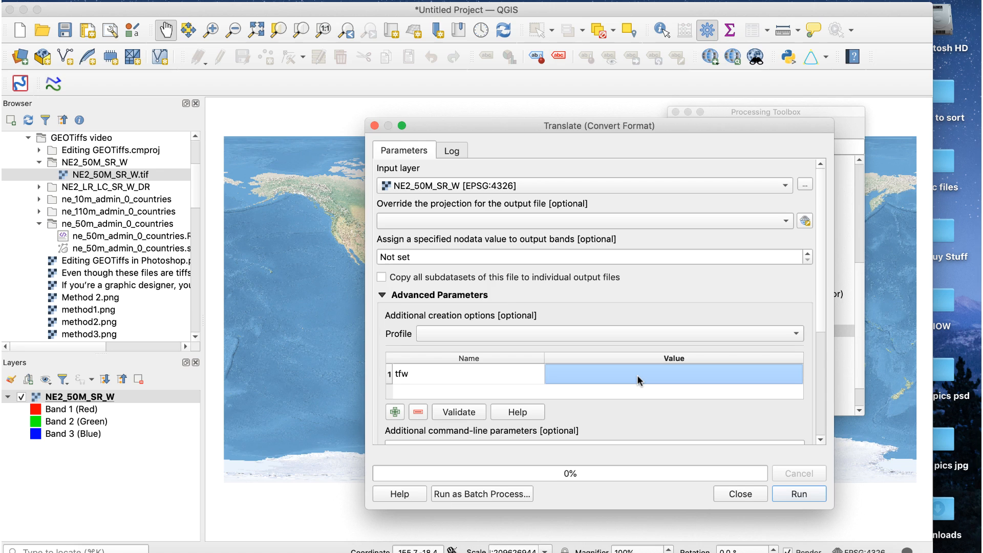
pyautogui.write('yes')
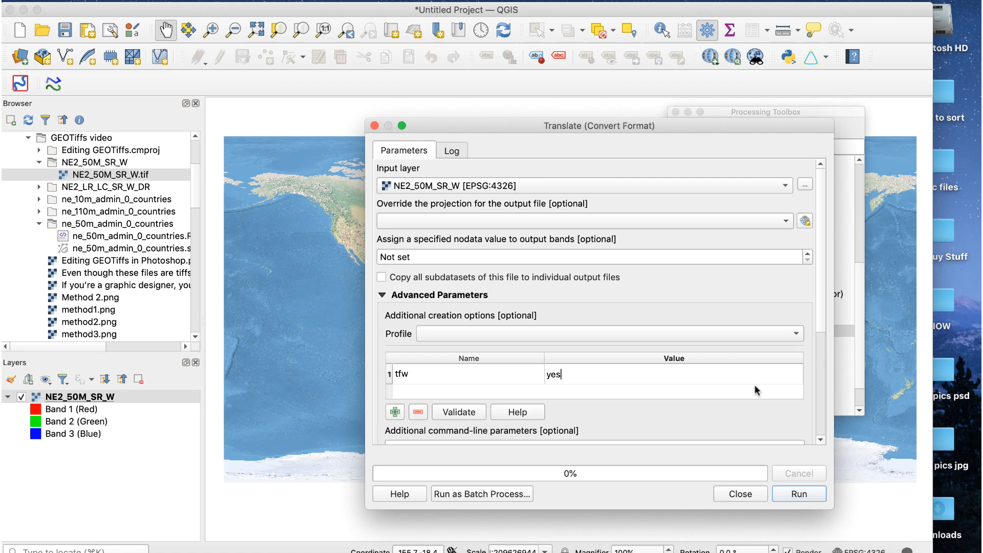
pyautogui.scroll(-3)
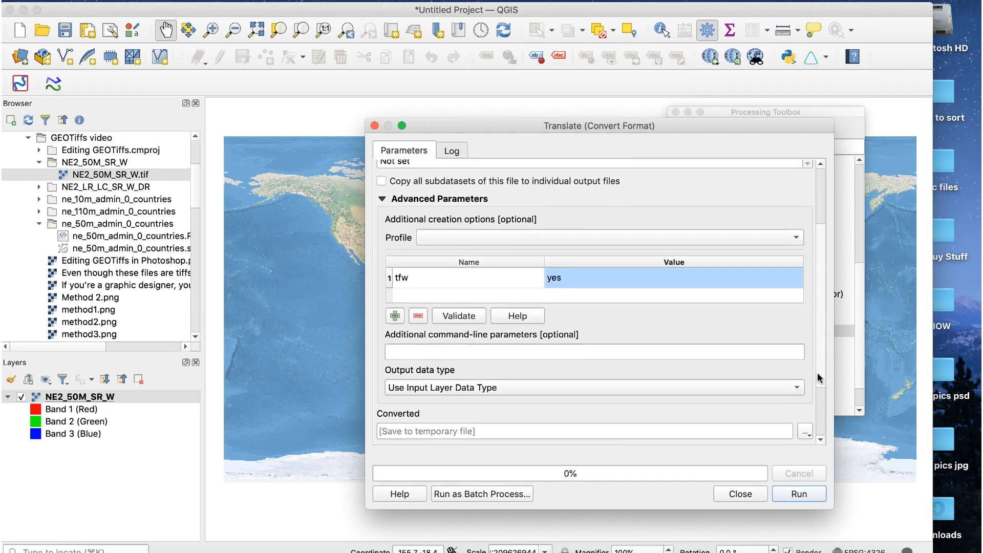
pyautogui.scroll(-3)
pyautogui.write('newti')
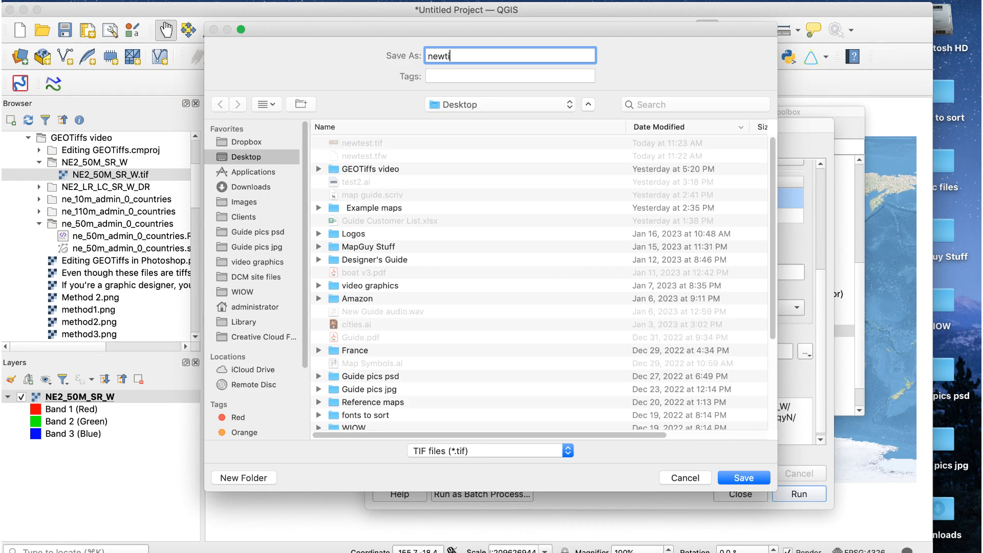
# Step: Run the conversion to Desktop/newtiff.tif and close the finished tool
pyautogui.click(743, 477)
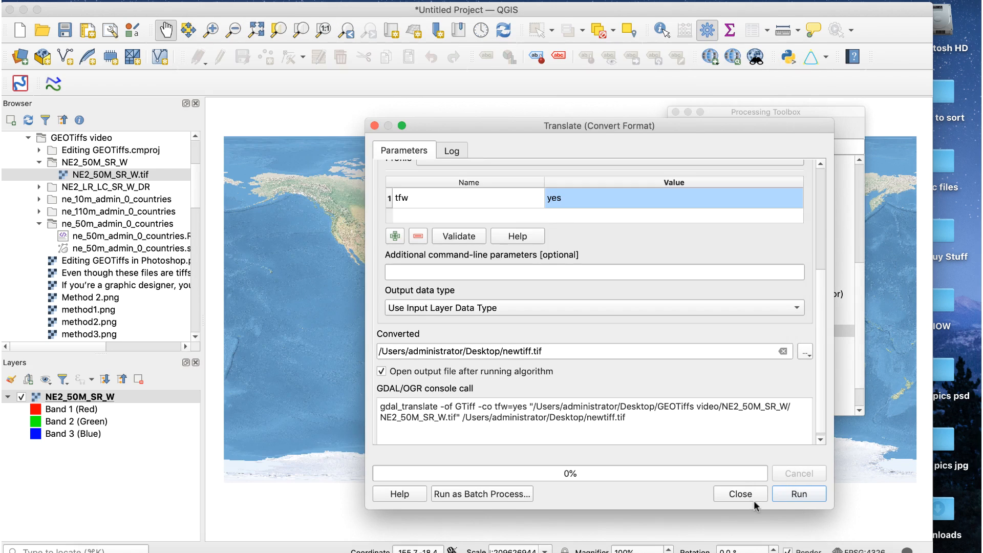
pyautogui.click(799, 494)
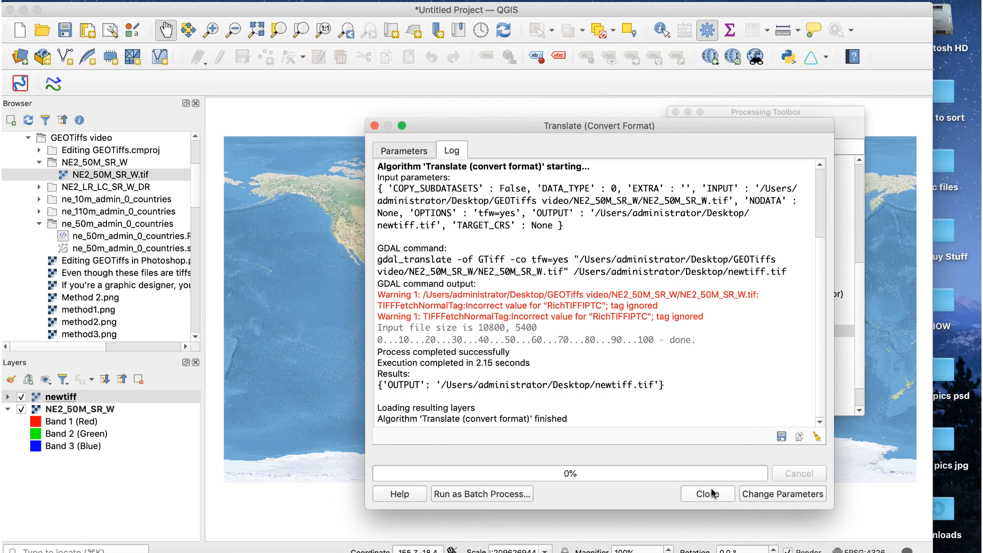
pyautogui.click(708, 494)
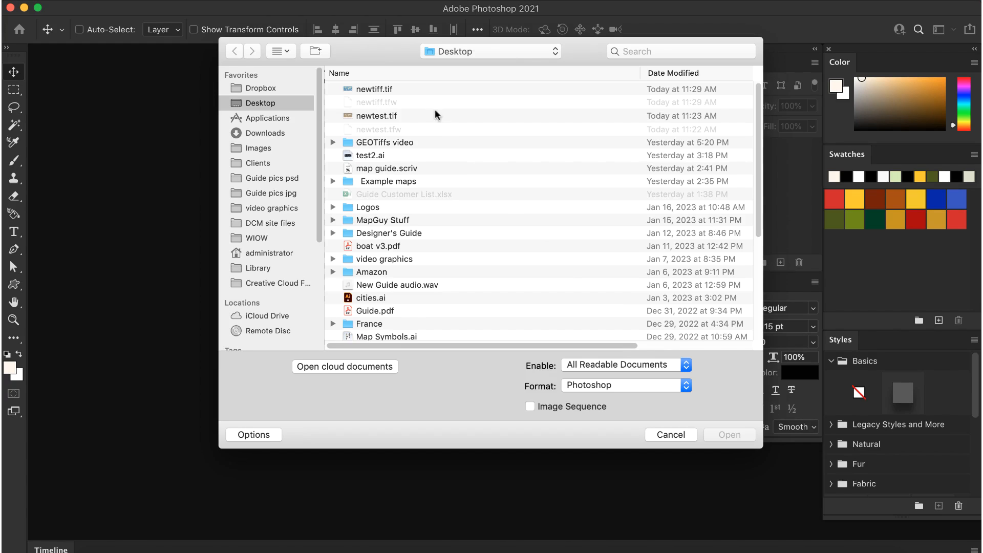
# Step: Open newtiff.tif from the Desktop as an image in Photoshop
pyautogui.click(373, 88)
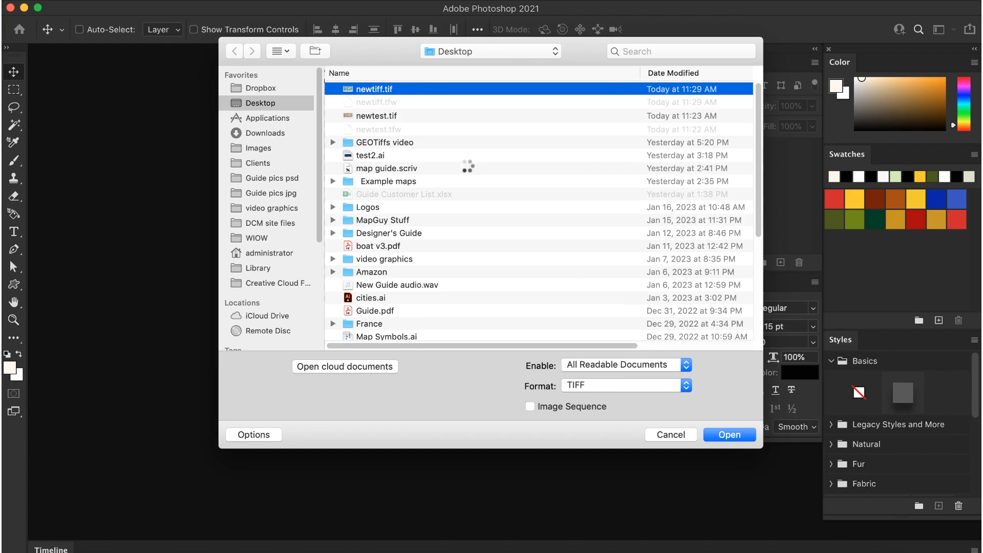
pyautogui.click(728, 435)
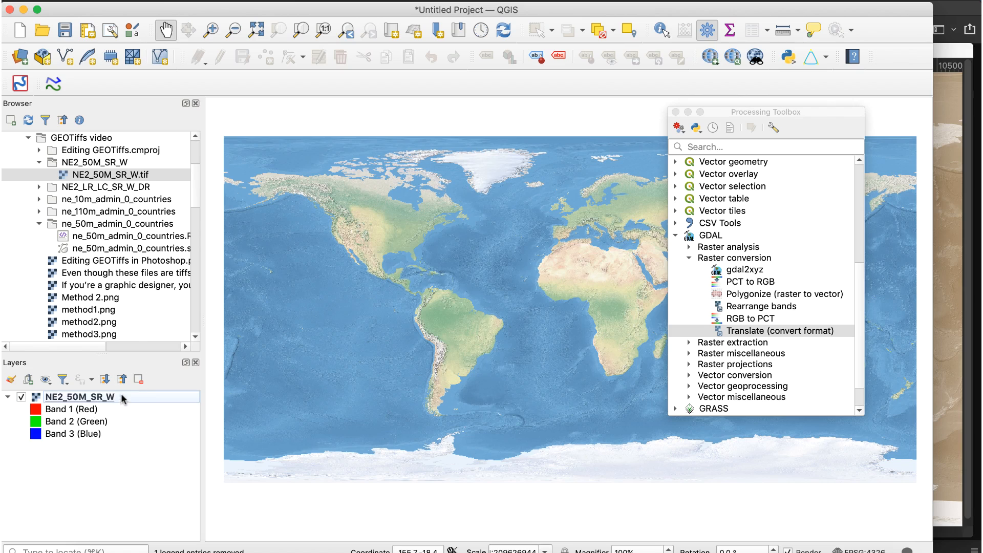
# Step: Remove the NE2_50M_SR_W layer and add the ne_50m_admin_0_countries shapefile
pyautogui.click(138, 379)
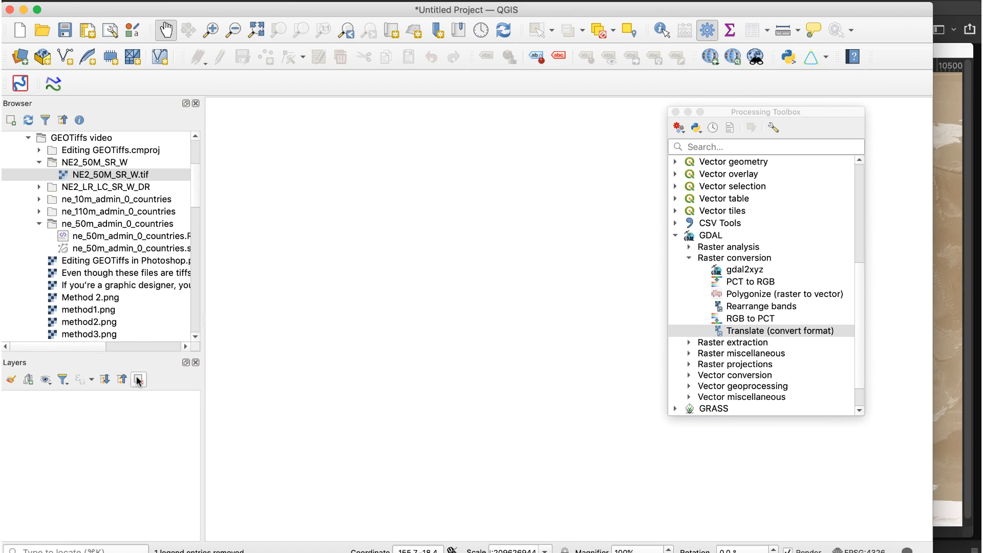
pyautogui.scroll(-3)
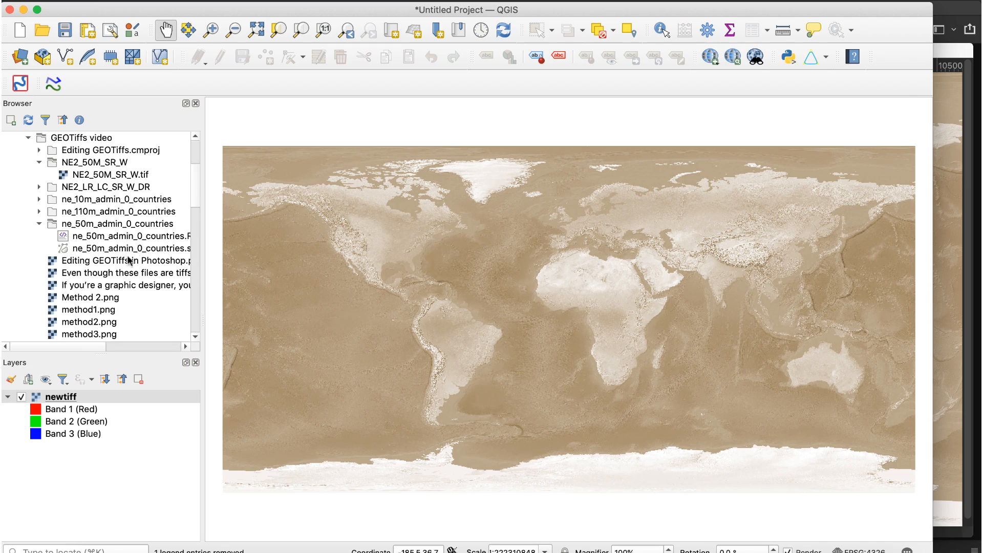
pyautogui.doubleClick(131, 248)
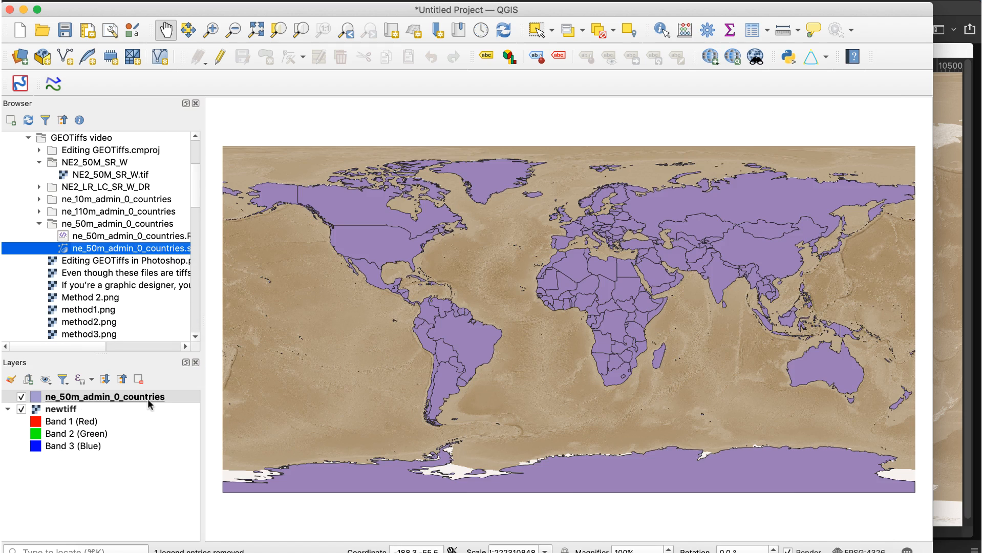
# Step: Set the countries layer's Symbology fill to none
pyautogui.doubleClick(104, 396)
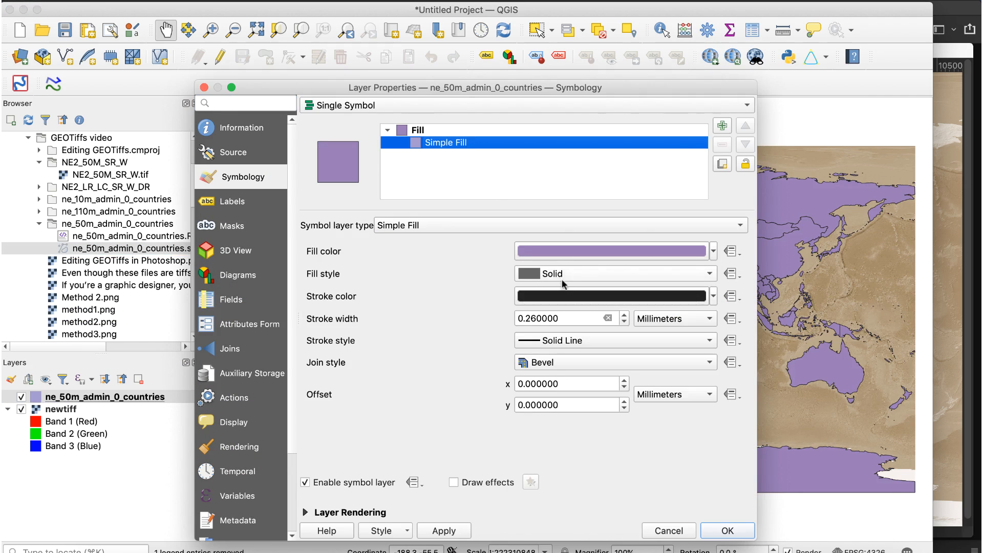
pyautogui.click(727, 530)
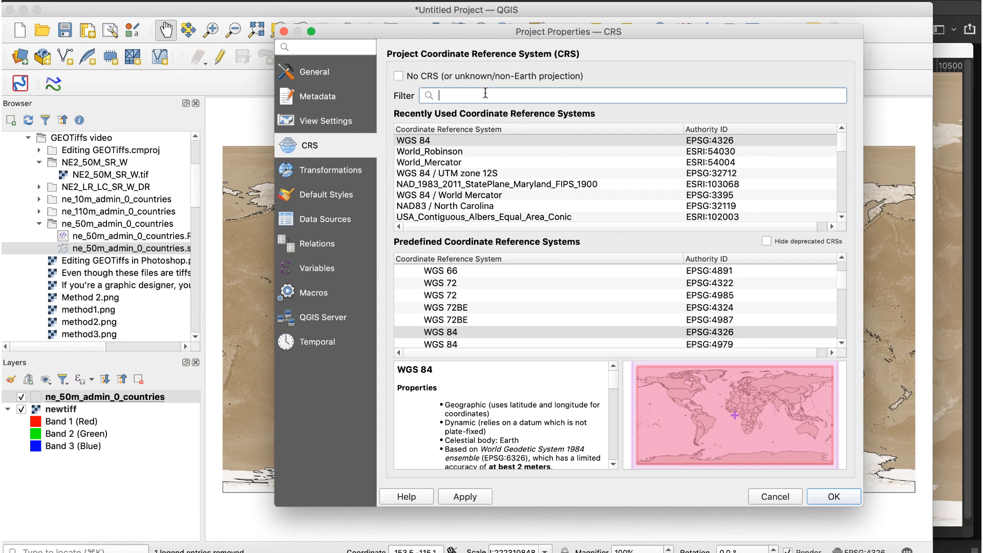
# Step: Filter for 'equal earth' and apply WGS_1984_Equal_Earth_Greenwich as the project CRS
pyautogui.write('equal earth')
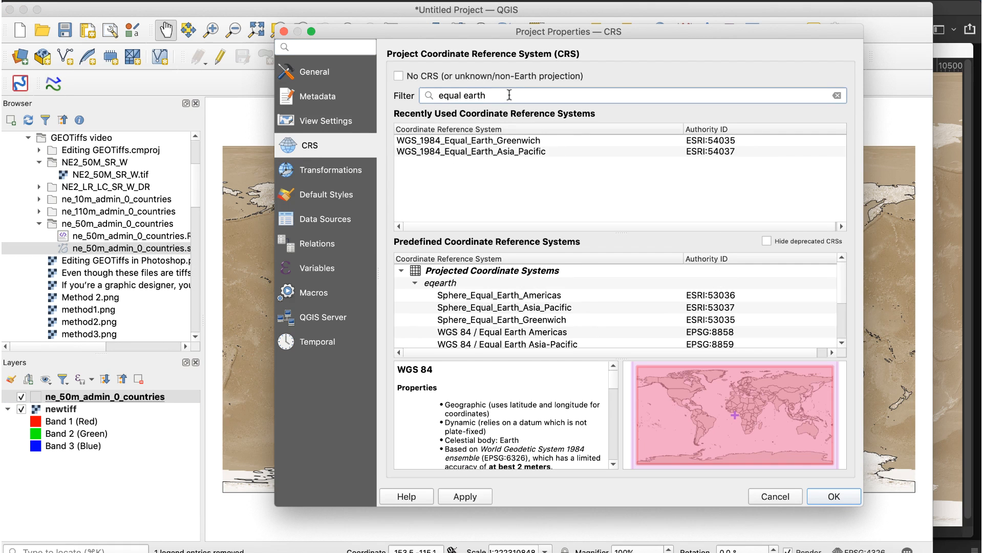
pyautogui.moveTo(517, 145)
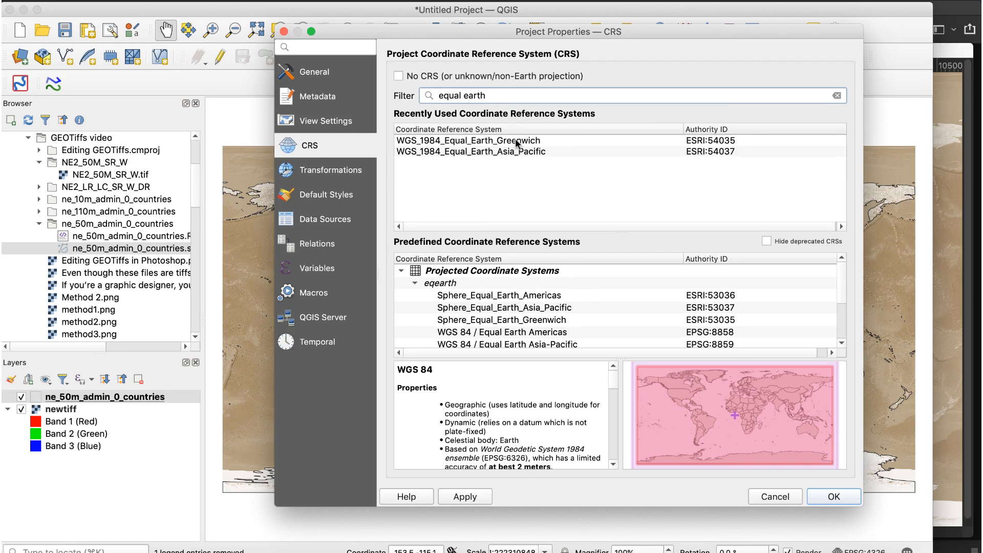
pyautogui.click(467, 140)
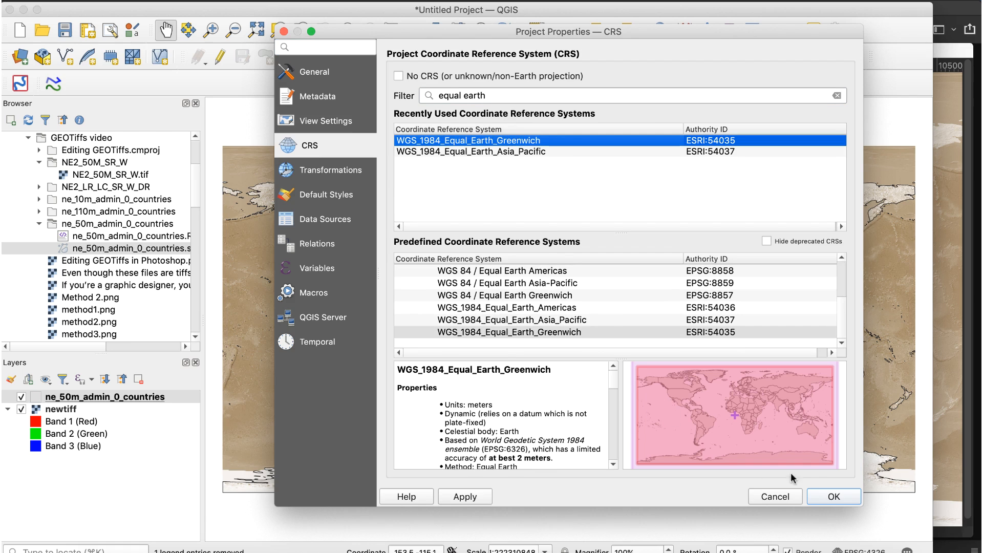
pyautogui.click(834, 496)
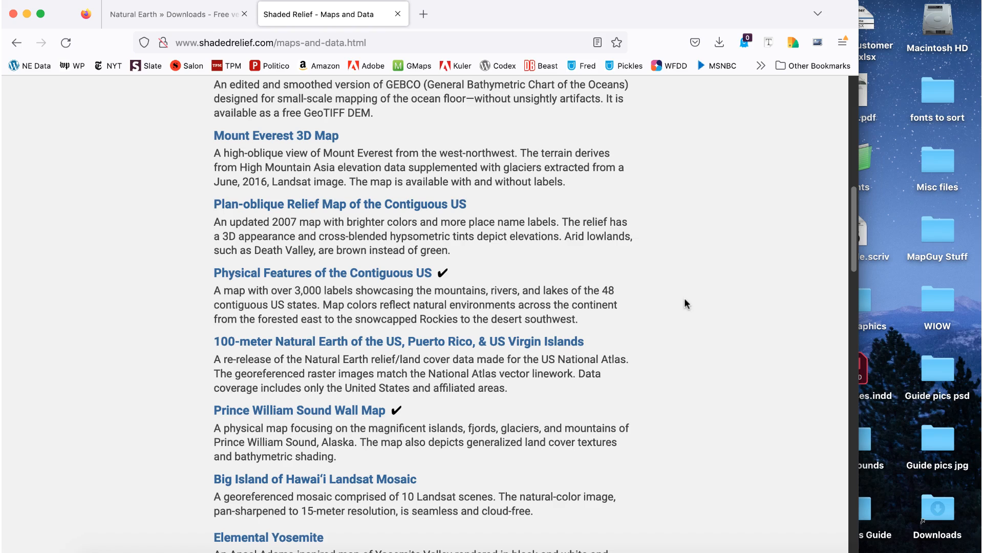
pyautogui.moveTo(399, 277)
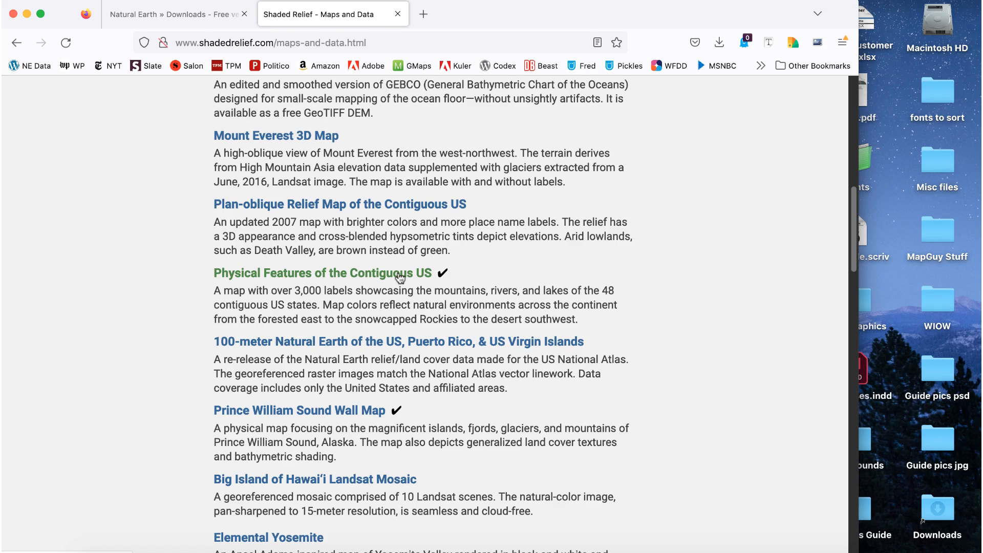
# Step: Open the Physical Features of the Contiguous US page and scroll to its map downloads
pyautogui.click(321, 272)
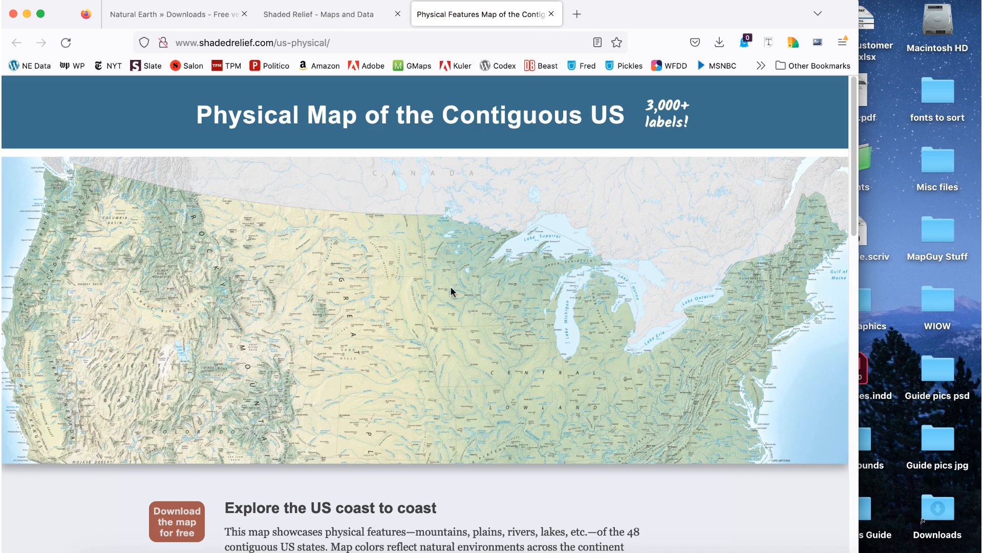
pyautogui.scroll(-3)
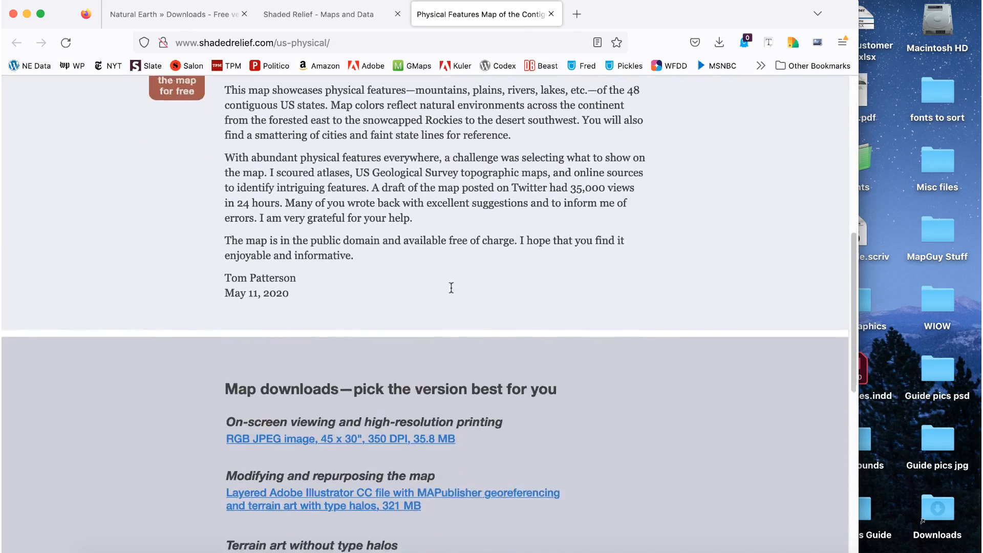
pyautogui.scroll(-3)
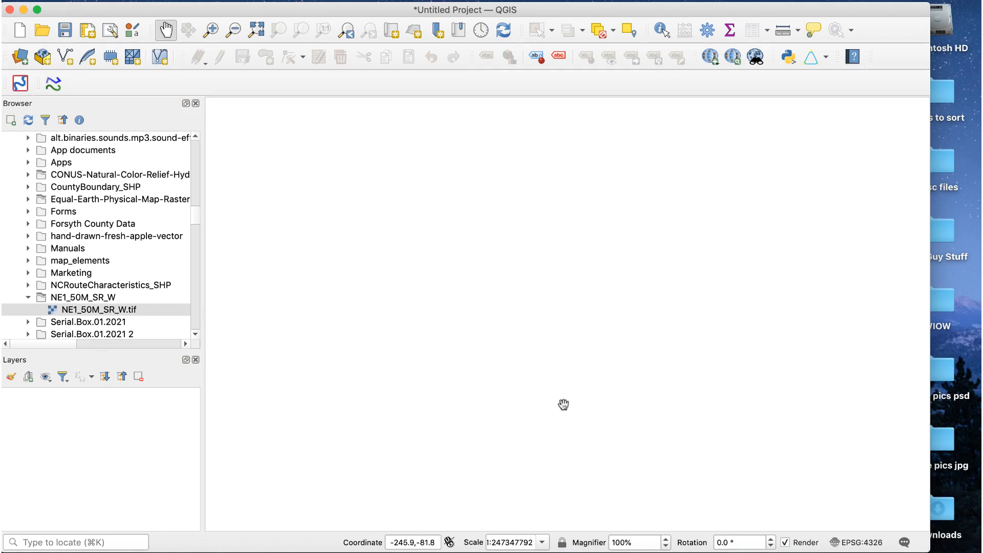
# Step: Add NE1_50M_SR_W.tif as a layer, then remove it again from the project
pyautogui.click(99, 309)
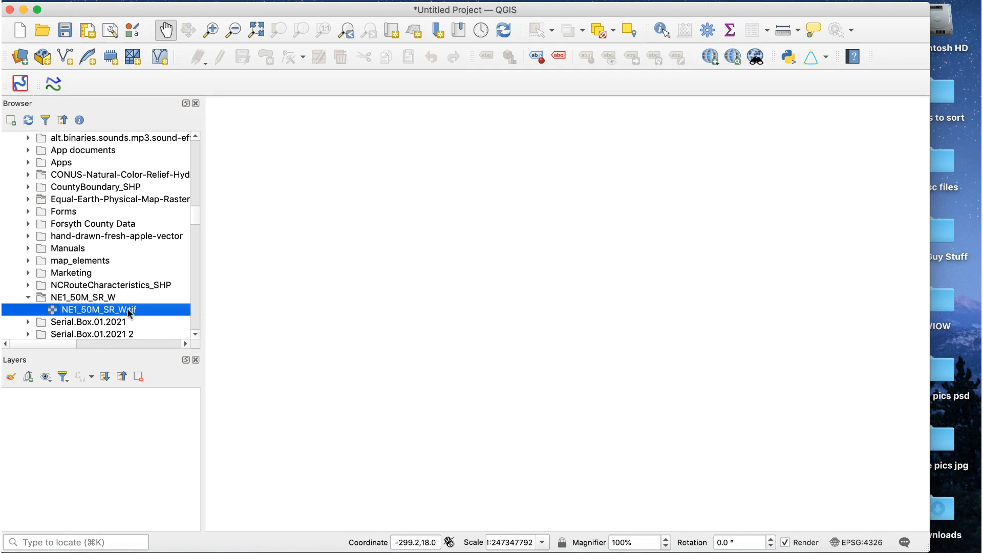
pyautogui.doubleClick(98, 310)
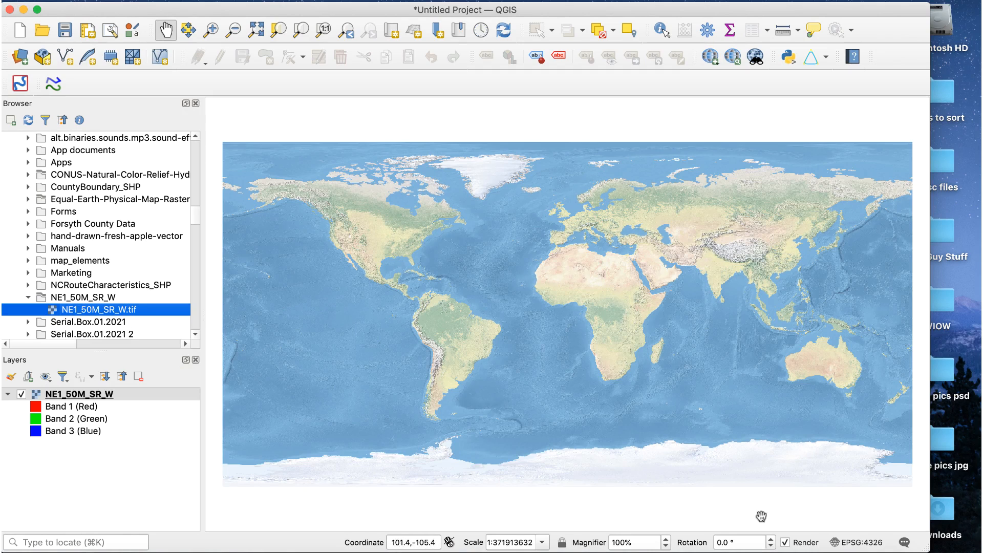
pyautogui.click(861, 543)
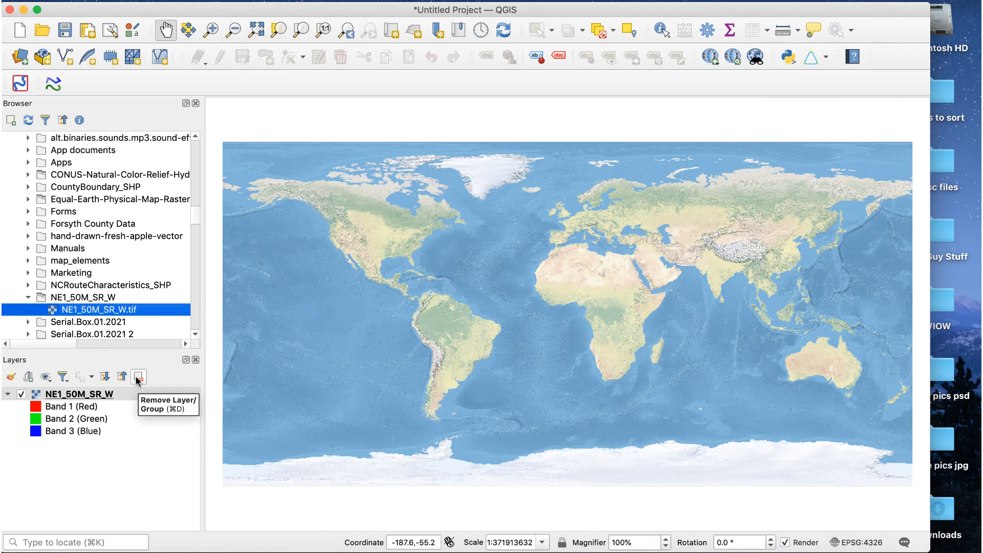
pyautogui.click(138, 375)
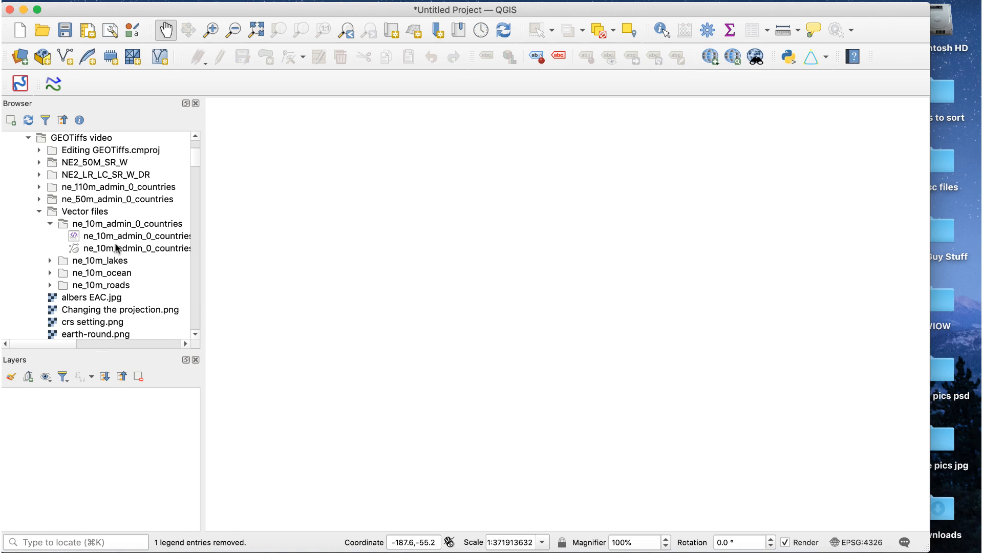
# Step: Load the countries and roads shapefiles and colour the roads dark grey
pyautogui.click(135, 247)
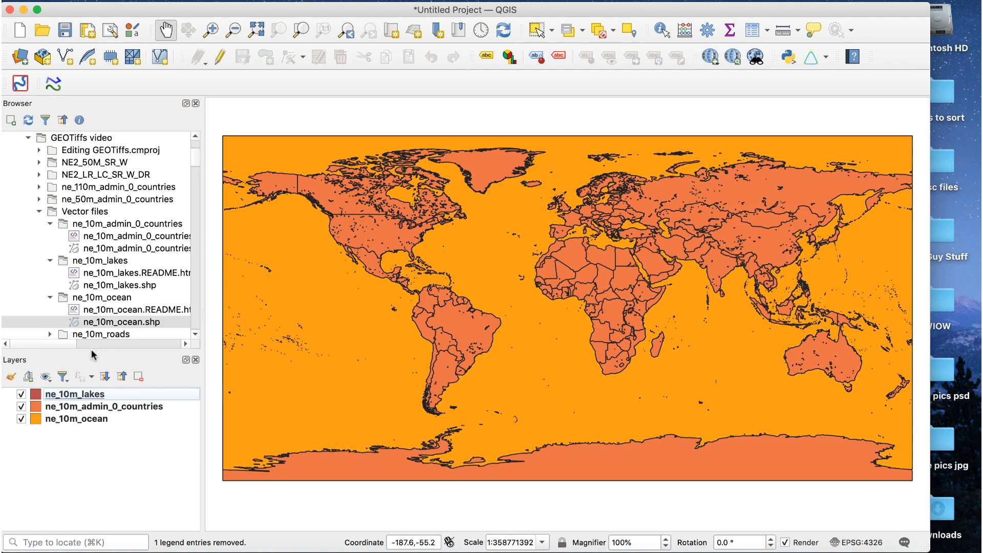
pyautogui.doubleClick(125, 248)
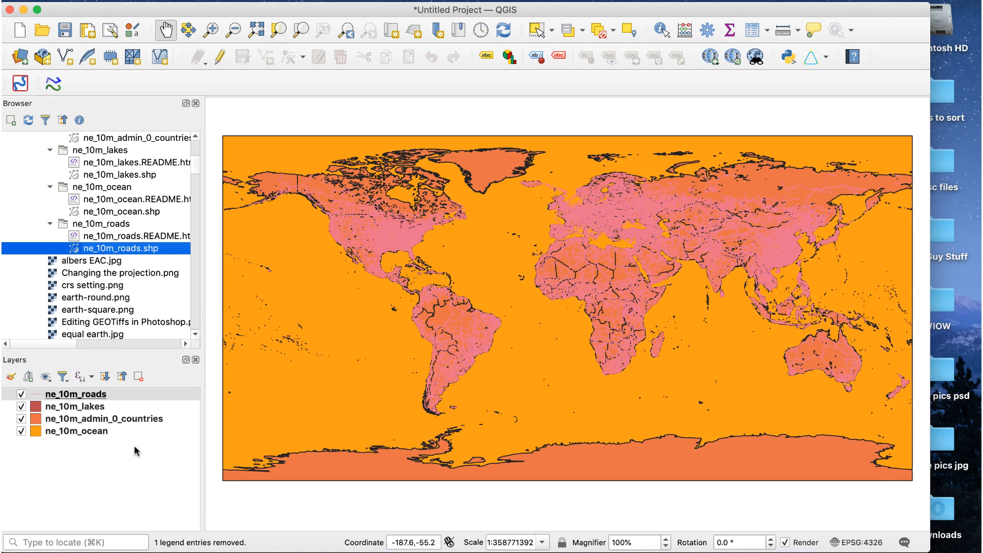
pyautogui.moveTo(119, 395)
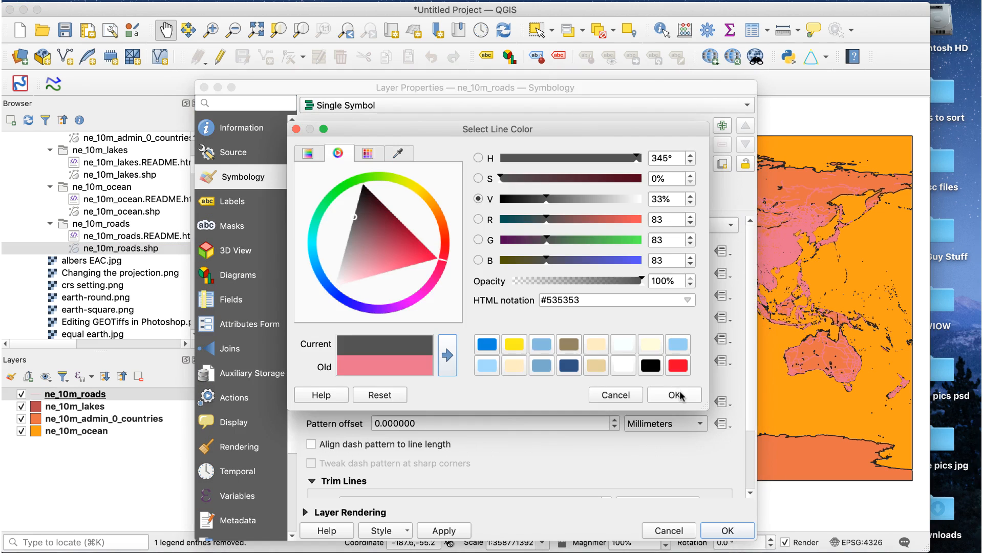
pyautogui.click(673, 395)
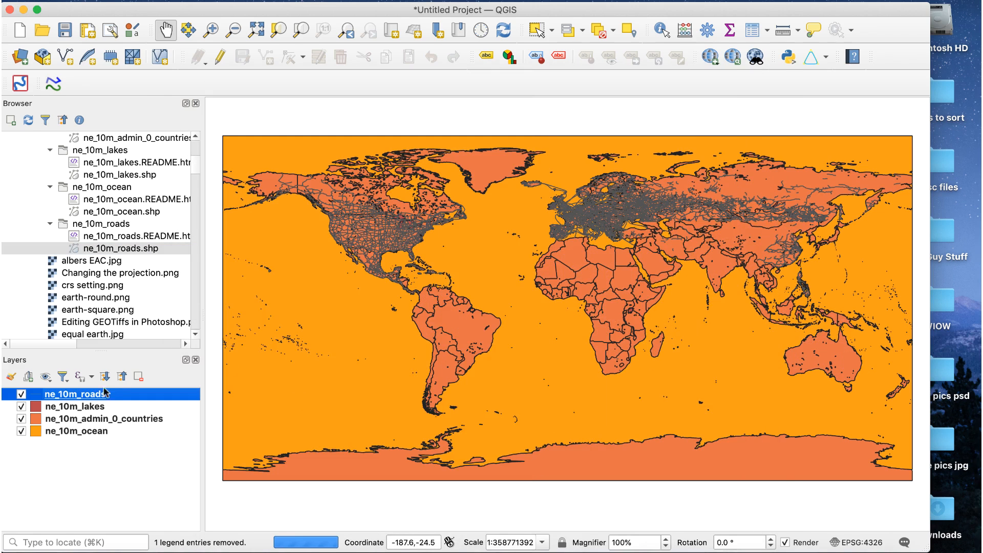
# Step: Style lakes light blue and countries white, then bring up the project CRS settings
pyautogui.doubleClick(73, 407)
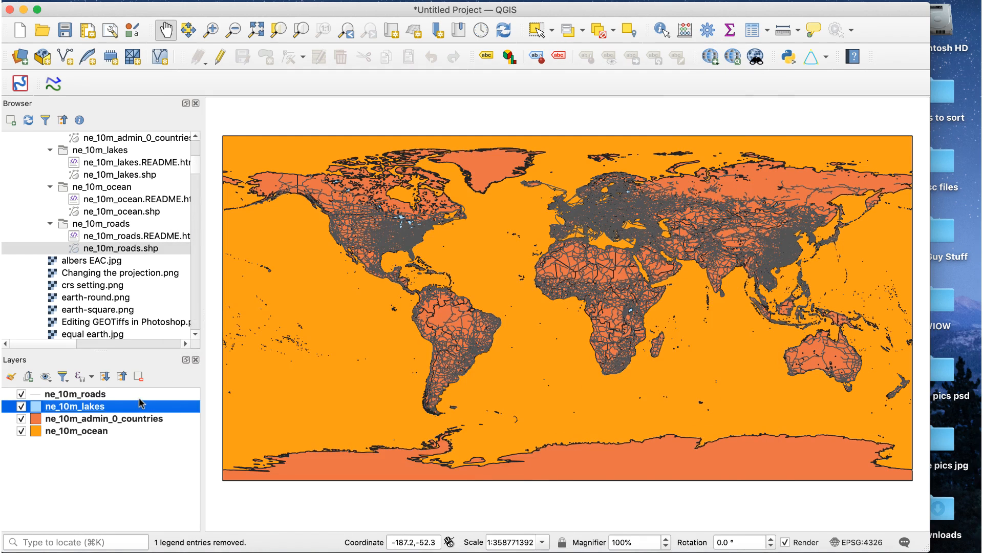
pyautogui.doubleClick(105, 418)
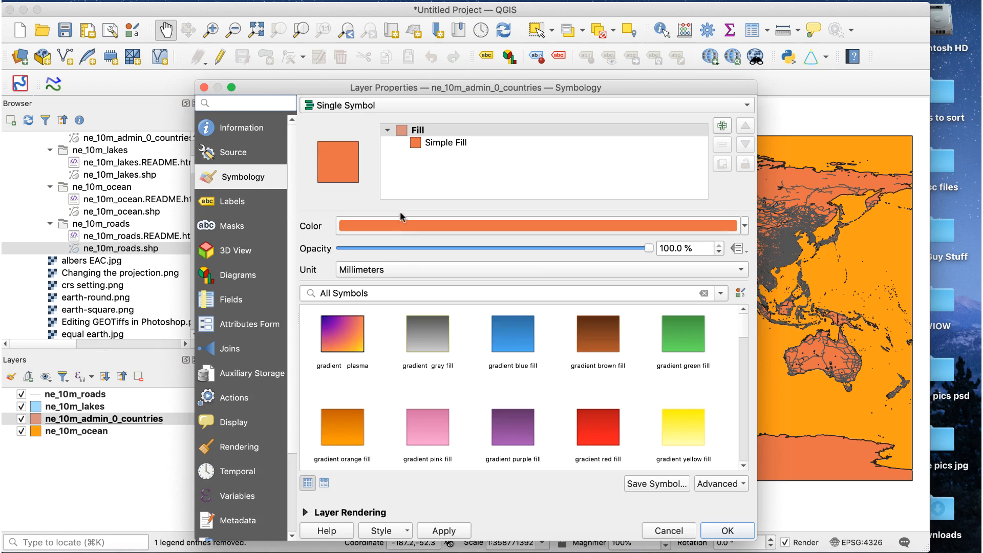
pyautogui.click(727, 530)
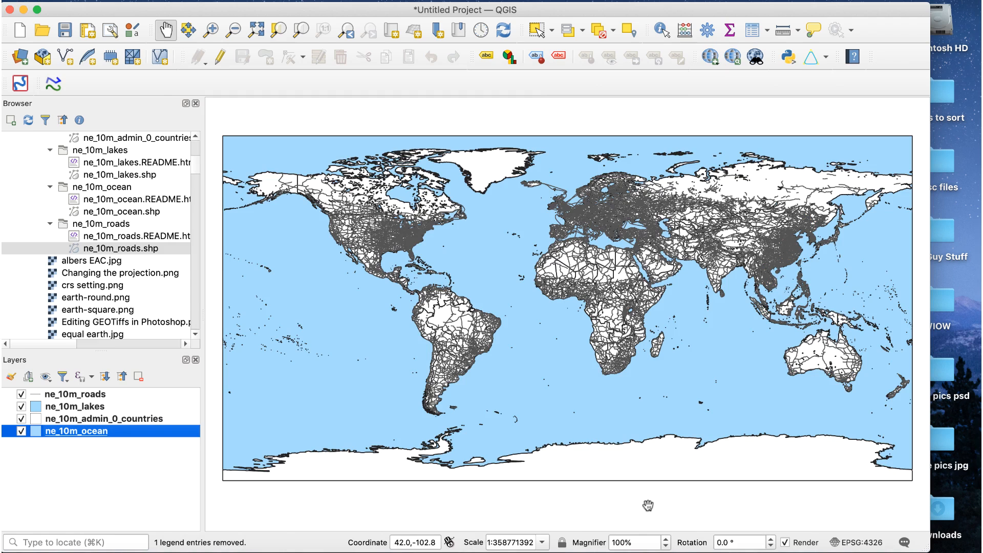
pyautogui.click(861, 543)
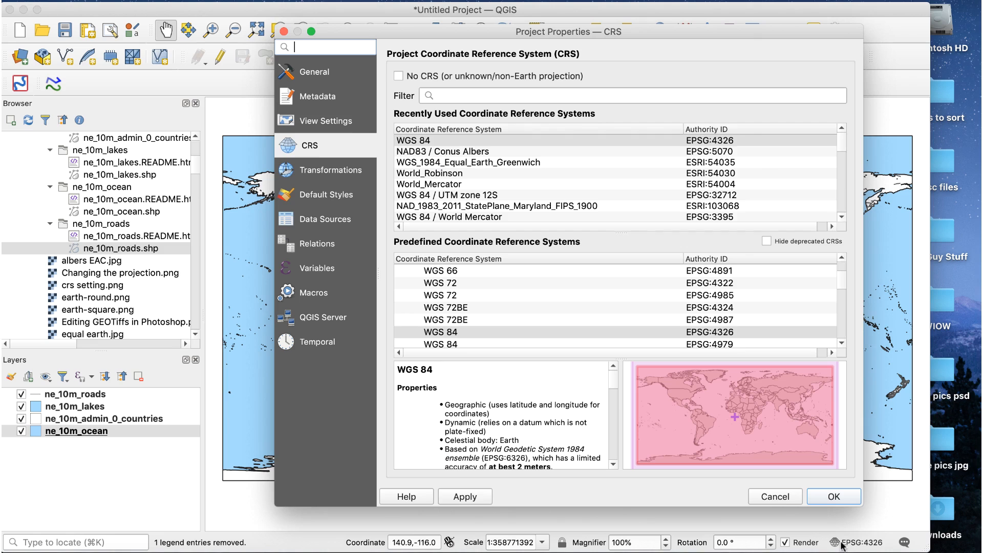
# Step: Accept WGS 84 (EPSG:4326) as the project CRS
pyautogui.click(834, 496)
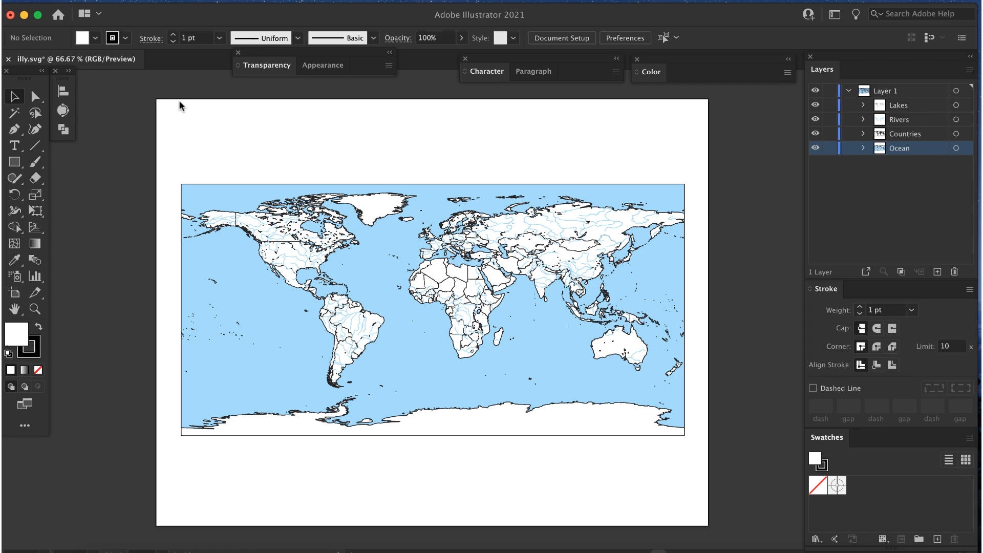
# Step: Set the illy.svg artboard to 36 in wide by 18 in high via Edit Artboards
pyautogui.click(79, 12)
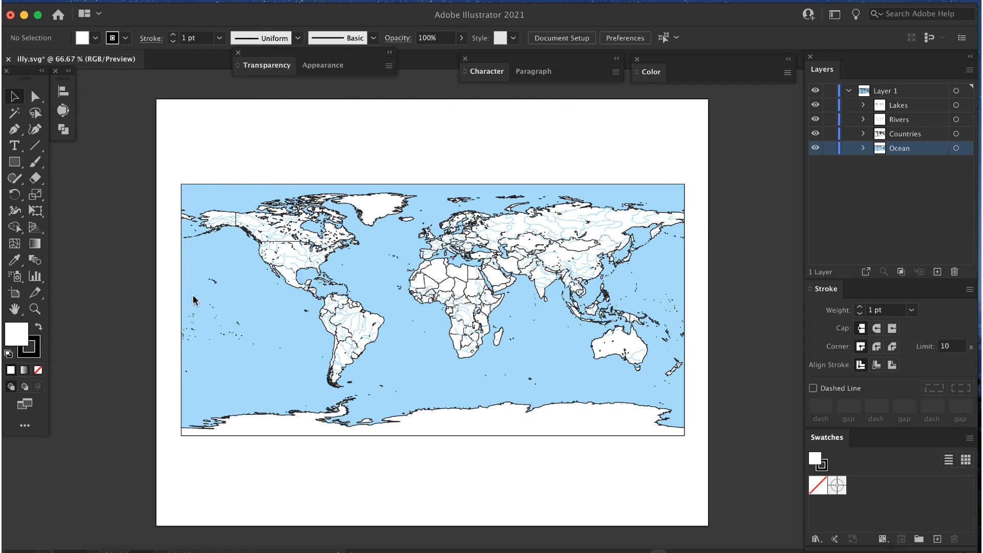
pyautogui.click(560, 38)
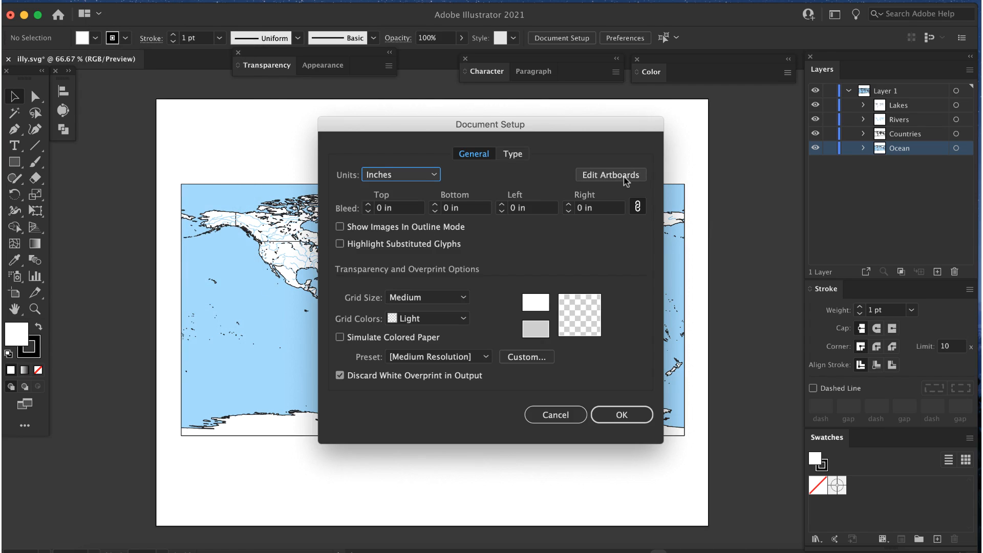
pyautogui.click(609, 175)
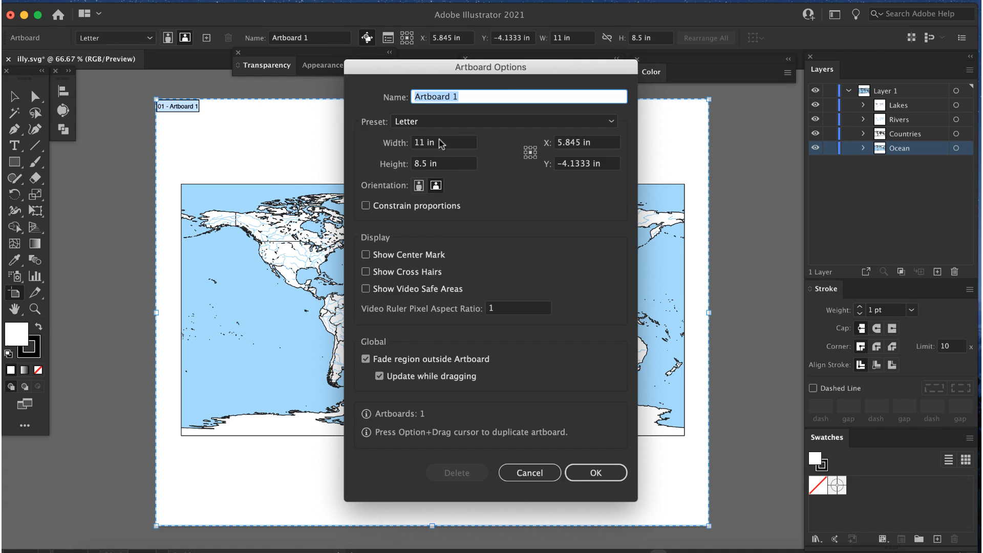
pyautogui.click(444, 142)
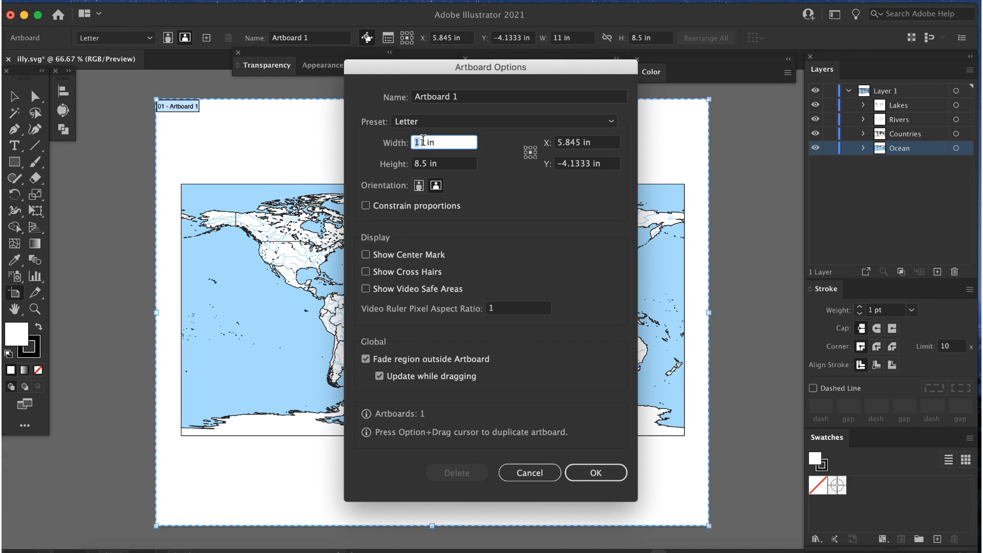
pyautogui.write('36')
pyautogui.click(444, 162)
pyautogui.write('18')
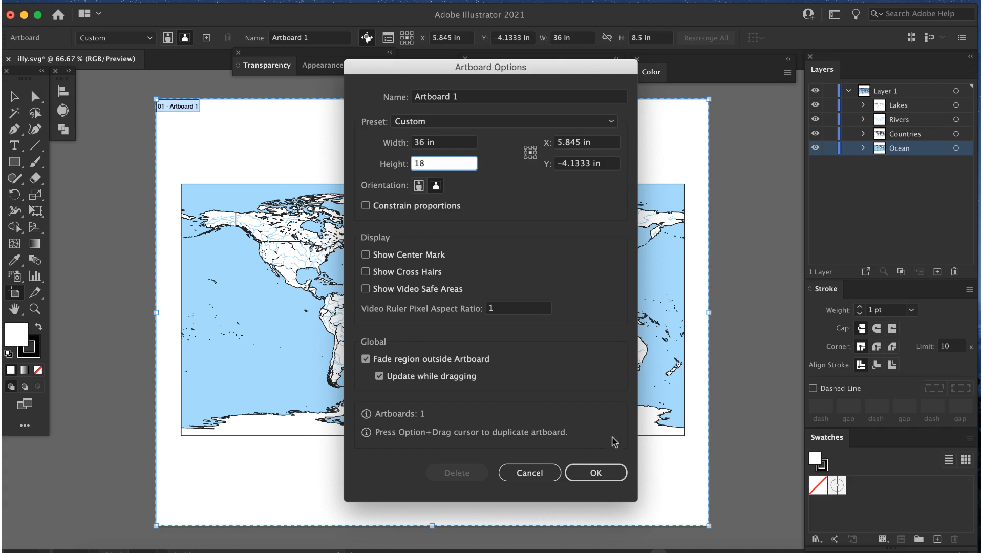
pyautogui.click(594, 472)
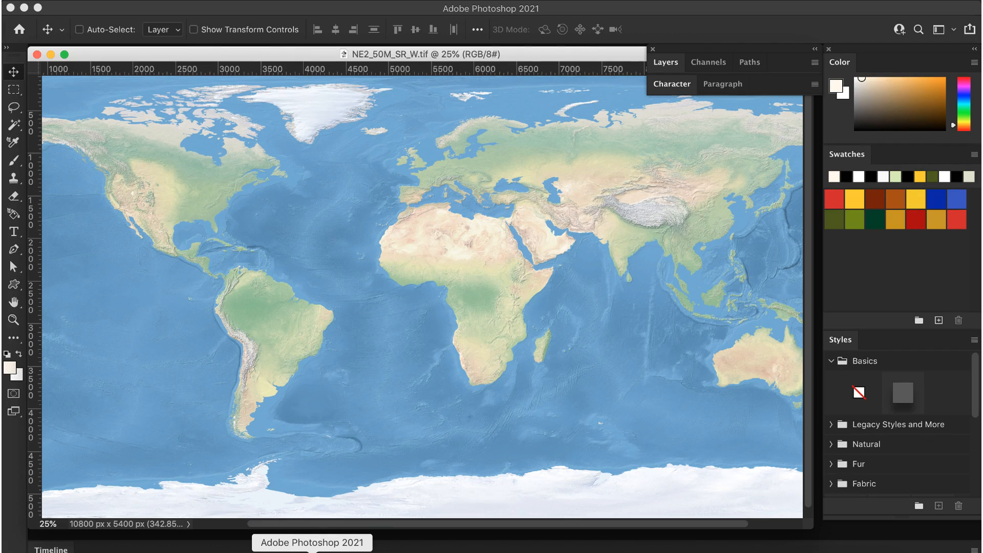
pyautogui.moveTo(385, 498)
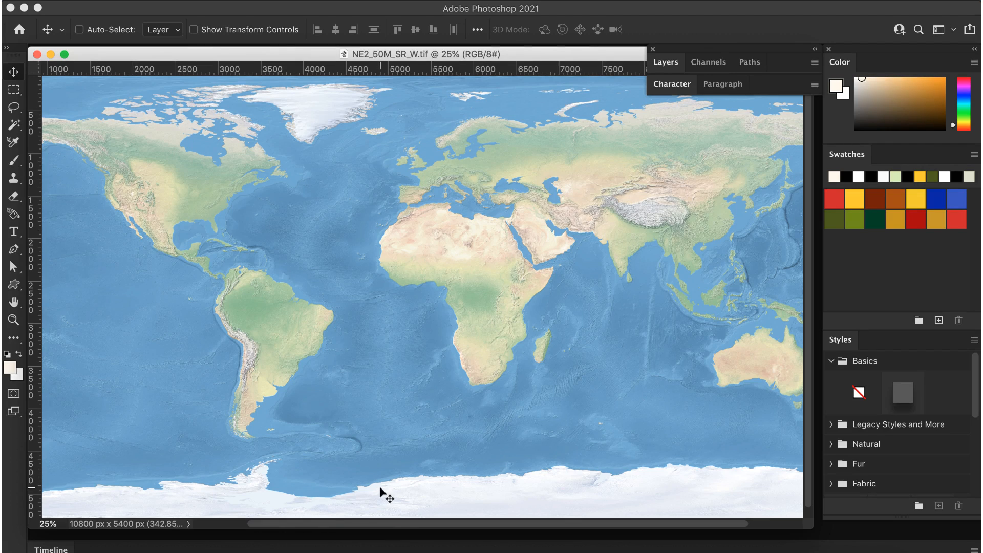
pyautogui.moveTo(407, 488)
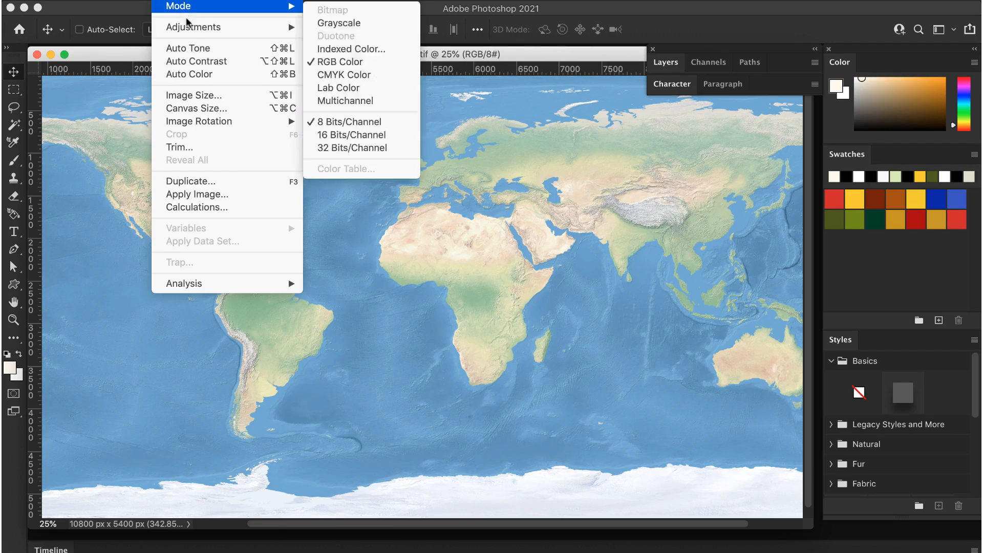
# Step: Set the relief image to 300 ppi in inches with resampling turned off
pyautogui.click(194, 95)
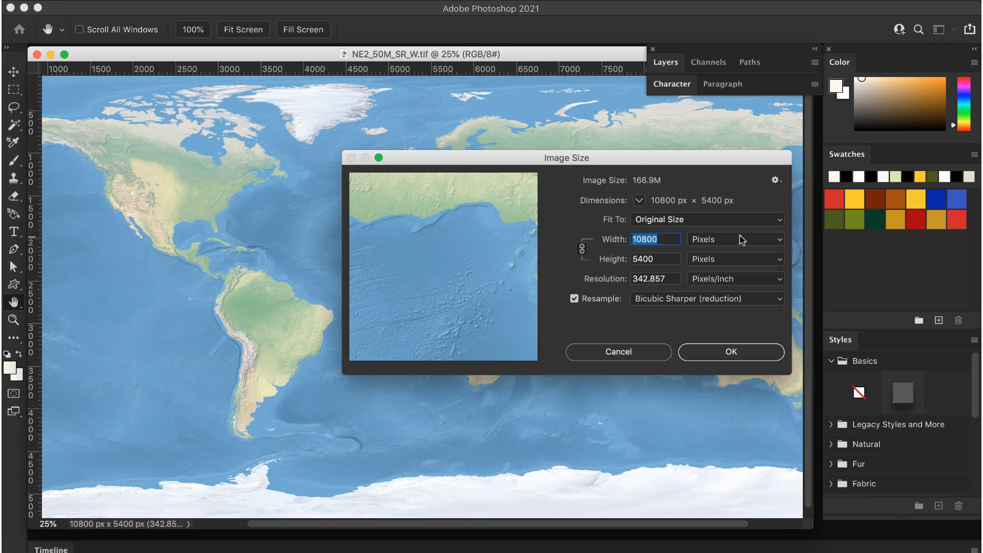
pyautogui.click(733, 239)
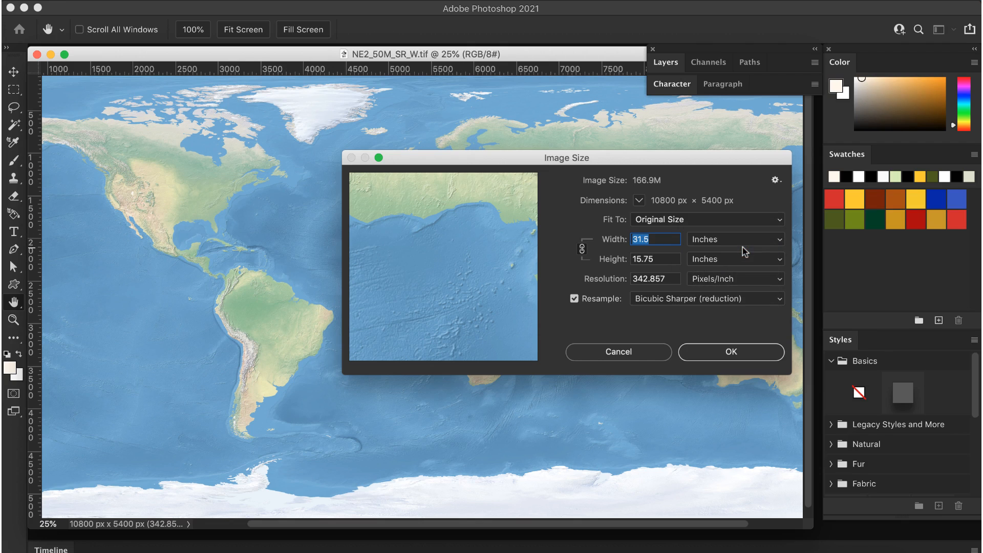
pyautogui.click(574, 298)
pyautogui.write('3')
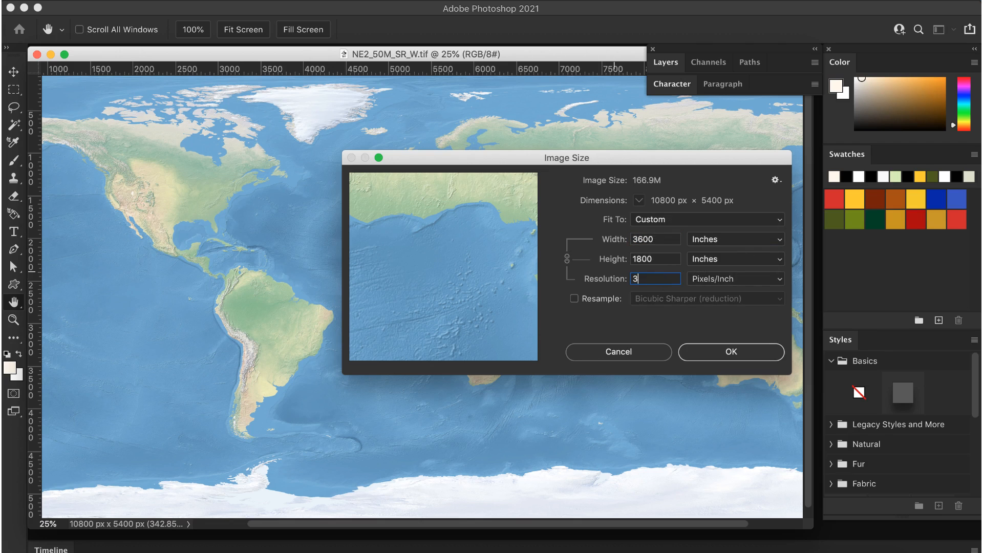
pyautogui.write('00')
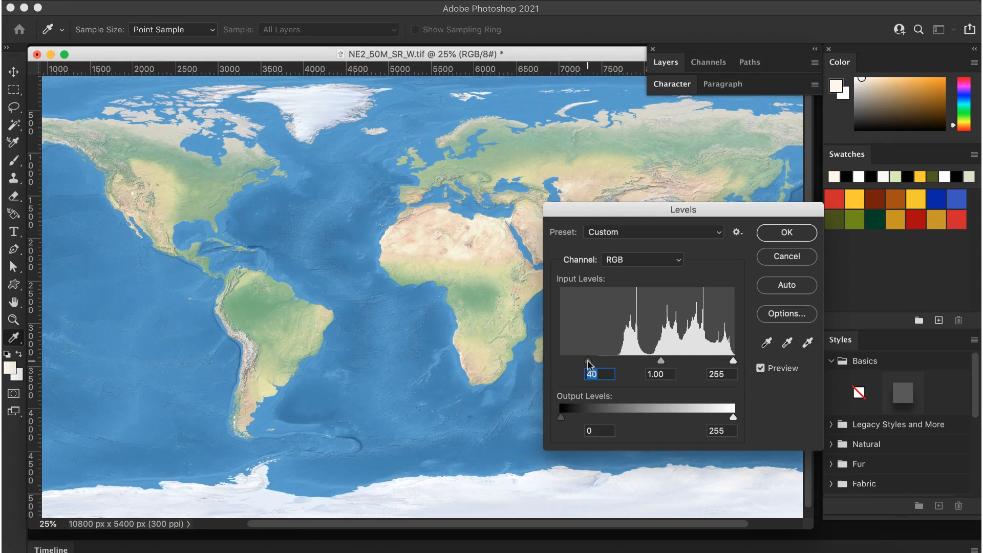
# Step: Darken shadows with Levels black input 40 and save the image as terrain.tif
pyautogui.click(785, 232)
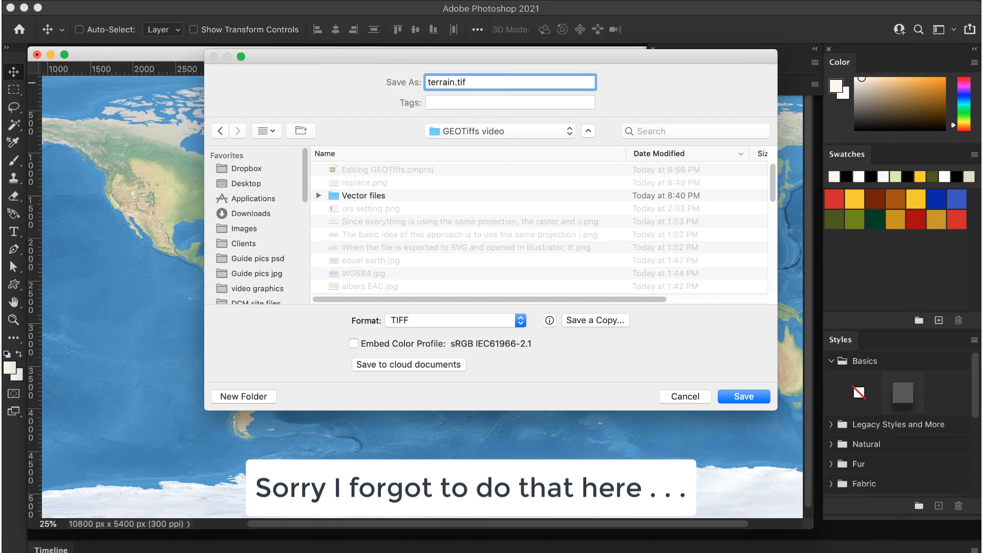
pyautogui.click(743, 396)
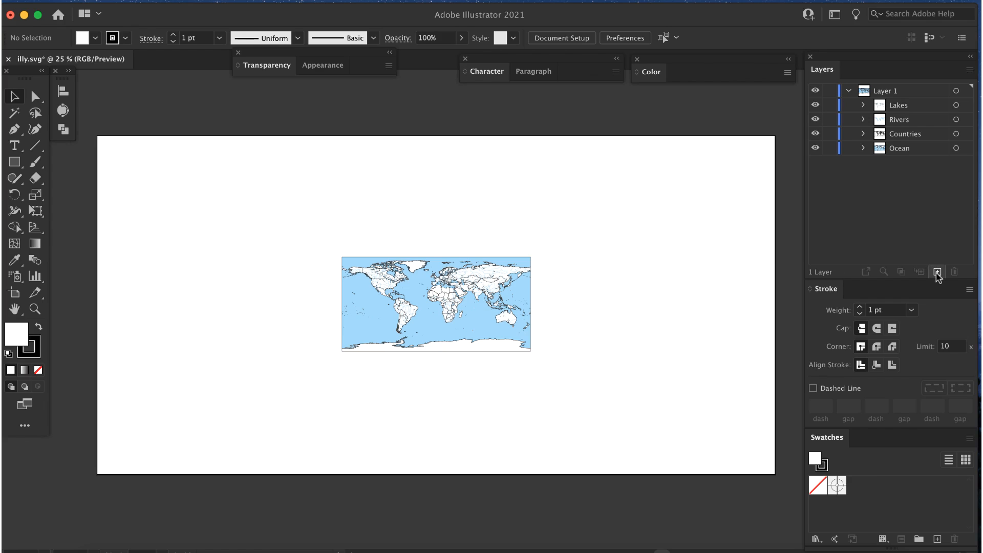
# Step: Add a Relief layer and place the terrain-2.tif relief image onto the artboard
pyautogui.click(937, 272)
pyautogui.write('Relief')
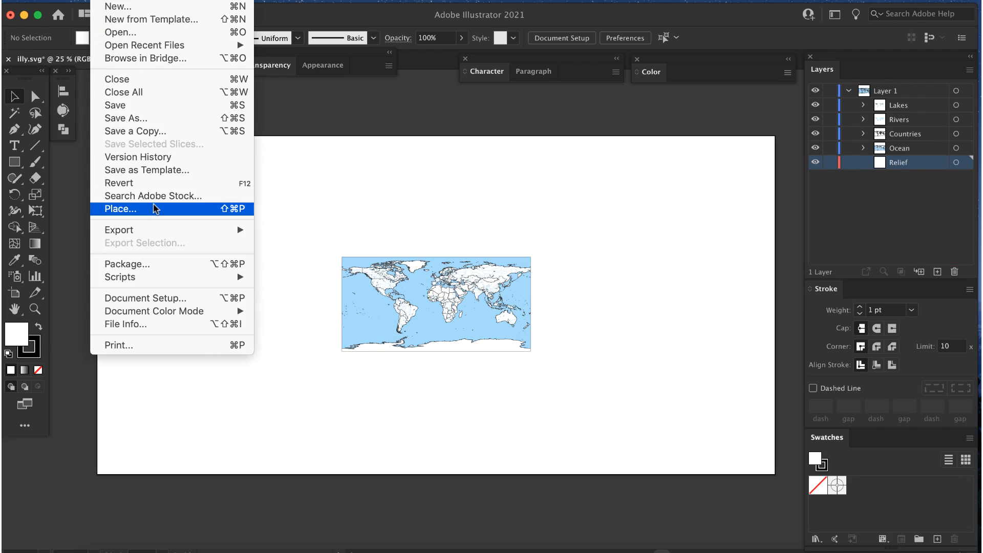
pyautogui.click(121, 209)
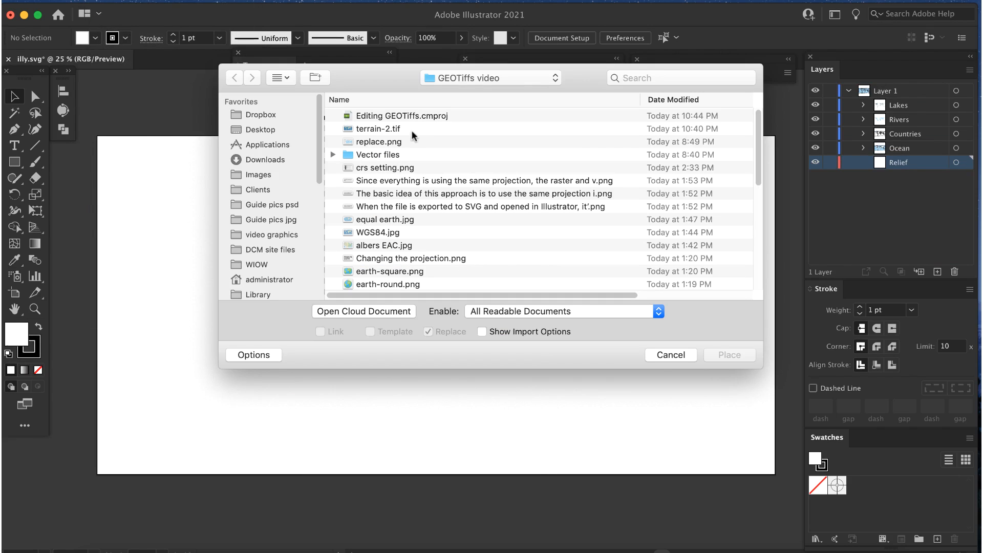
pyautogui.click(378, 129)
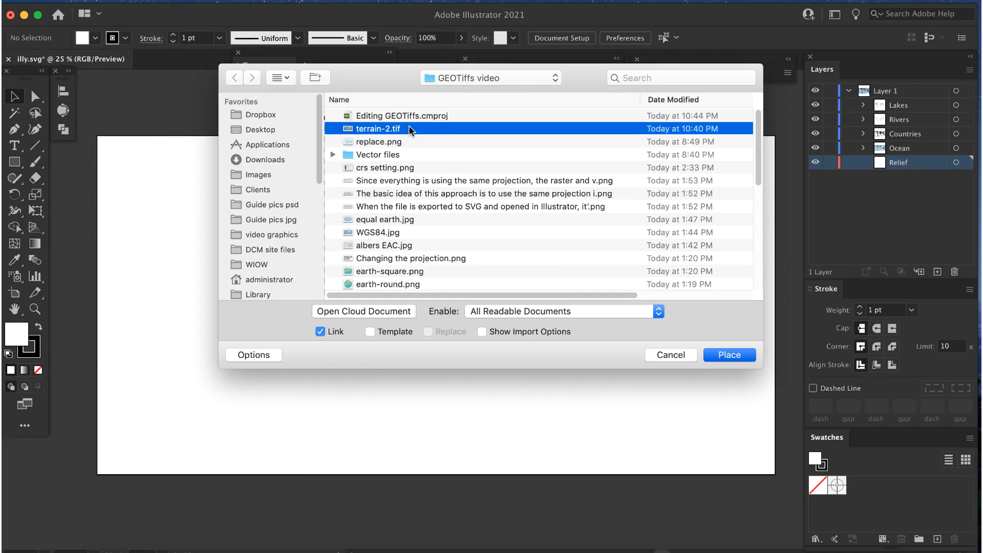
pyautogui.click(728, 355)
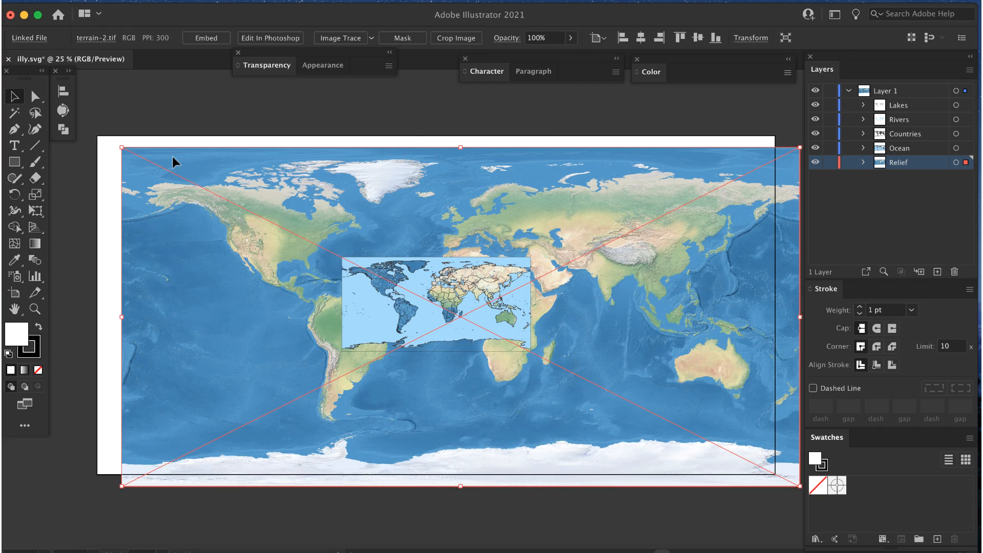
pyautogui.click(150, 149)
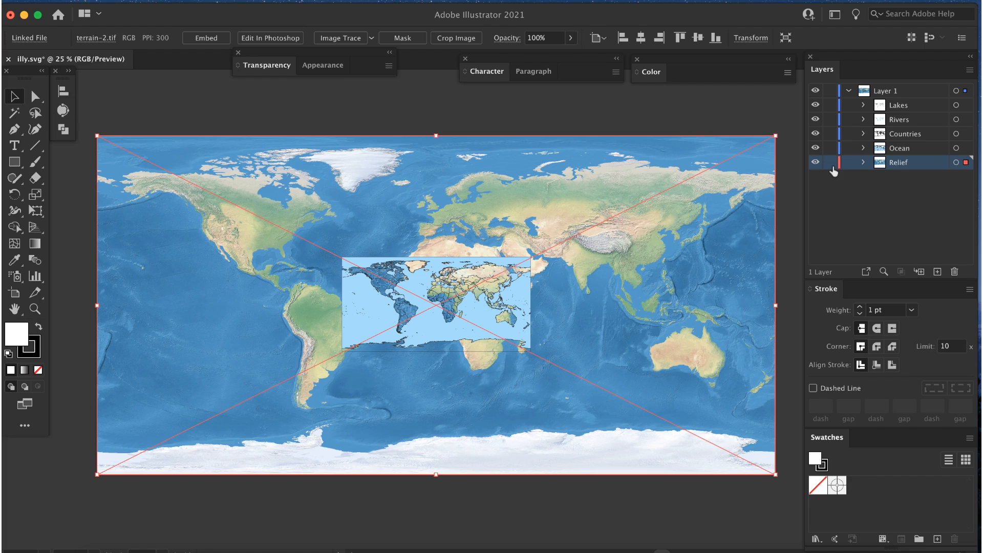
# Step: Lock the Relief layer and deselect the placed image
pyautogui.click(828, 162)
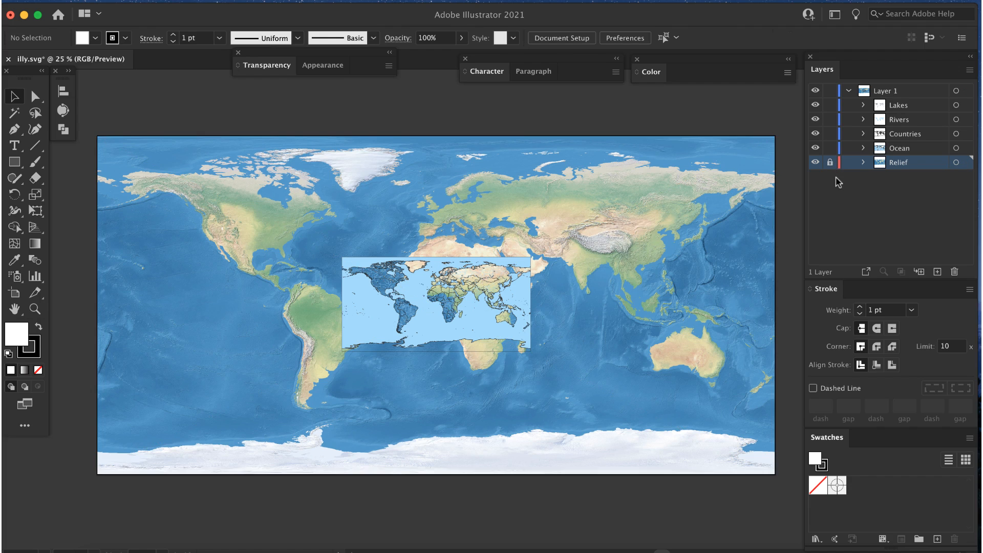
pyautogui.click(898, 148)
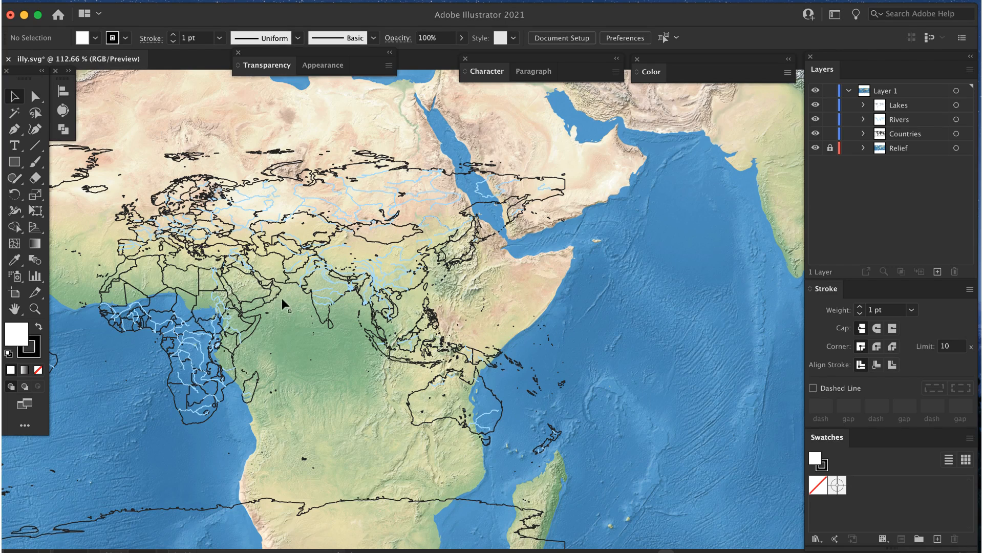
# Step: Scale the selected country, lake and river vectors uniformly to 140% over the relief
pyautogui.click(283, 304)
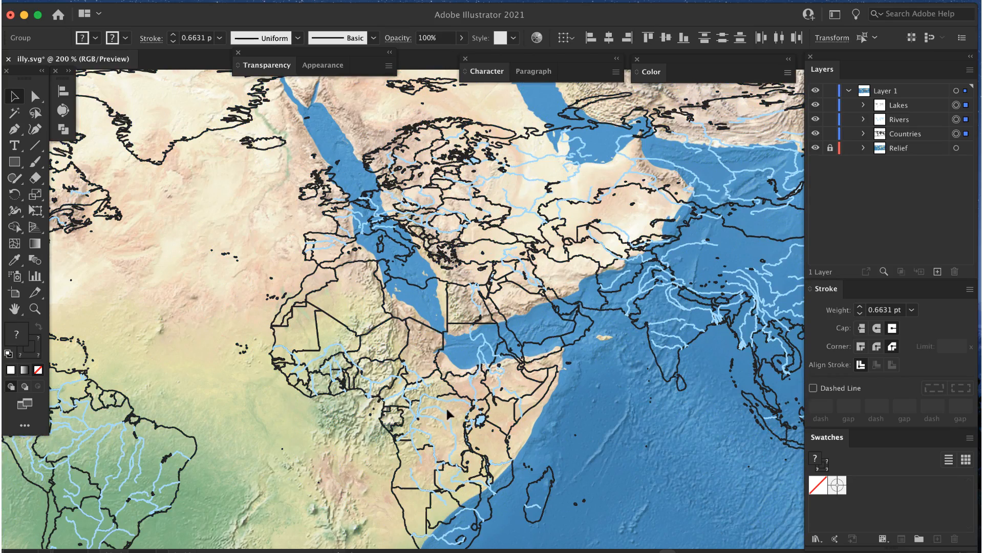
pyautogui.click(502, 320)
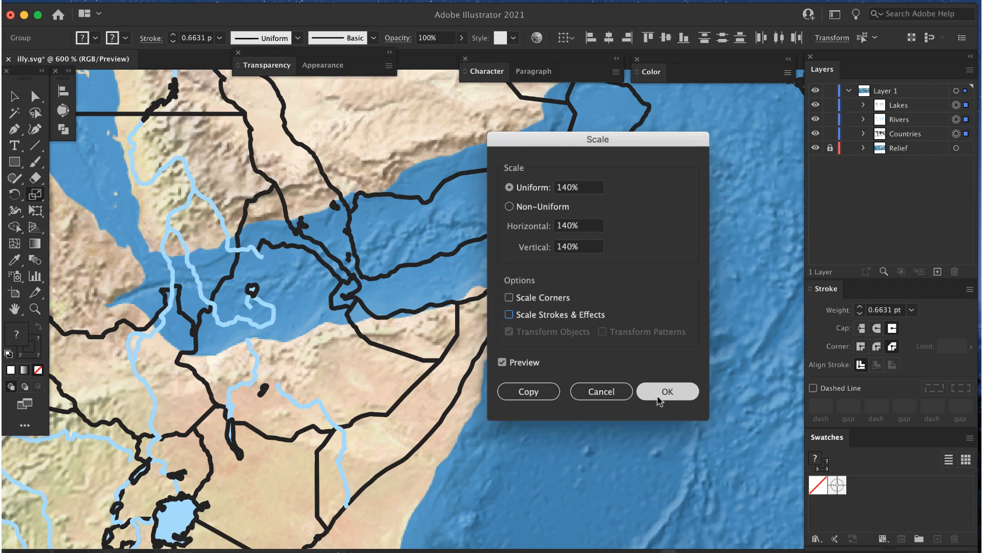
pyautogui.click(666, 392)
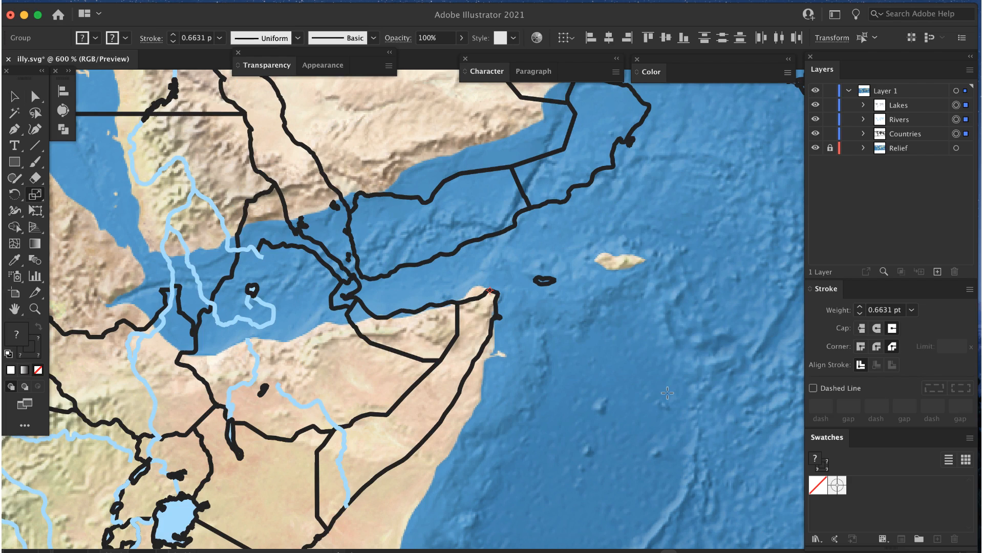
pyautogui.moveTo(554, 350)
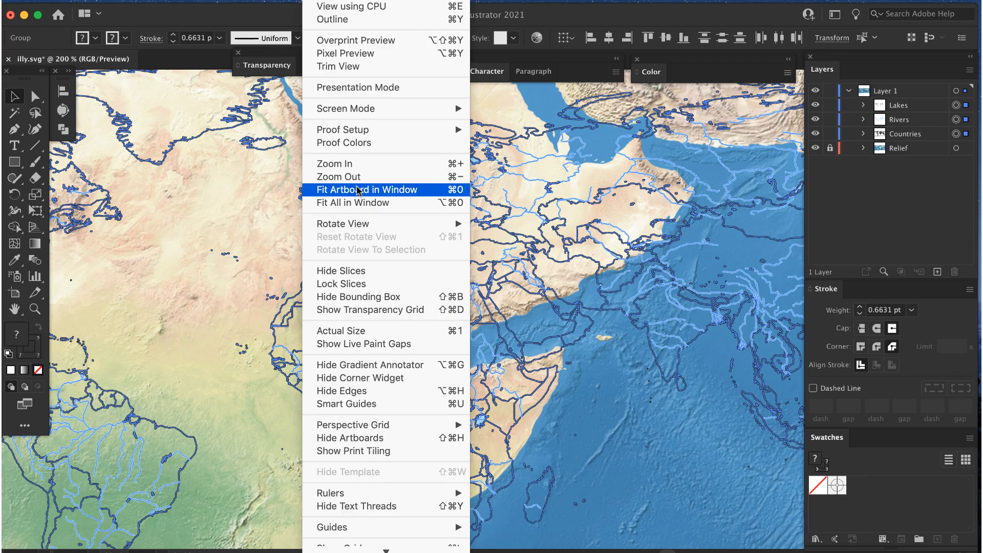
# Step: Fit the artboard in view and rescale the vectors, including a 95% reduction, to approach the relief
pyautogui.click(367, 190)
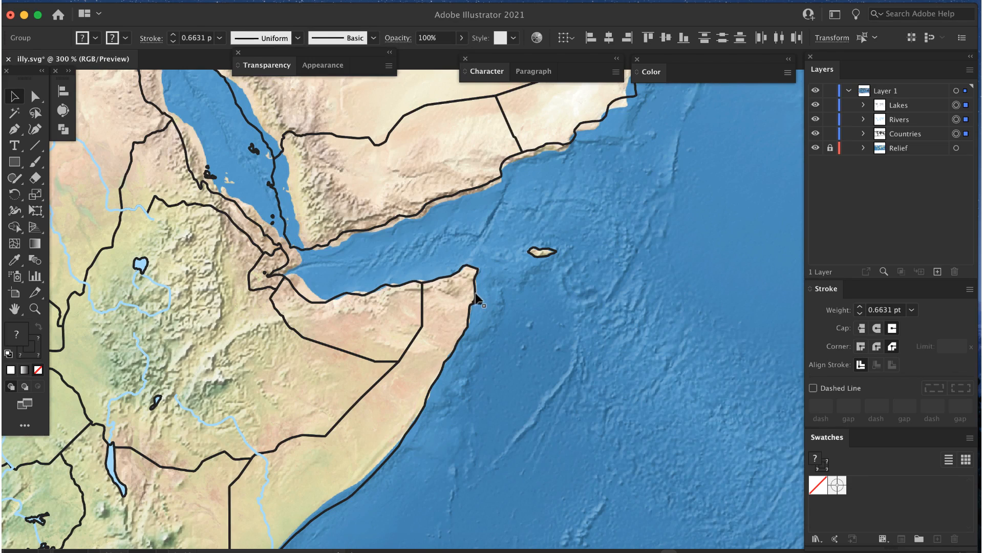
pyautogui.moveTo(467, 266)
pyautogui.write('105')
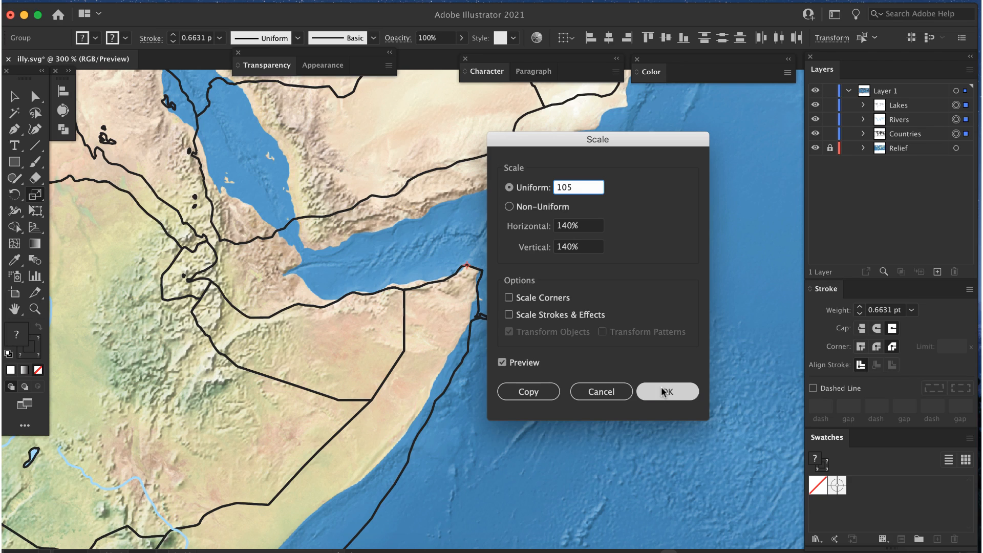
pyautogui.click(667, 391)
pyautogui.write('95')
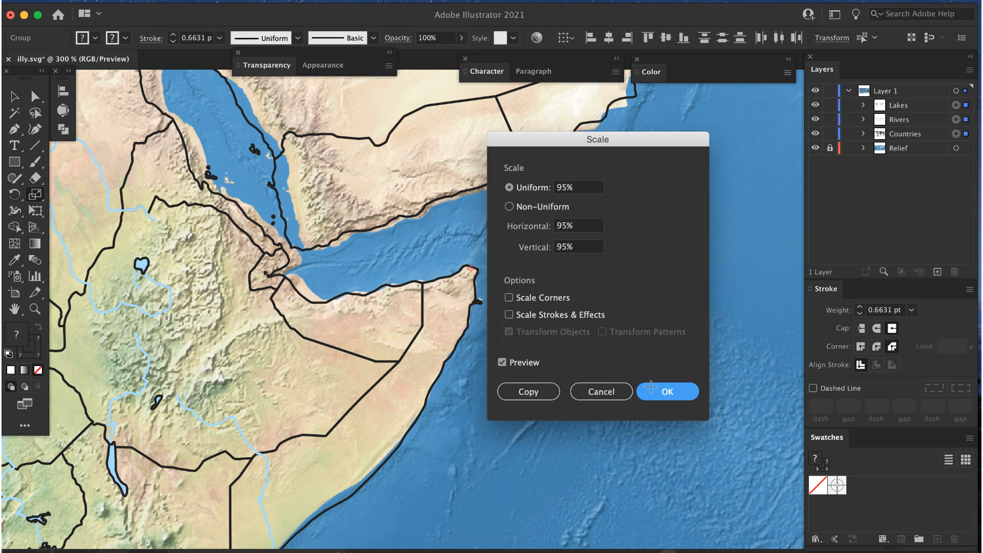
pyautogui.click(667, 391)
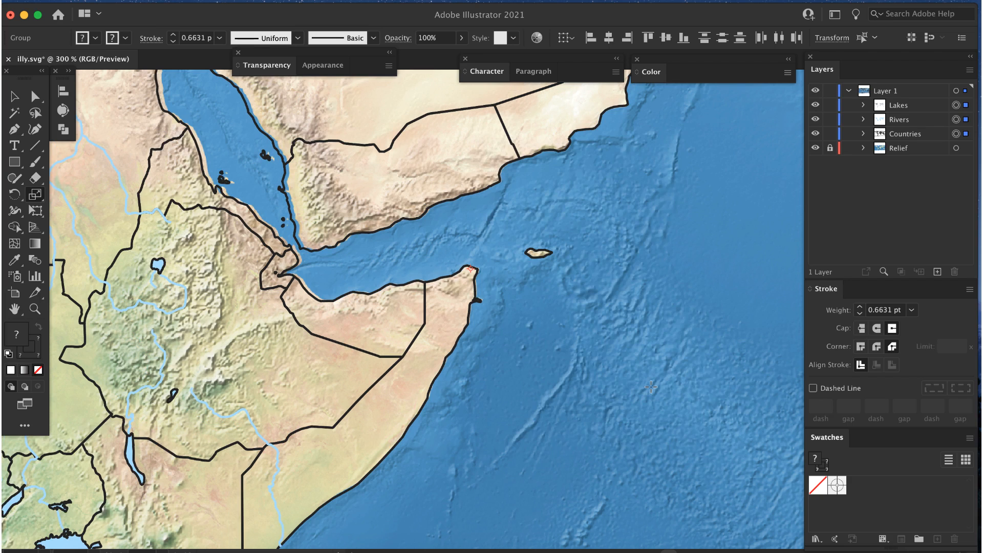
pyautogui.moveTo(472, 270)
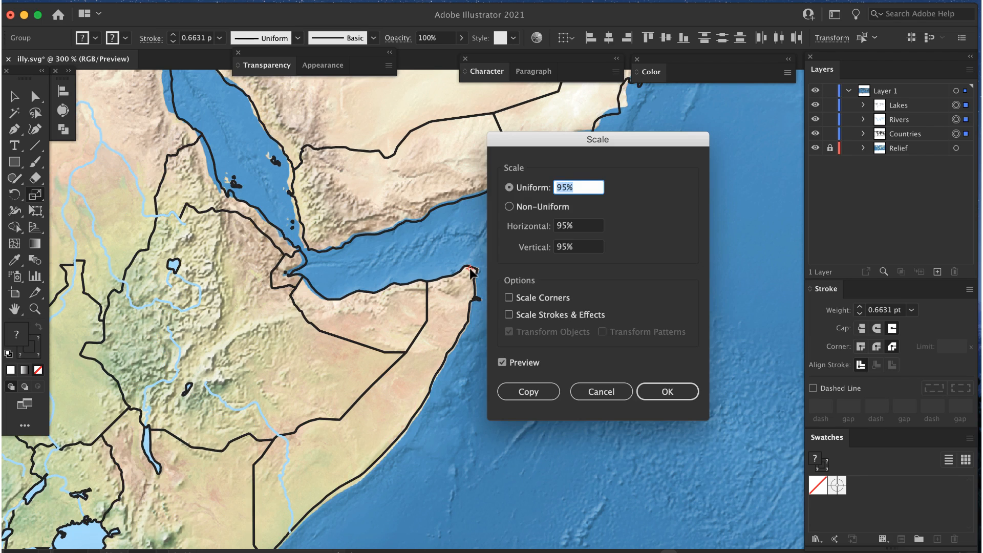
pyautogui.click(667, 392)
pyautogui.write('100')
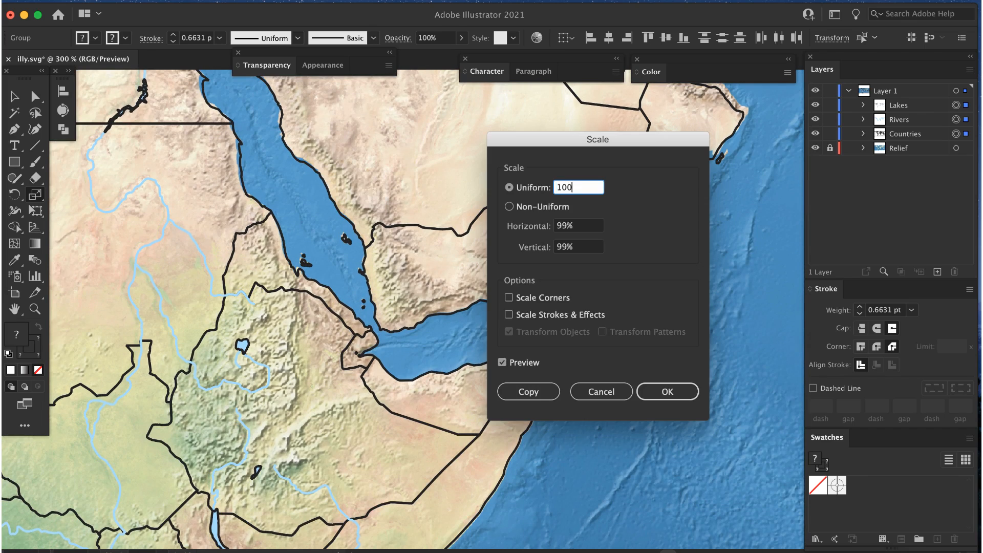
# Step: Nudge the vectors larger with 100.5% and 100.2% uniform scales to match the coastlines
pyautogui.write('.5')
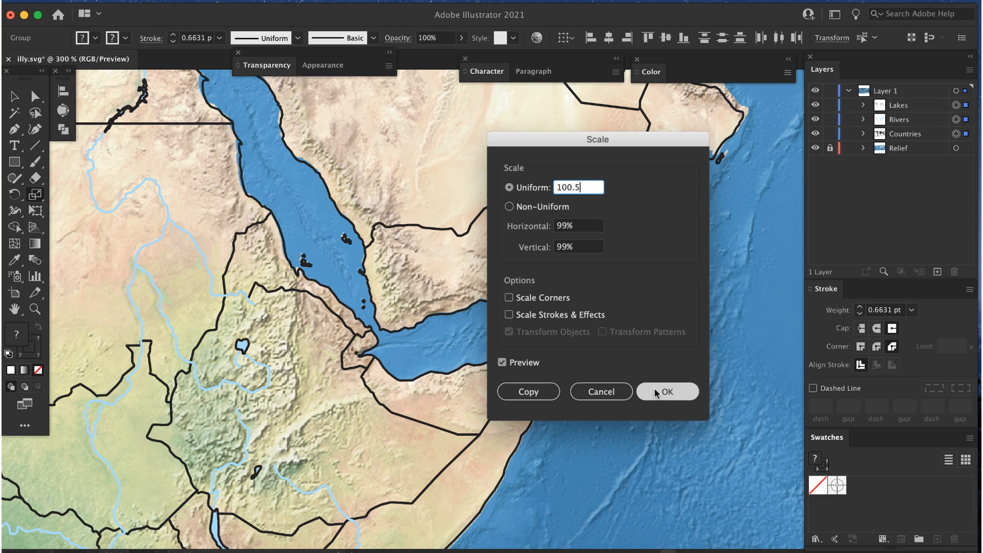
pyautogui.click(667, 392)
pyautogui.write('100.2')
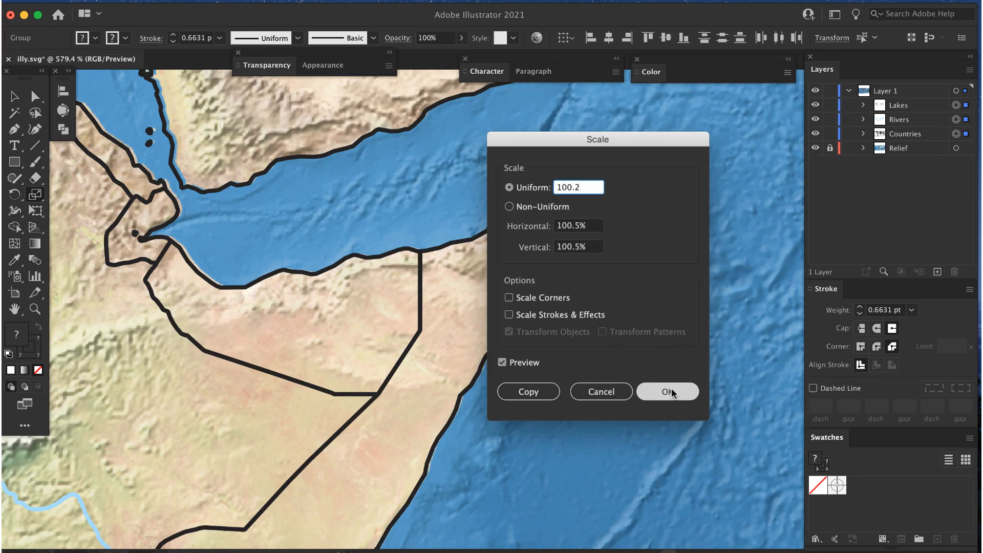
pyautogui.click(667, 391)
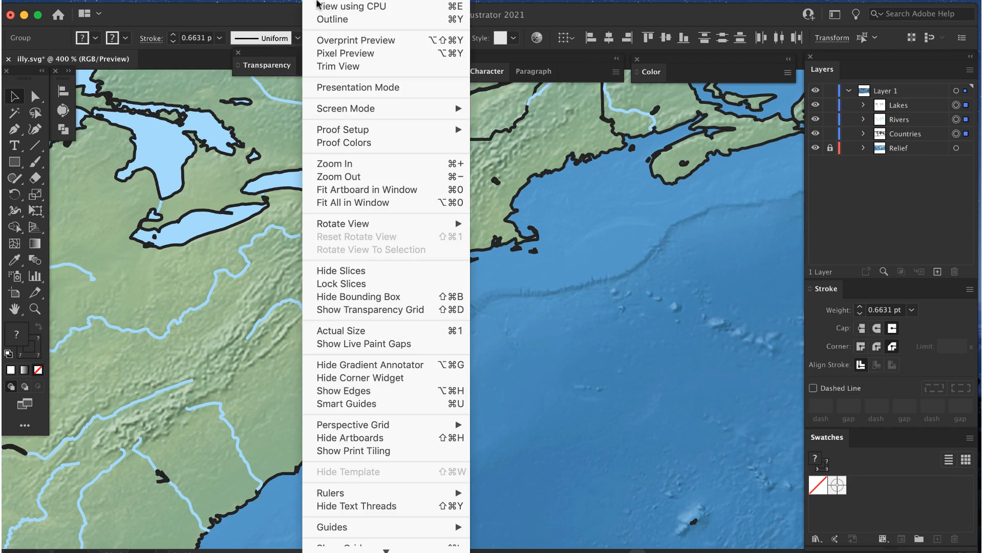
# Step: Fit the whole artboard in the window before returning to QGIS
pyautogui.click(244, 6)
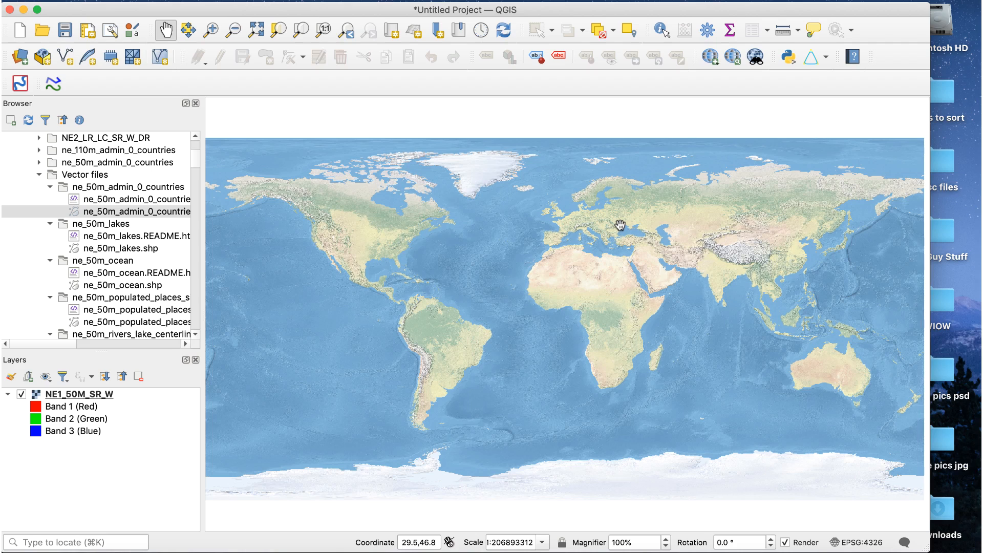
pyautogui.moveTo(696, 371)
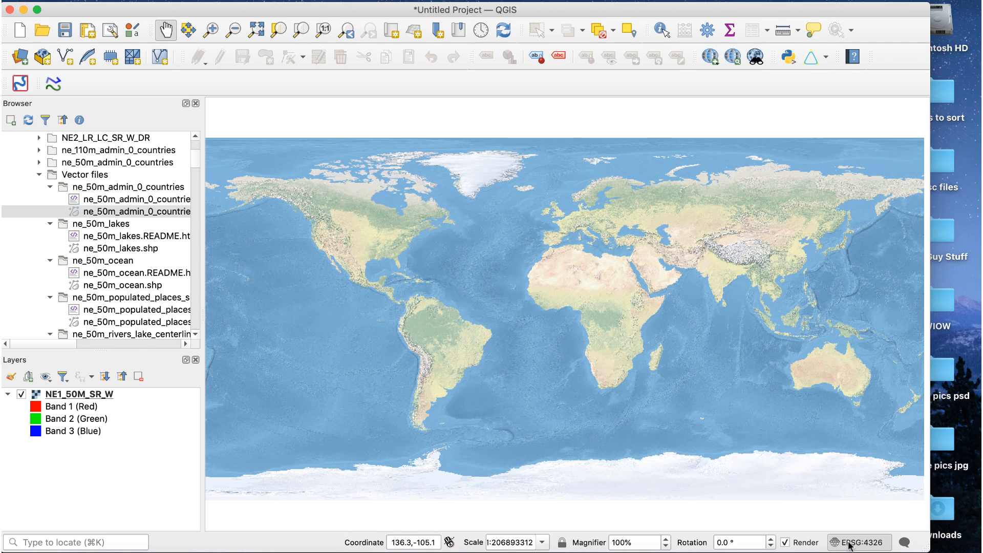
# Step: Set the project CRS to World_Natural_Earth_II (ESRI:54078) so the relief raster reprojects
pyautogui.click(859, 542)
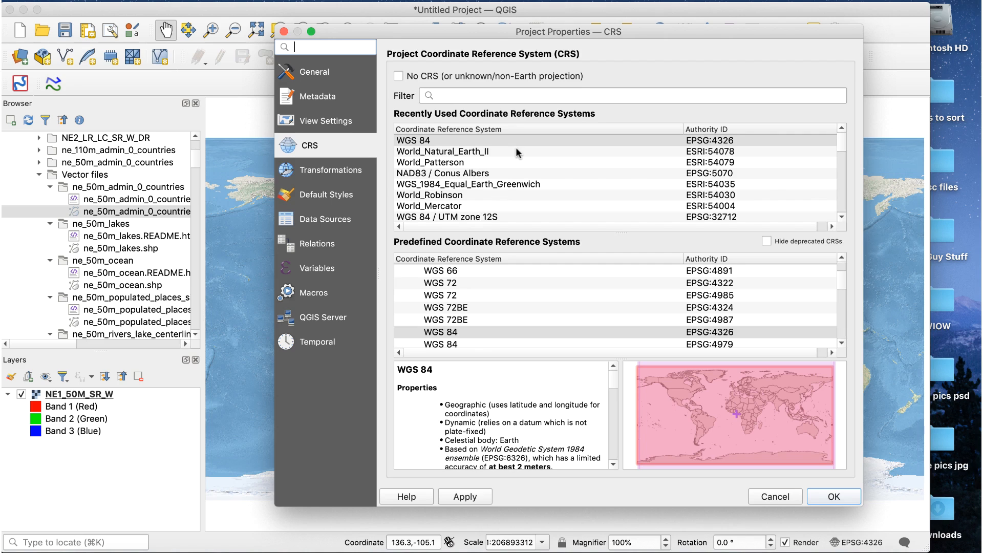
pyautogui.click(442, 152)
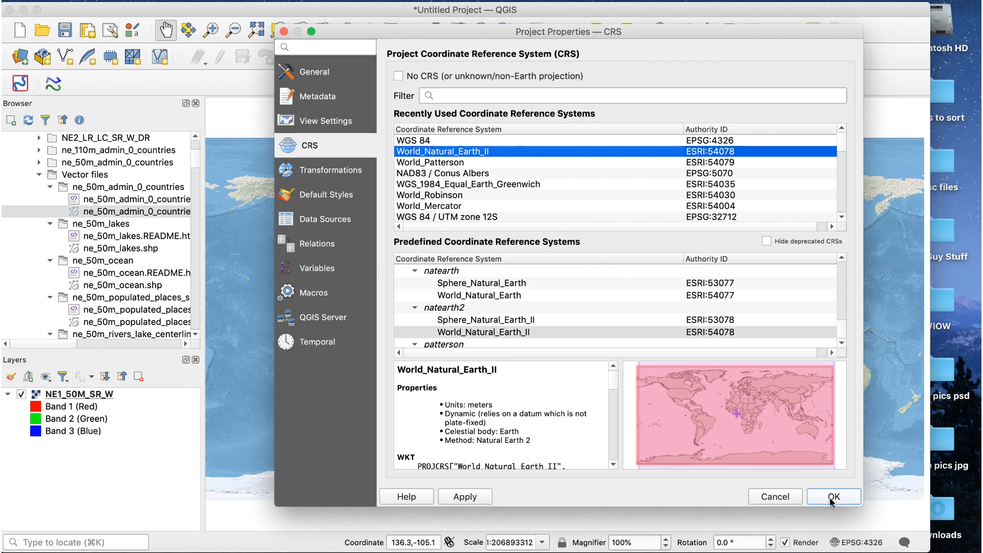
pyautogui.click(833, 496)
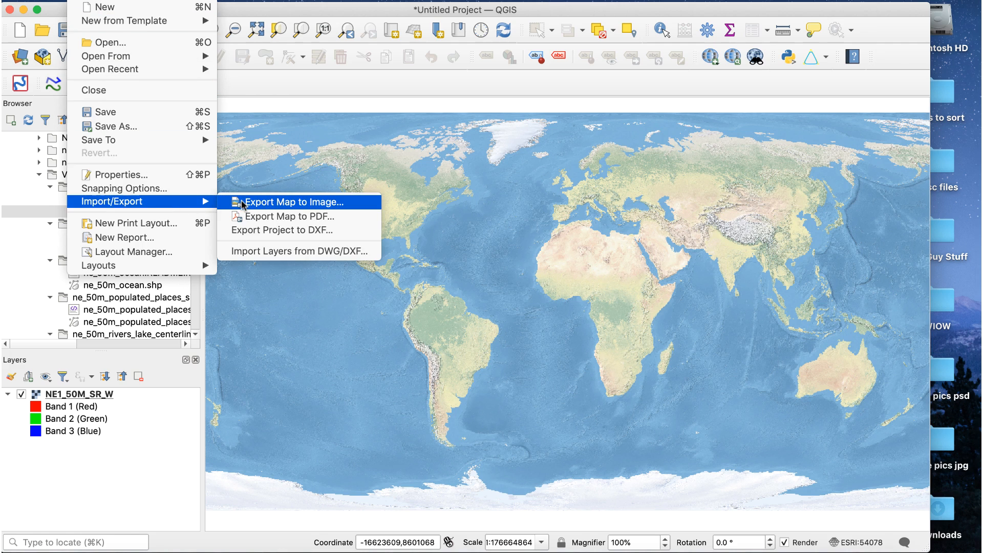
# Step: Start exporting the reprojected map as an image at 300 dpi, 7200 × 2650 px
pyautogui.click(291, 202)
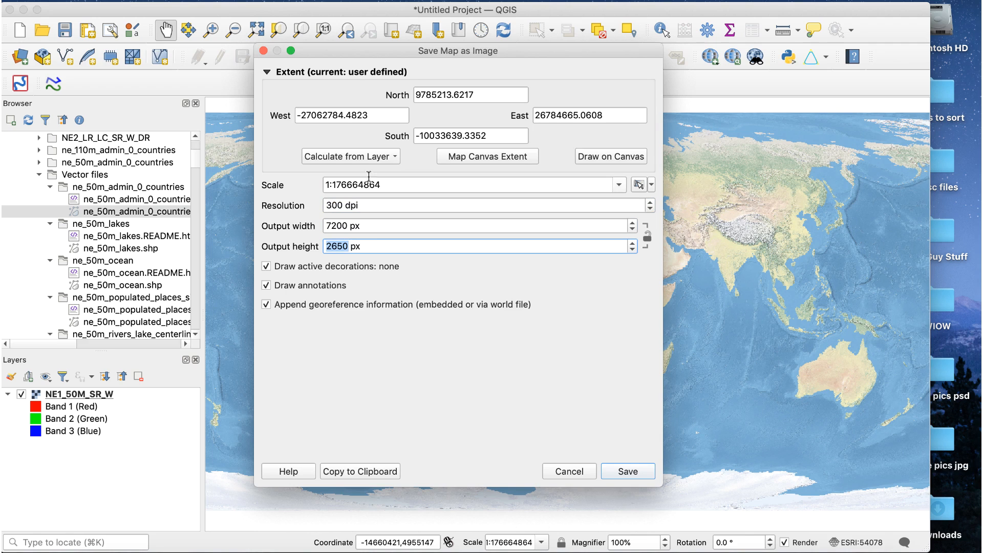
pyautogui.moveTo(443, 345)
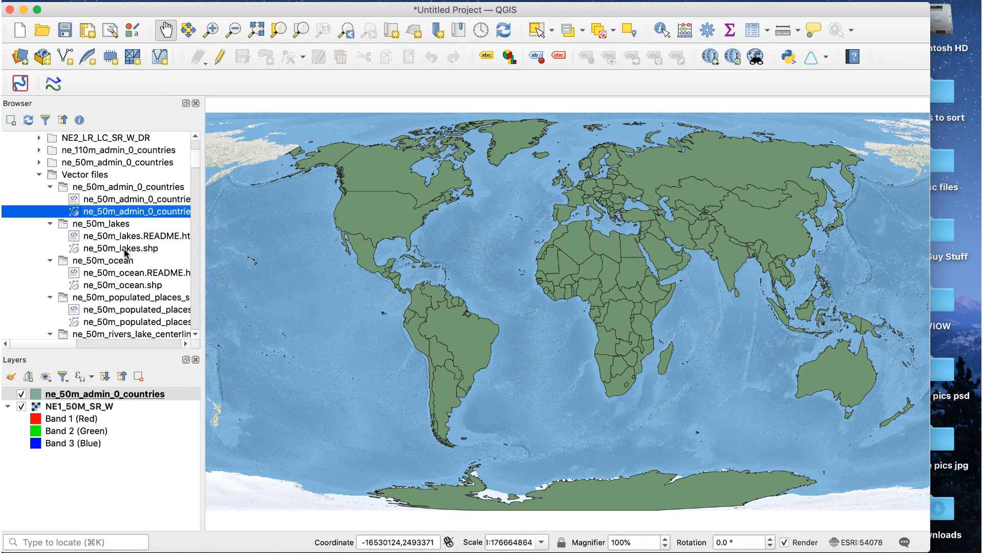
# Step: Add the ne_50m lakes and rivers/lake centerline layers and hide the NE1_50M_SR_W relief raster
pyautogui.doubleClick(120, 248)
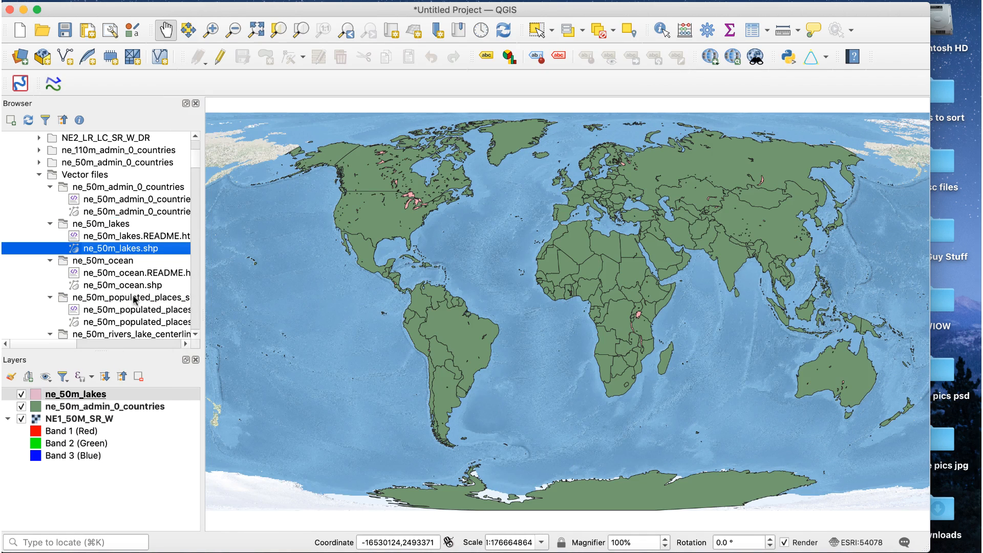
pyautogui.scroll(-3)
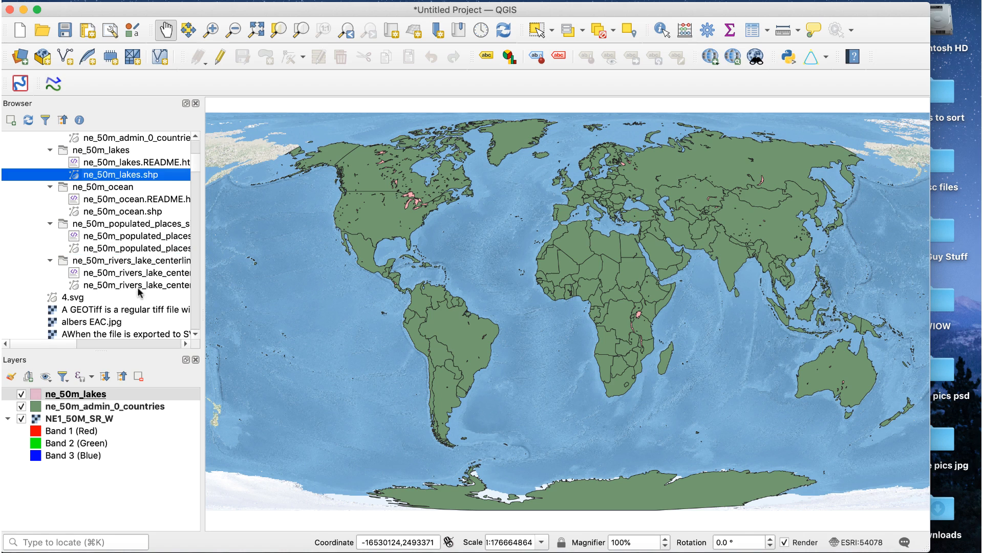
pyautogui.doubleClick(135, 285)
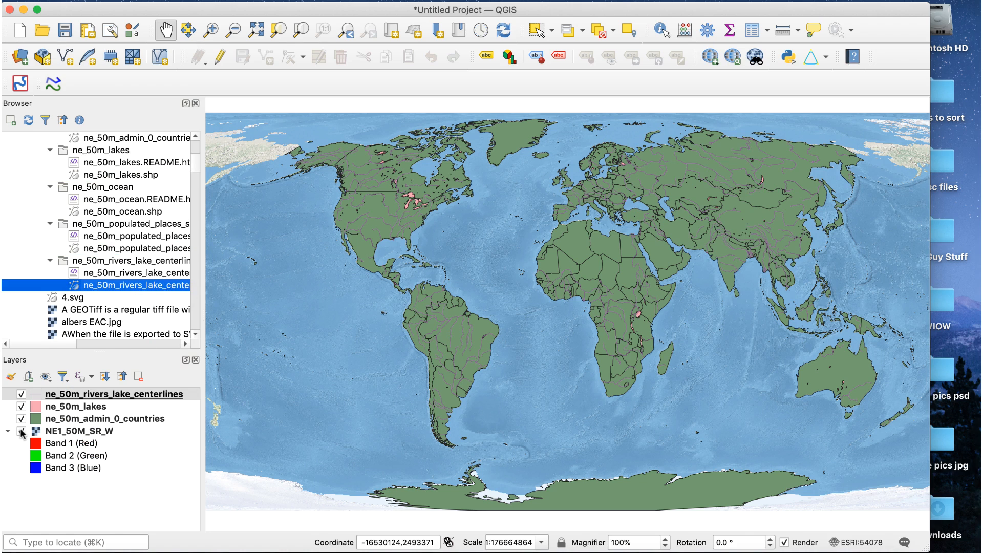
pyautogui.click(20, 431)
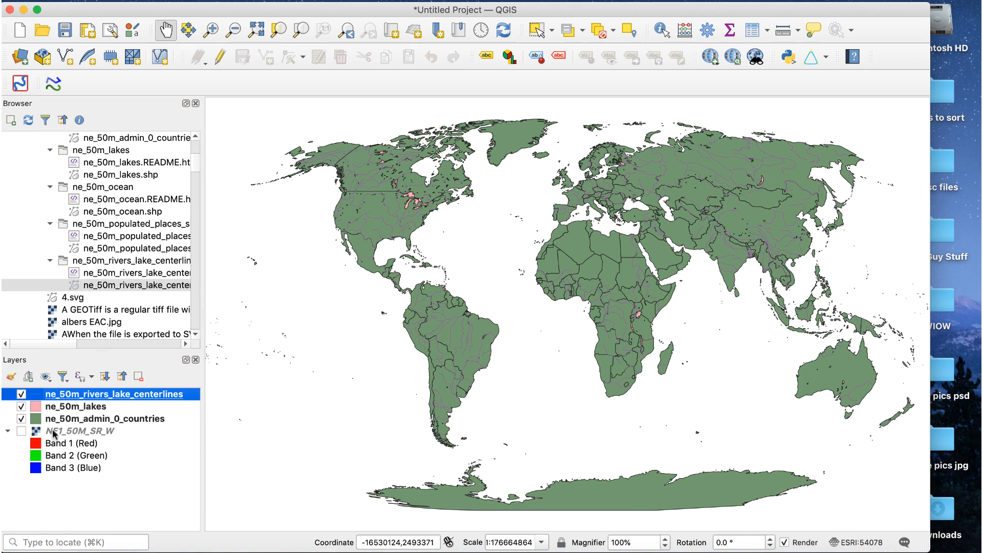